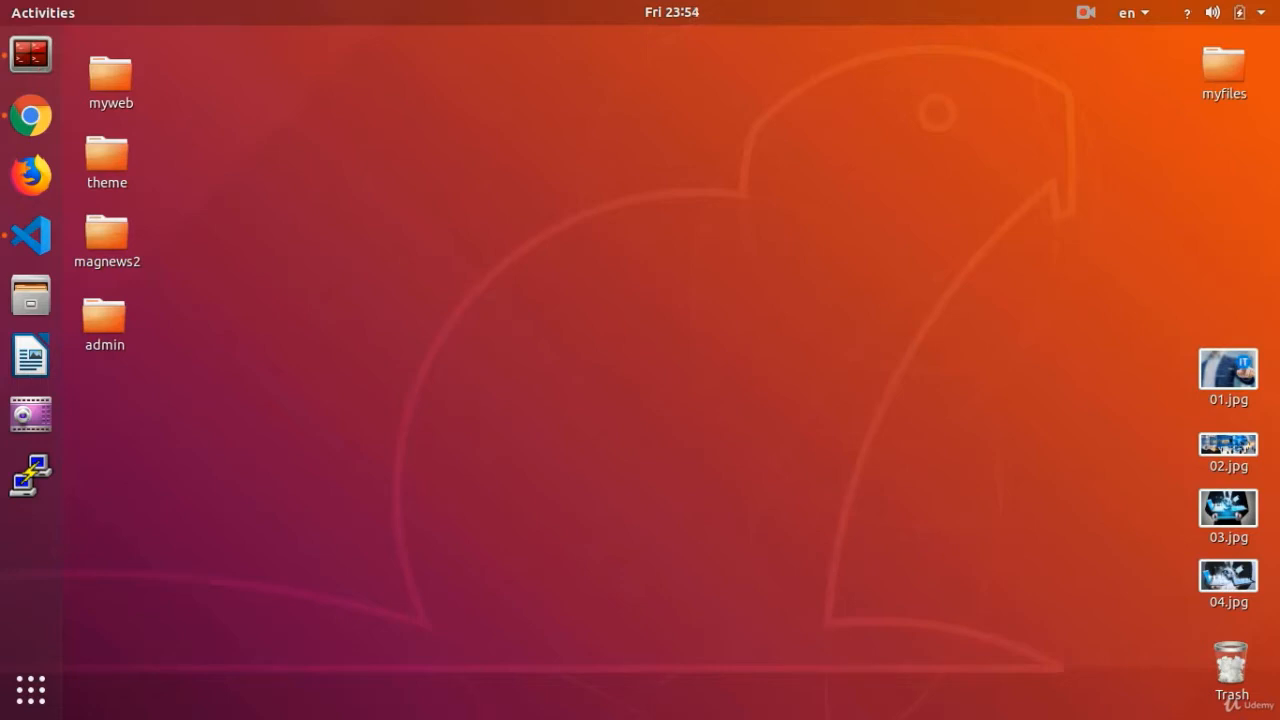
{"action": "mouse_move", "coordinate": [594, 308]}
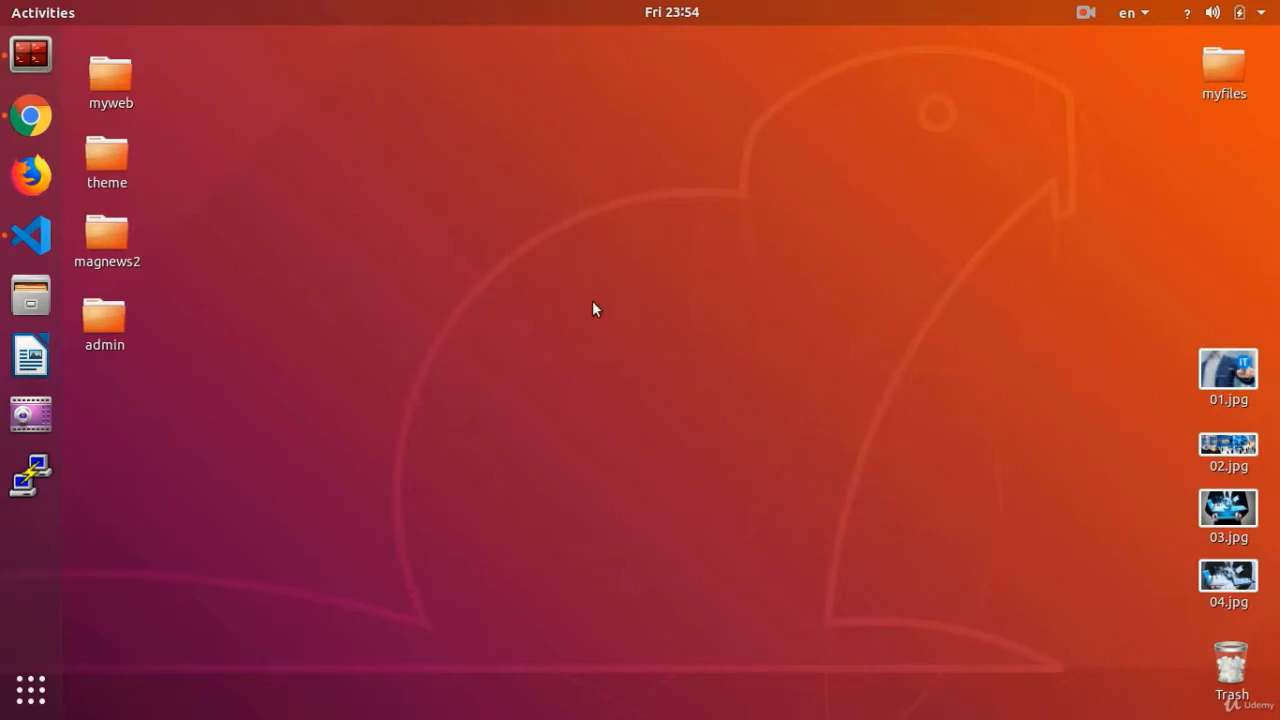
{"action": "mouse_move", "coordinate": [30, 236]}
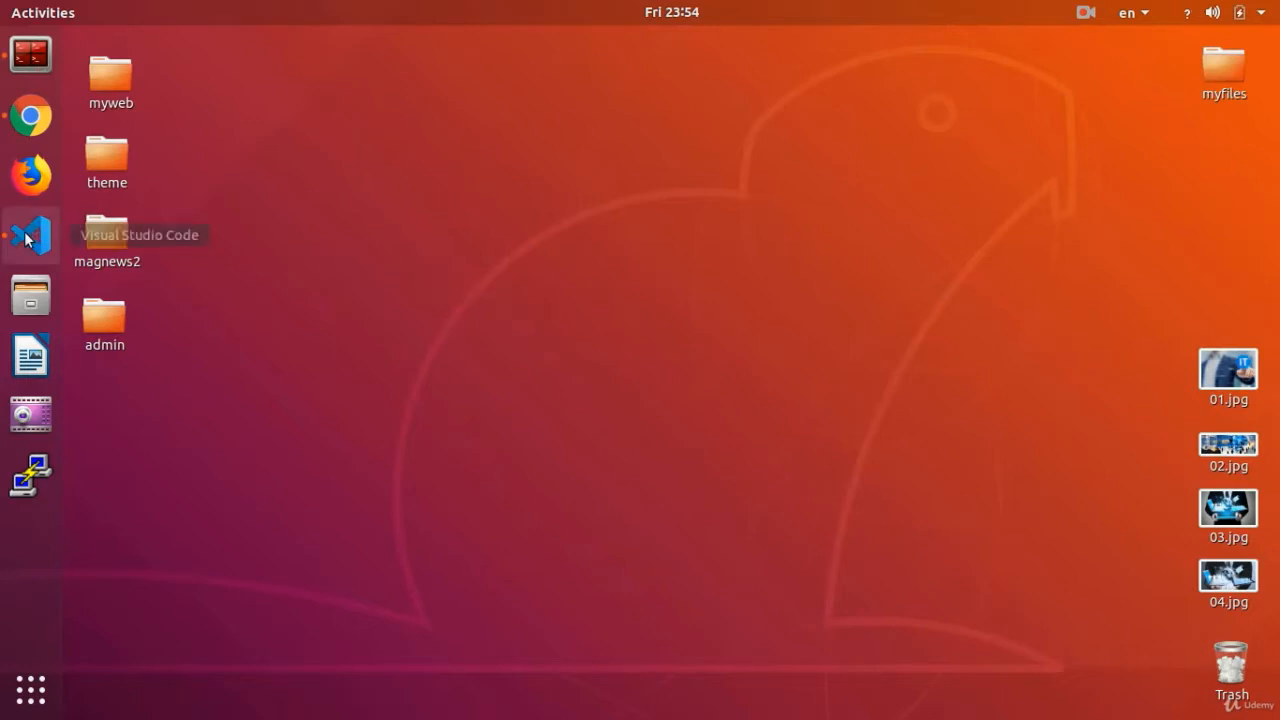
{"action": "mouse_move", "coordinate": [30, 116]}
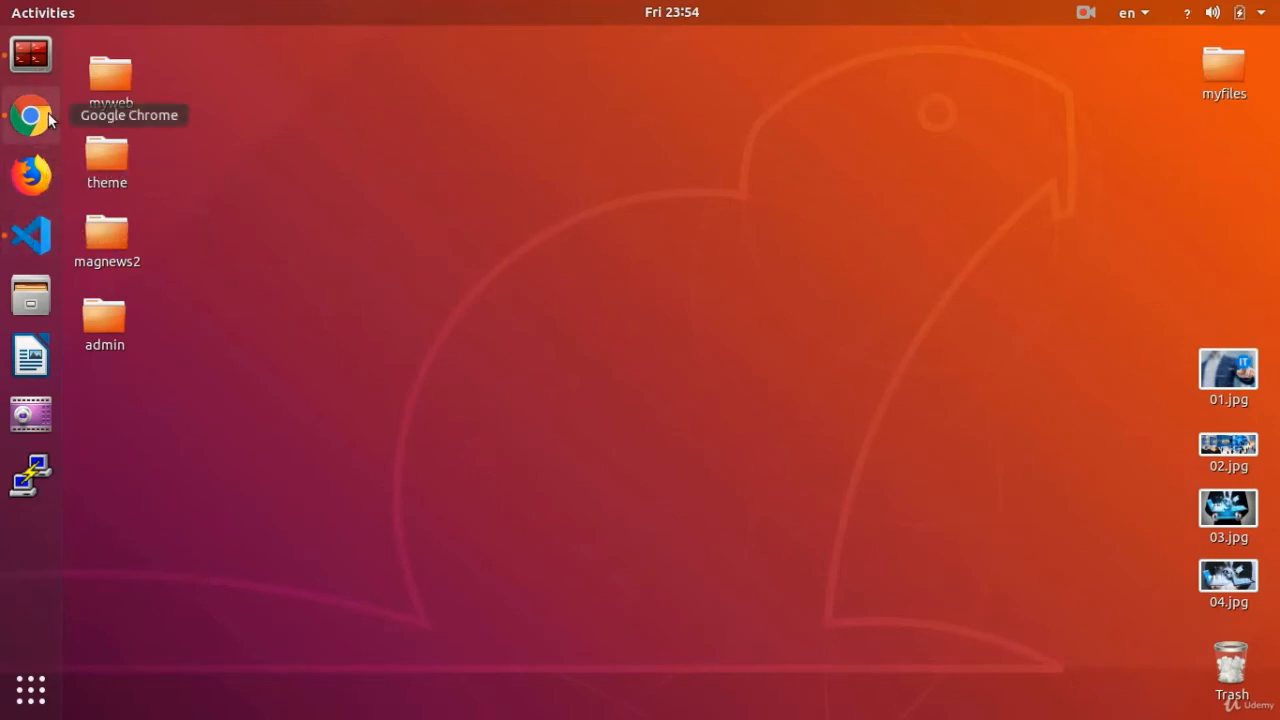
- Show the admin News List in Chrome with entries 7 to 11 visible, News sidebar menu collapsed
{"action": "left_click", "coordinate": [30, 114]}
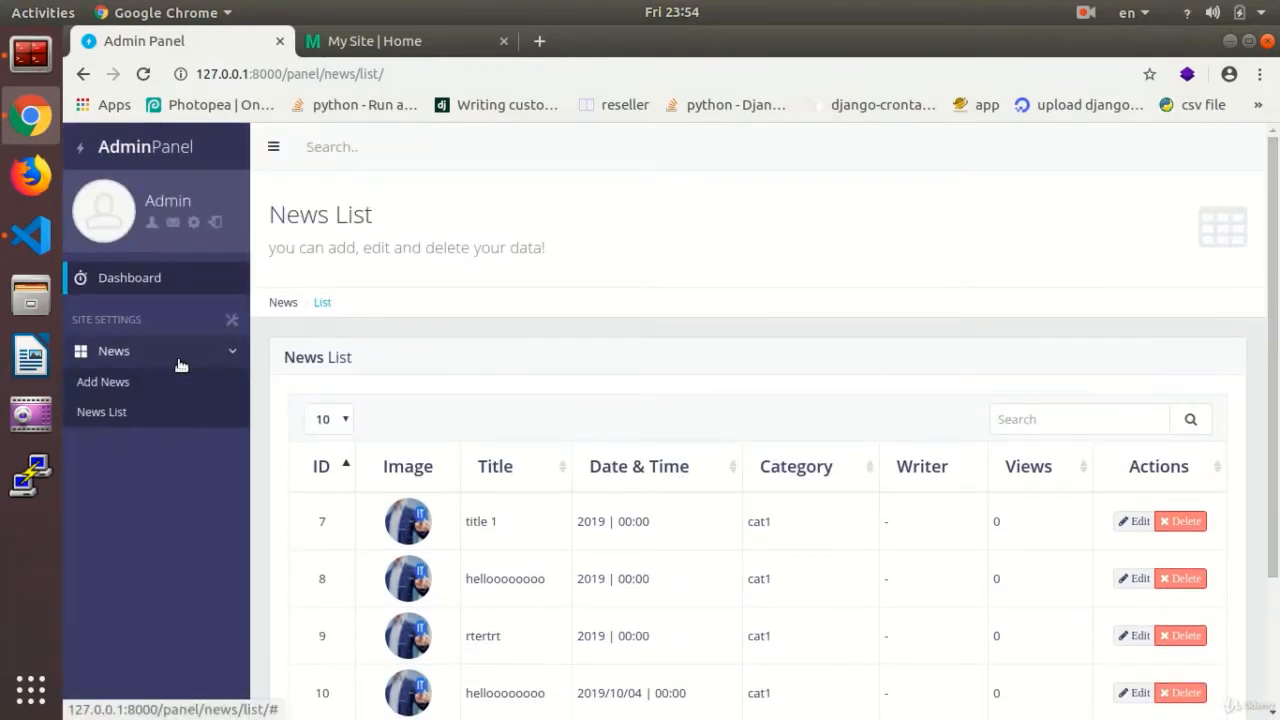
{"action": "left_click", "coordinate": [112, 350]}
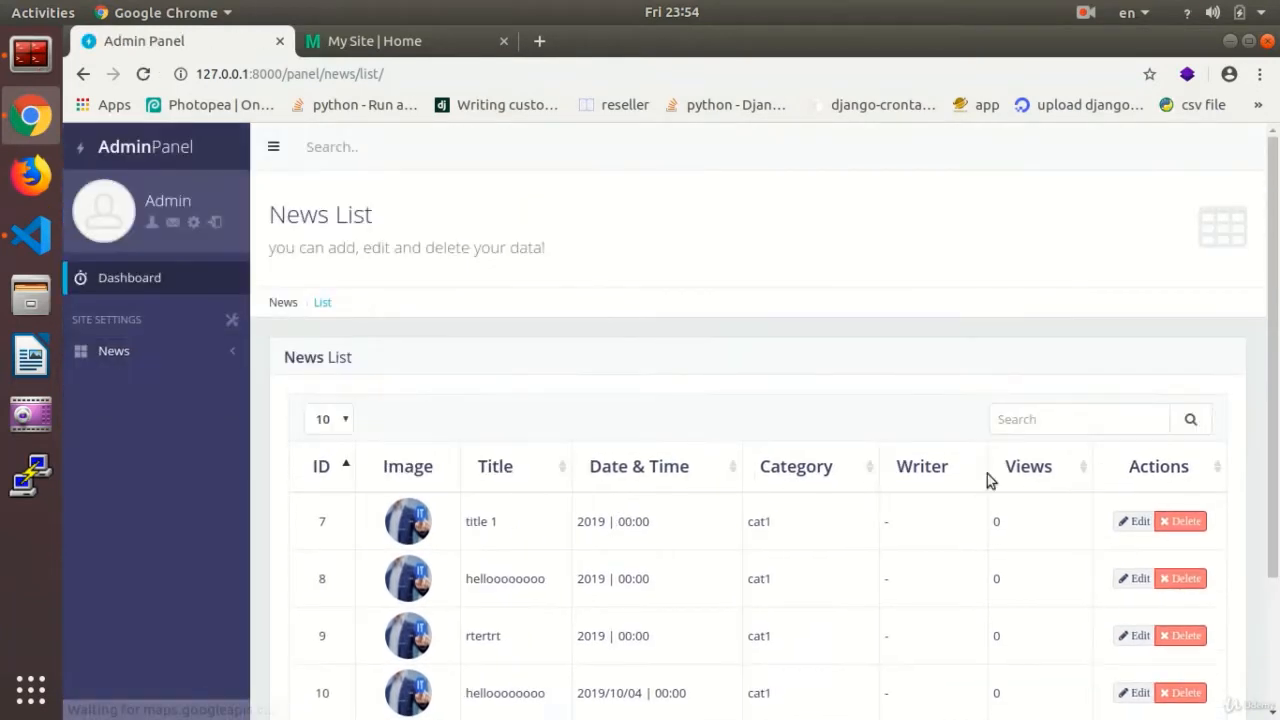
{"action": "scroll", "scroll_direction": "down", "scroll_amount": 3}
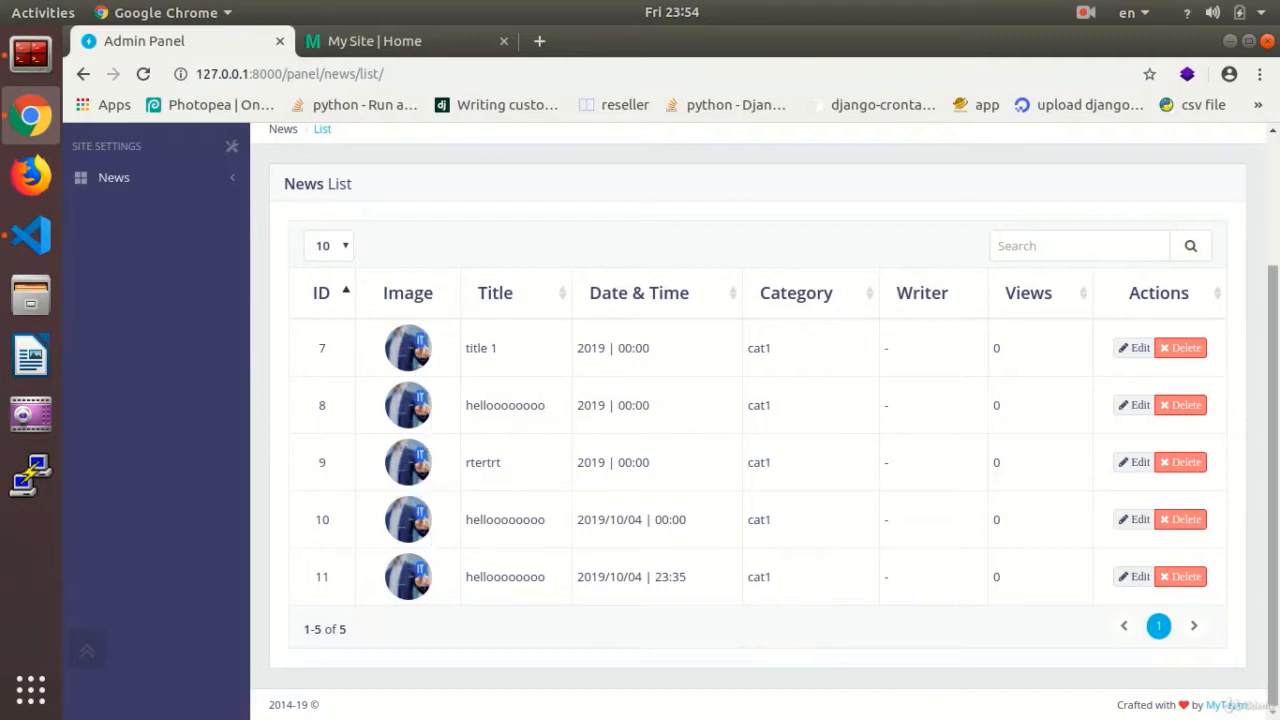
{"action": "mouse_move", "coordinate": [856, 500]}
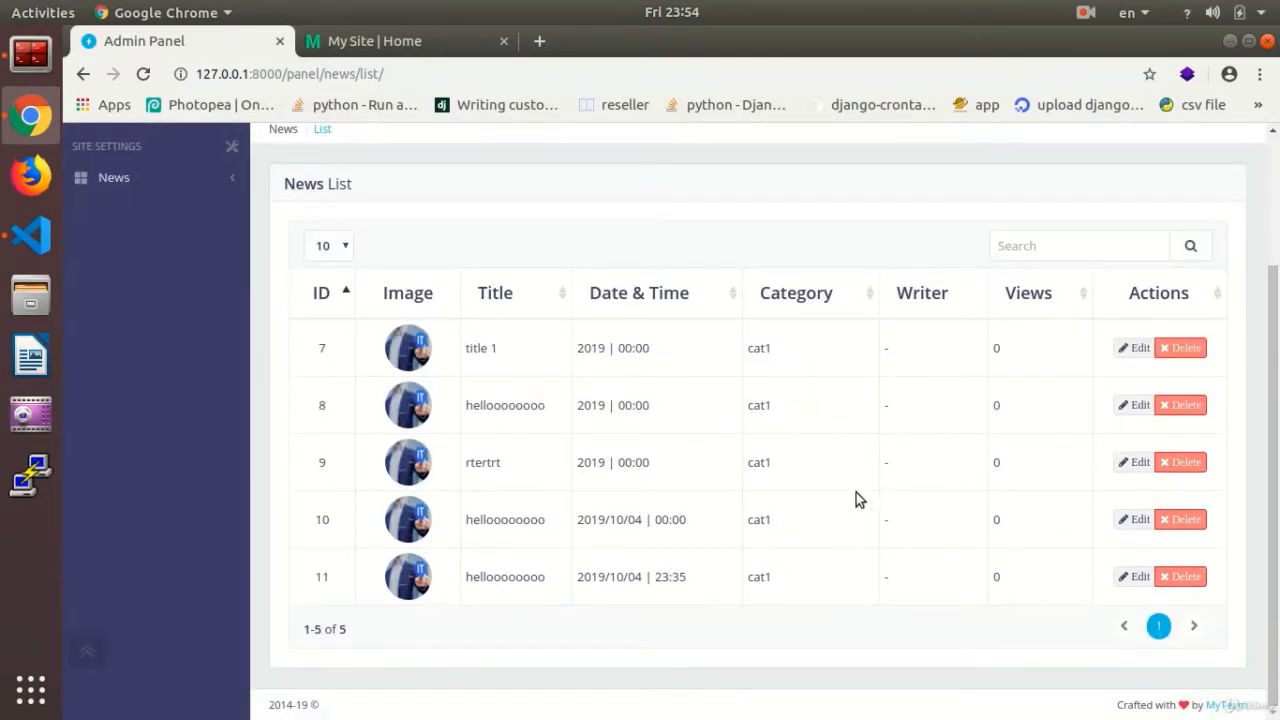
{"action": "mouse_move", "coordinate": [418, 348]}
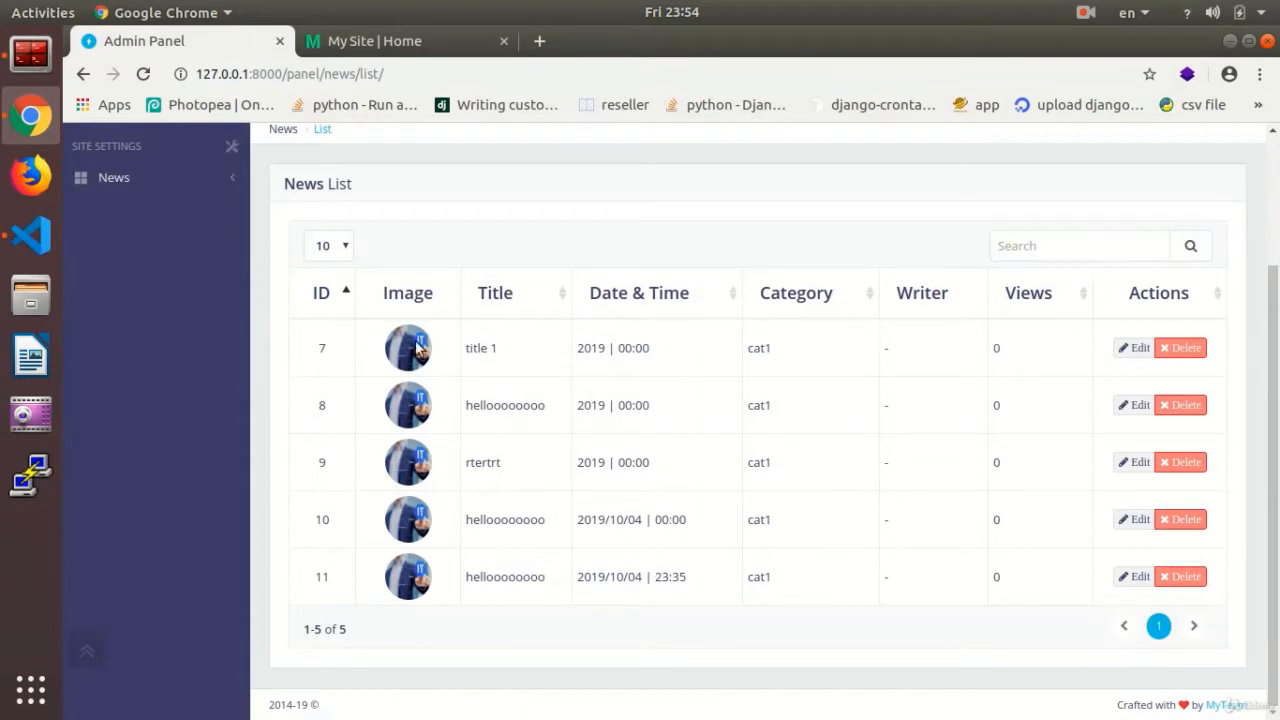
{"action": "mouse_move", "coordinate": [392, 588]}
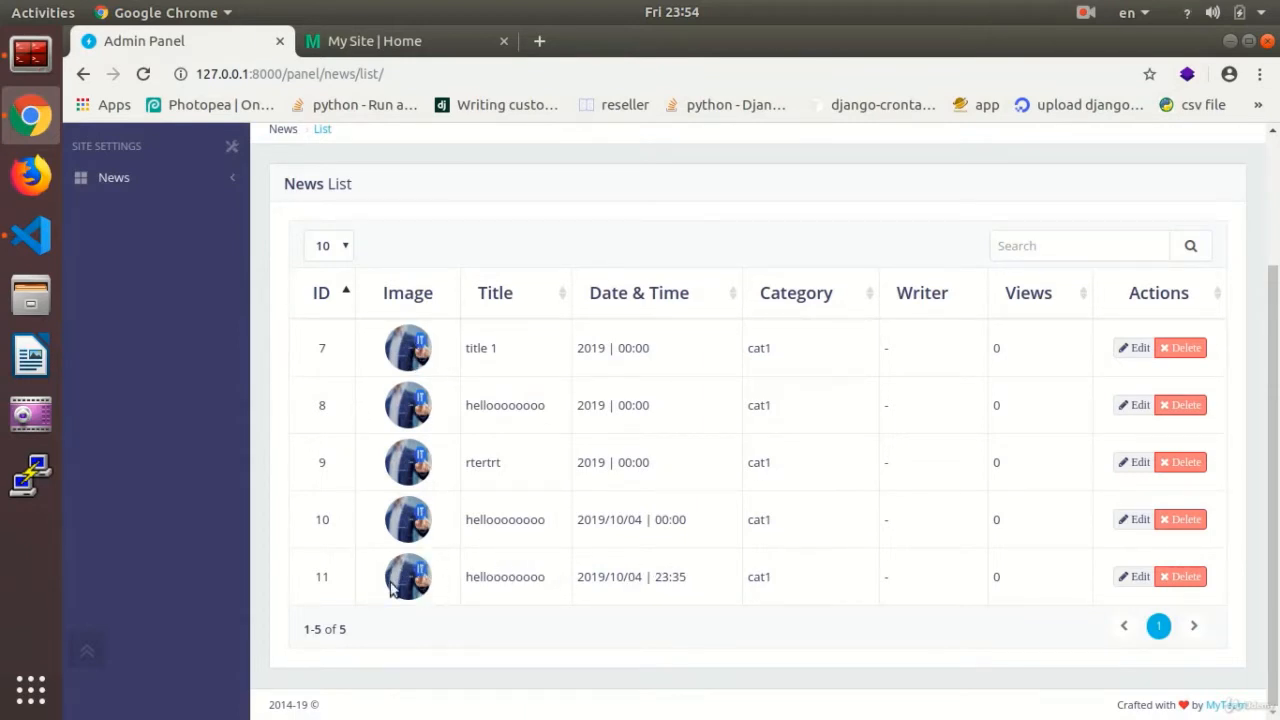
{"action": "mouse_move", "coordinate": [436, 320]}
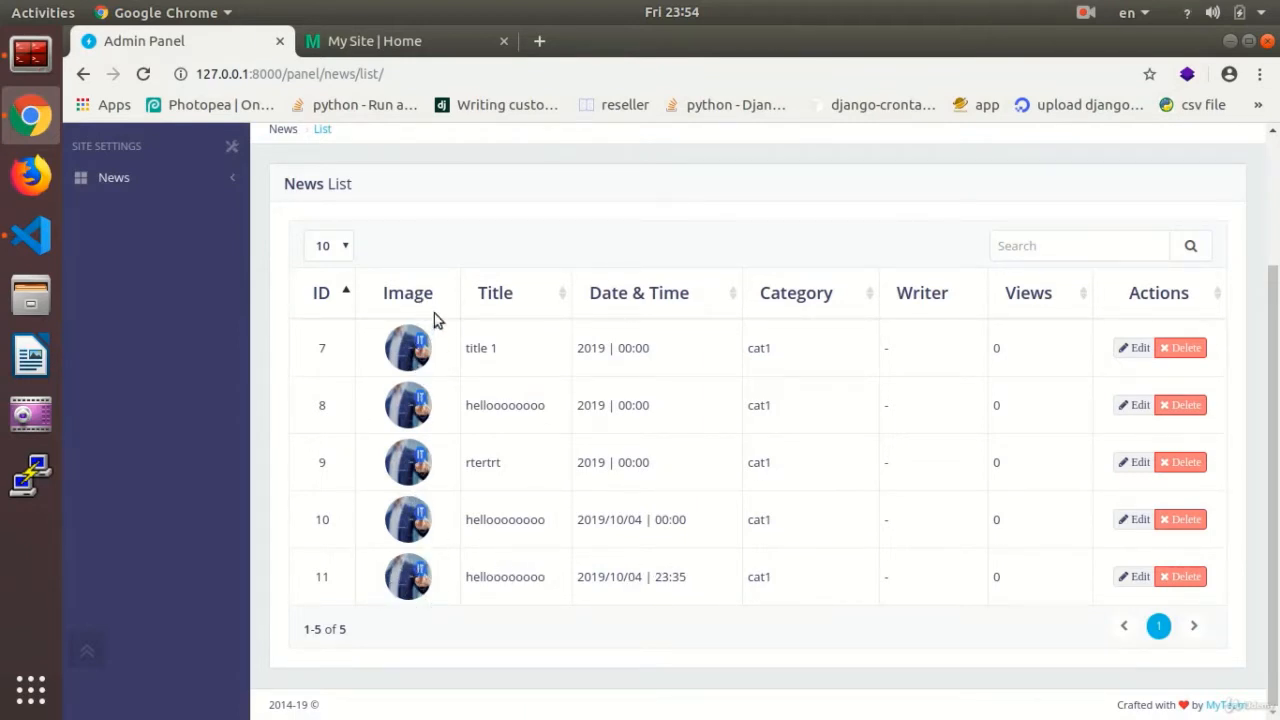
{"action": "mouse_move", "coordinate": [424, 336]}
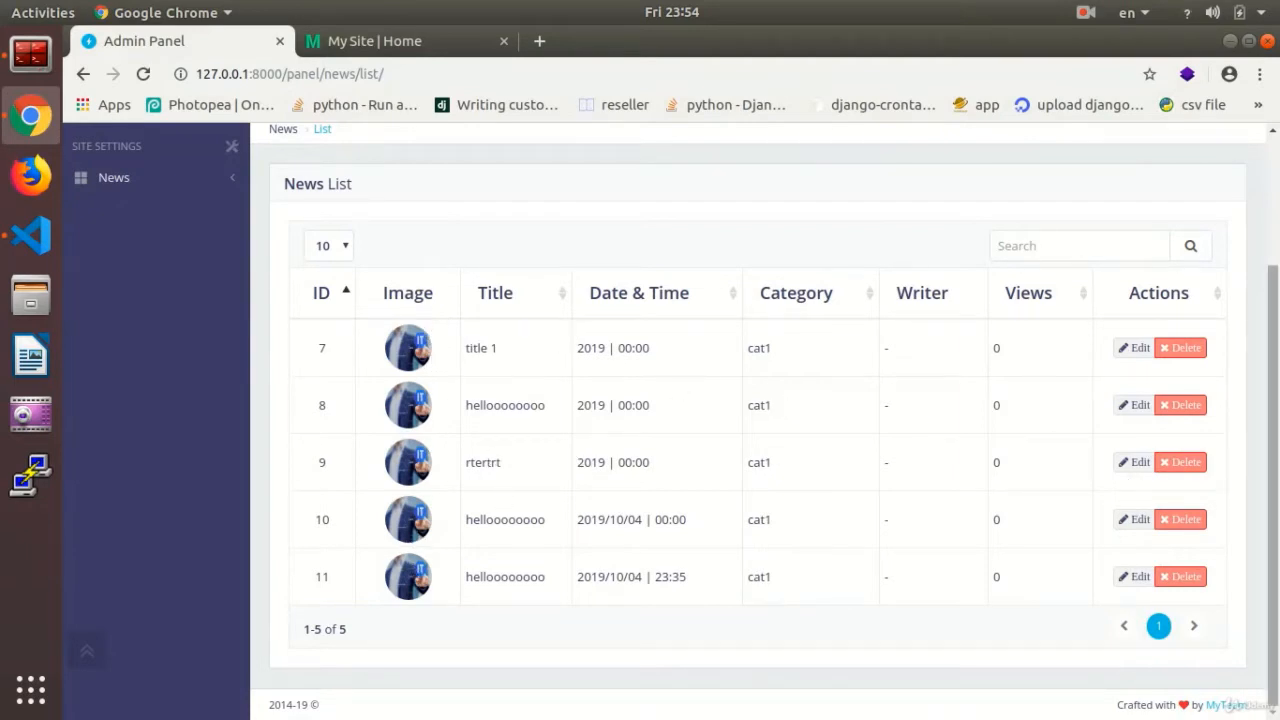
{"action": "mouse_move", "coordinate": [870, 500]}
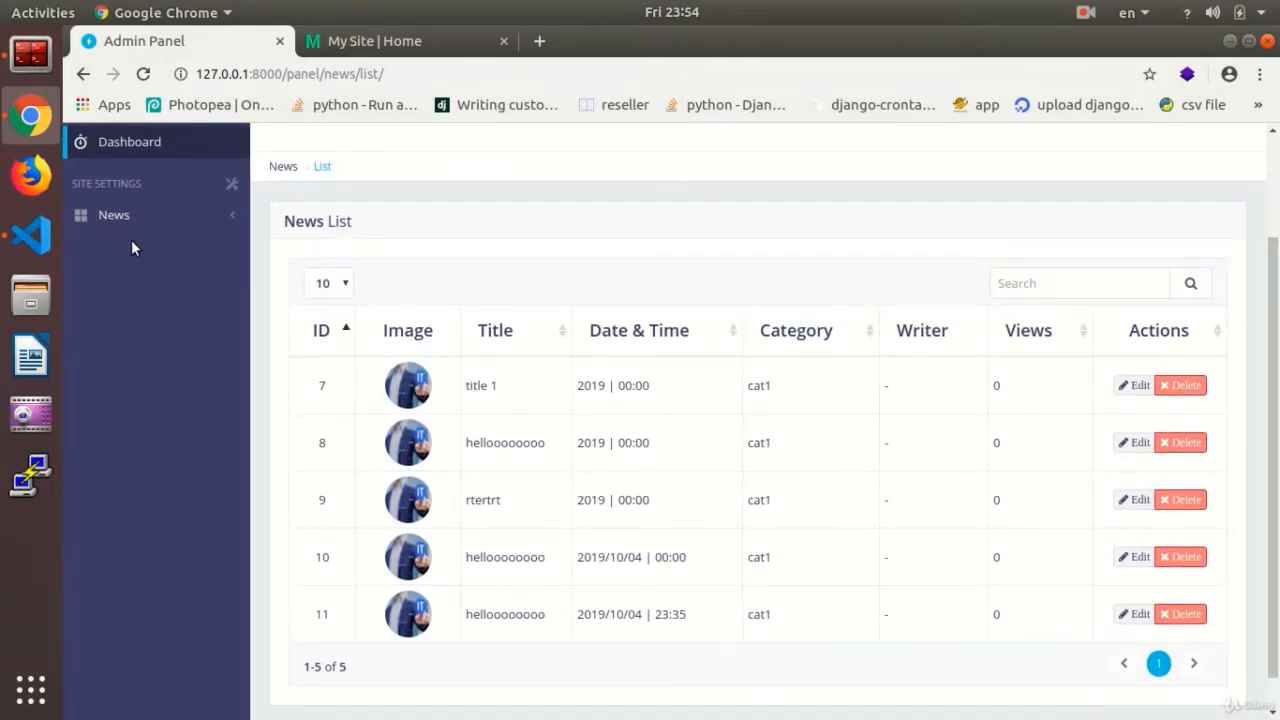
- In views.py below news_add, define def news_delete(request, pk):
{"action": "left_click", "coordinate": [30, 236]}
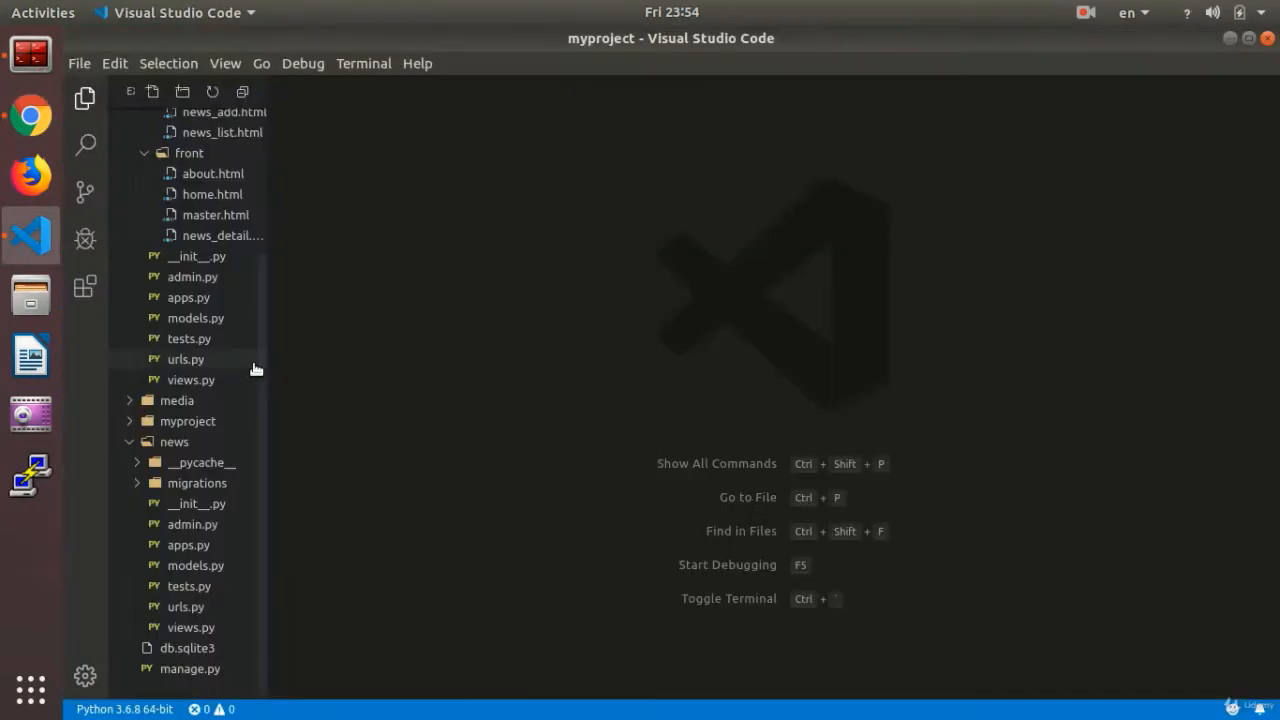
{"action": "double_click", "coordinate": [192, 628]}
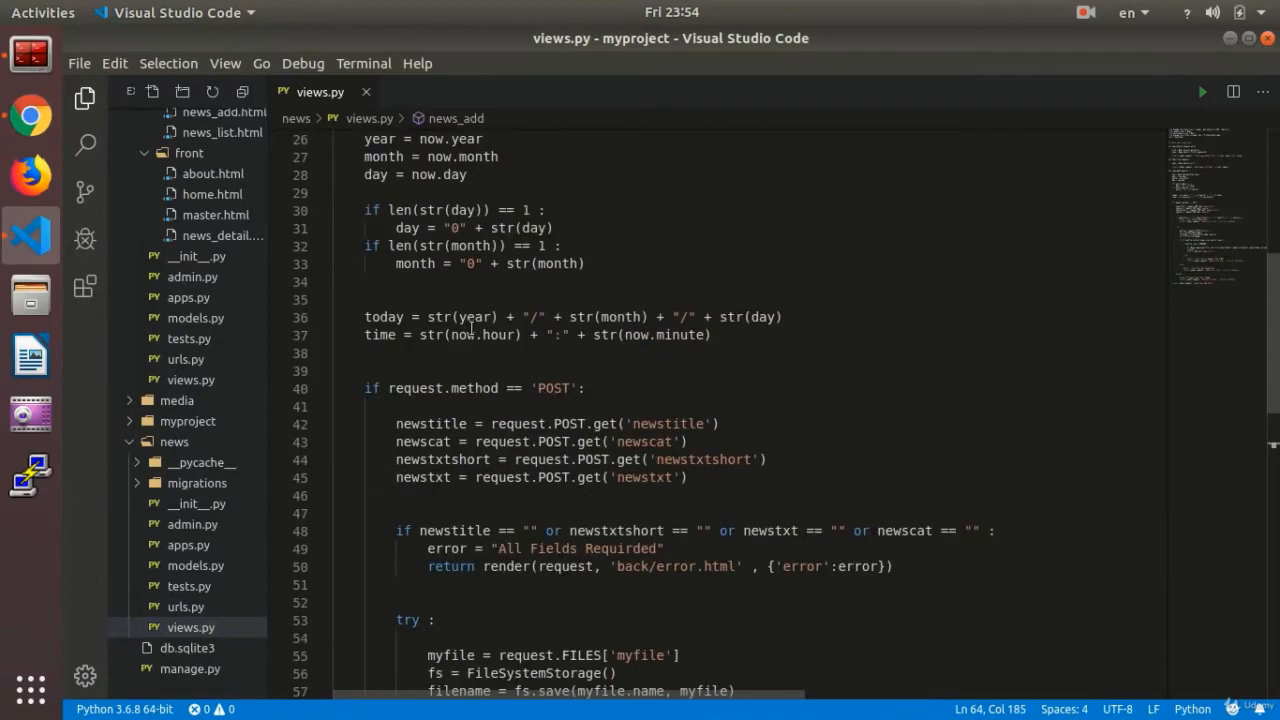
{"action": "scroll", "scroll_direction": "down", "scroll_amount": 3}
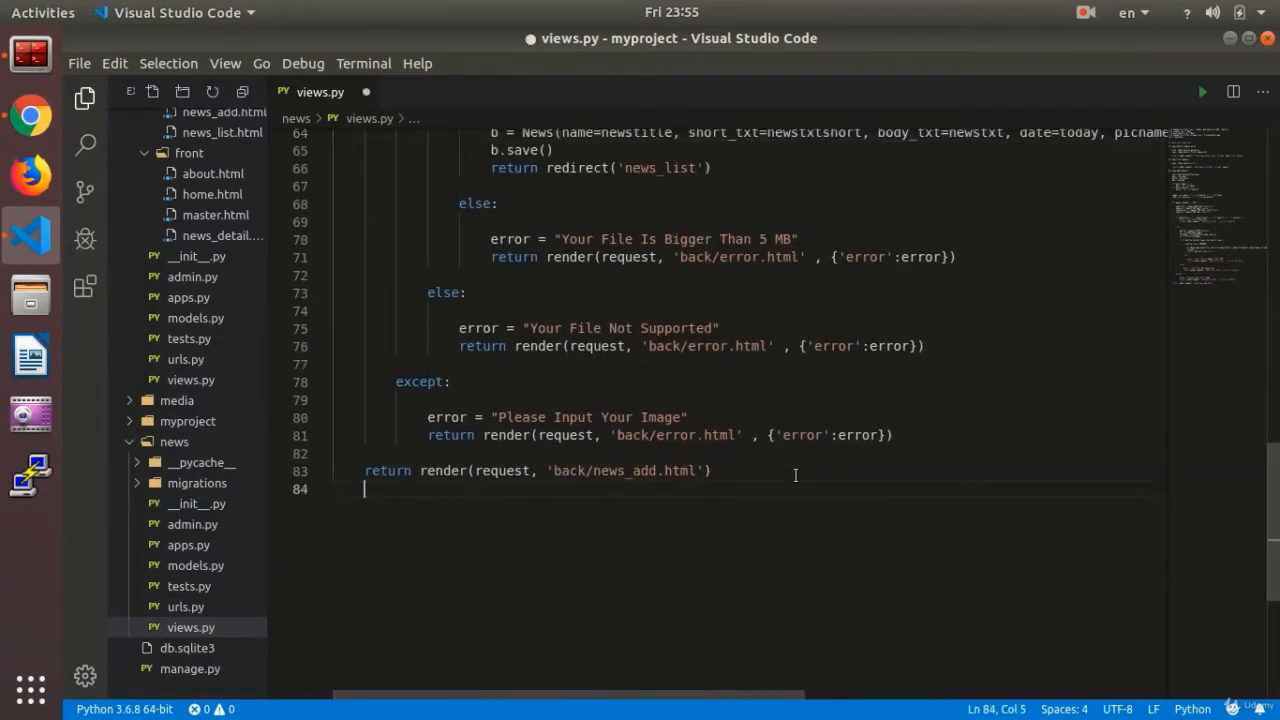
{"action": "type", "text": "def news"}
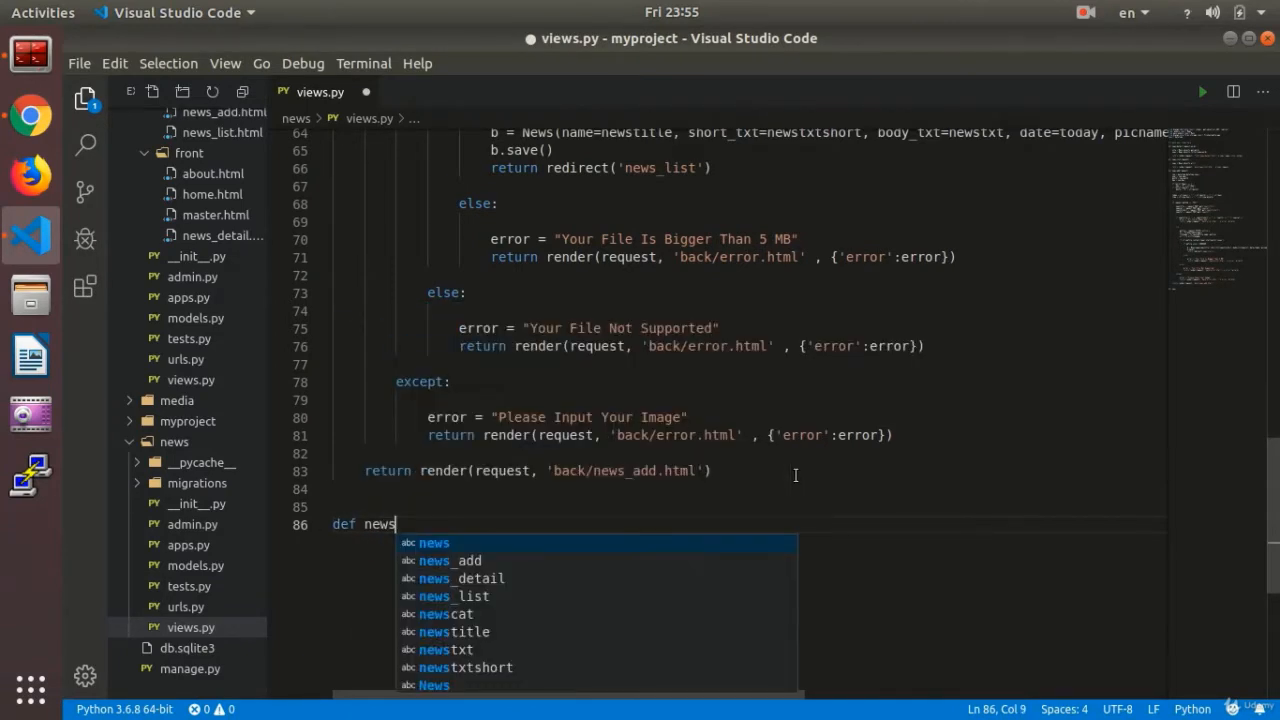
{"action": "type", "text": "_de"}
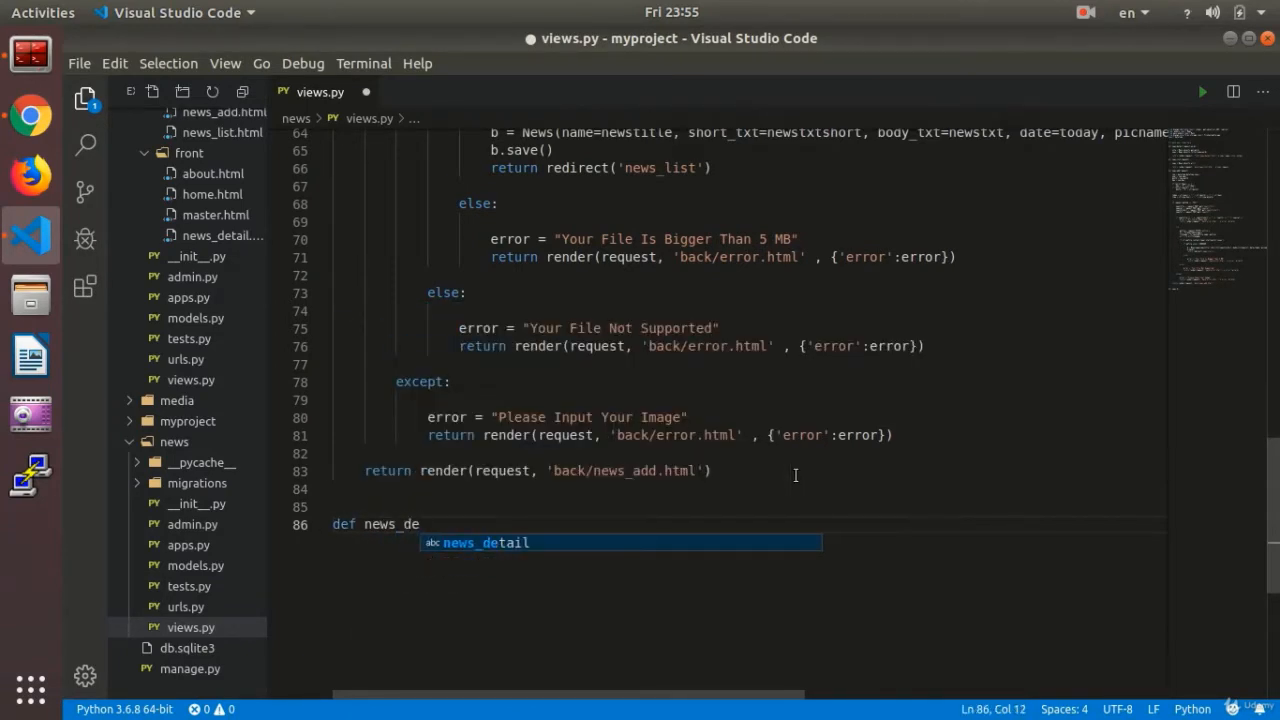
{"action": "type", "text": "lete"}
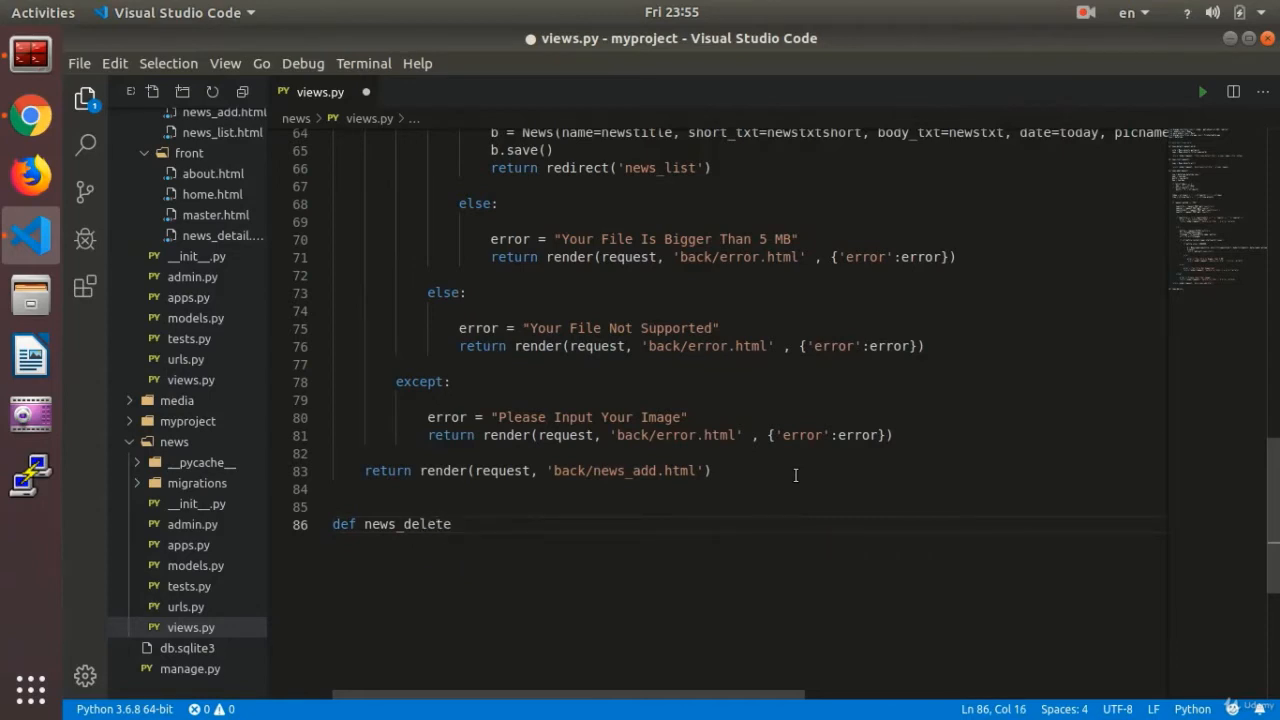
{"action": "type", "text": "(r"}
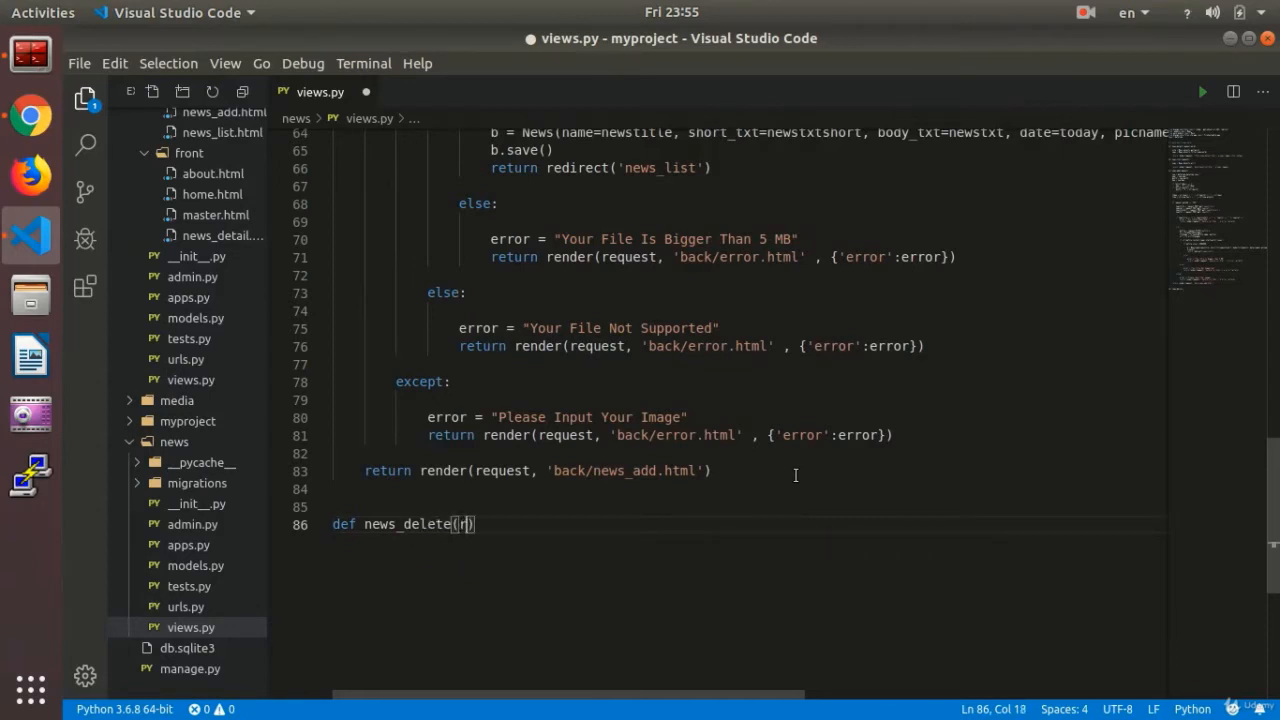
{"action": "type", "text": "equest"}
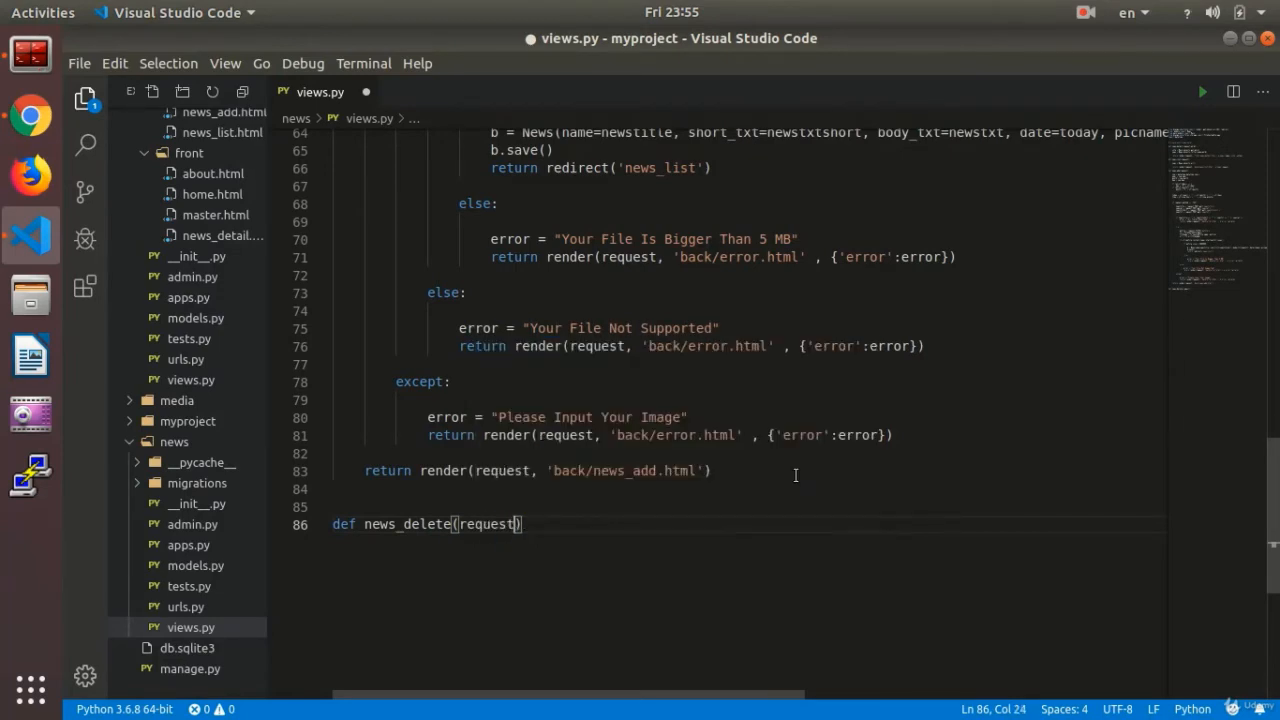
{"action": "type", "text": ","}
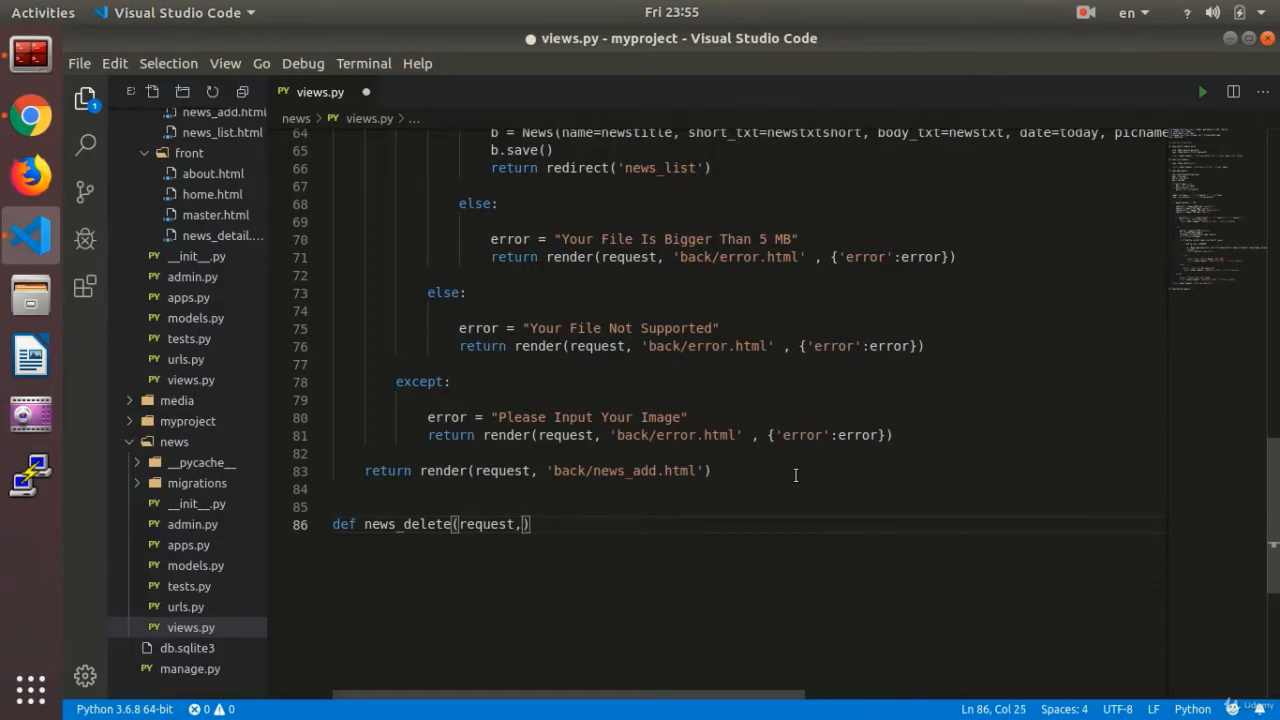
{"action": "type", "text": "pk"}
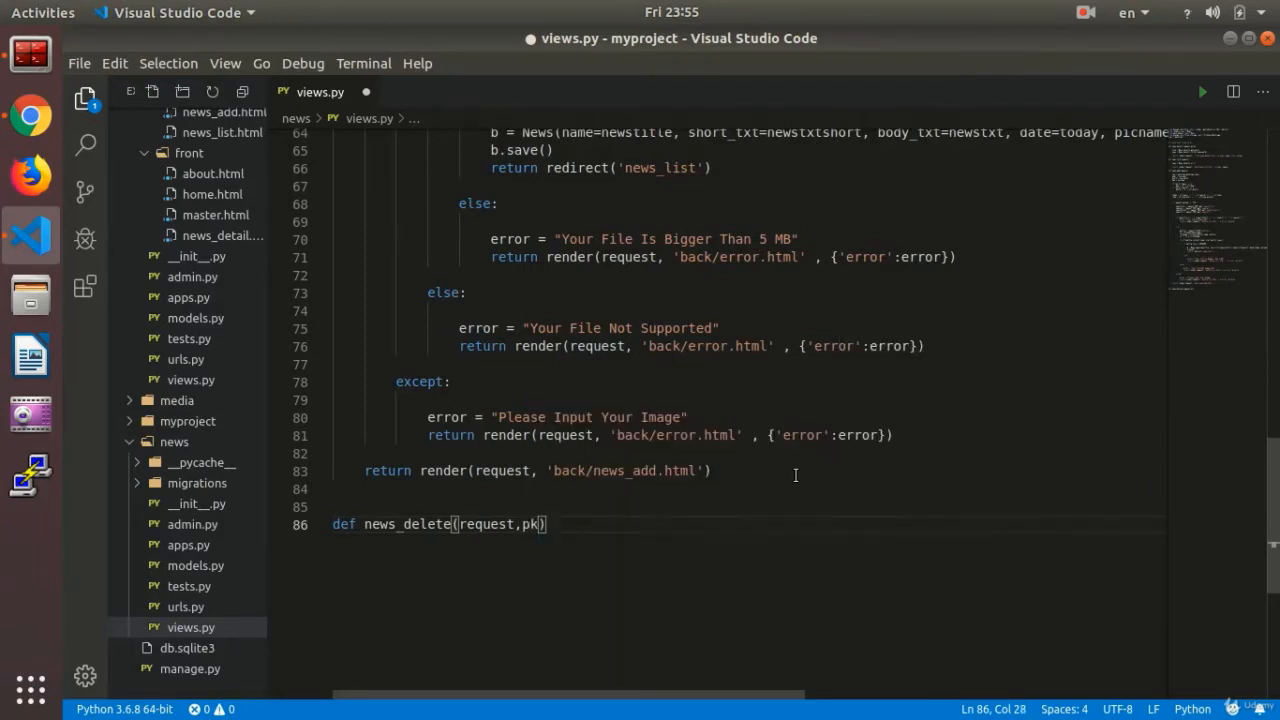
{"action": "key", "text": "Return"}
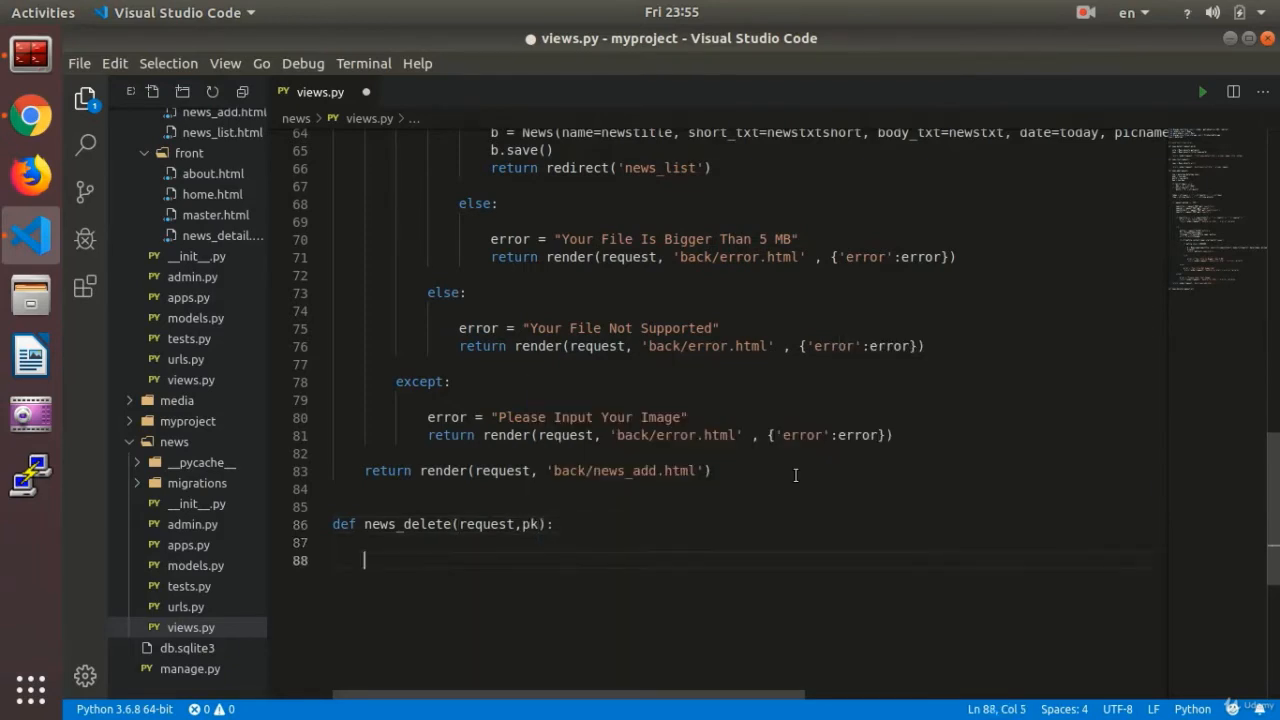
- Give news_delete a body returning redirect('news_list') instead of the started render call
{"action": "type", "text": "return red"}
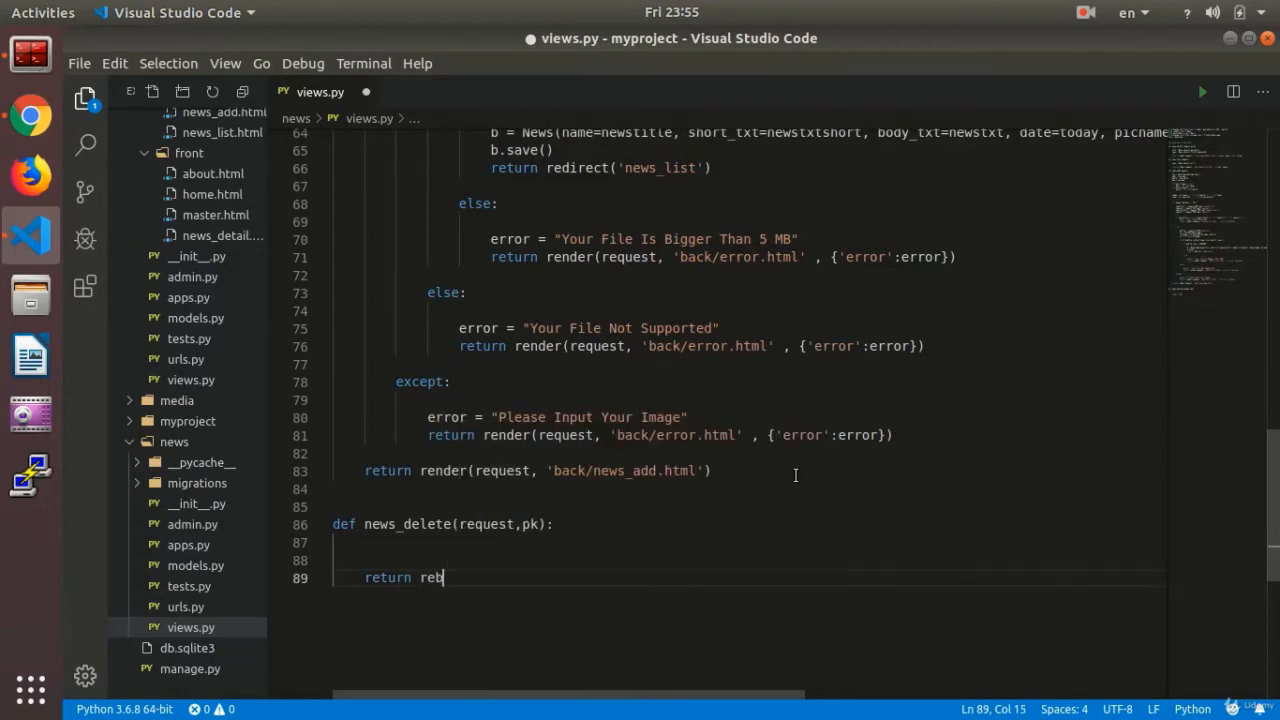
{"action": "type", "text": "nder"}
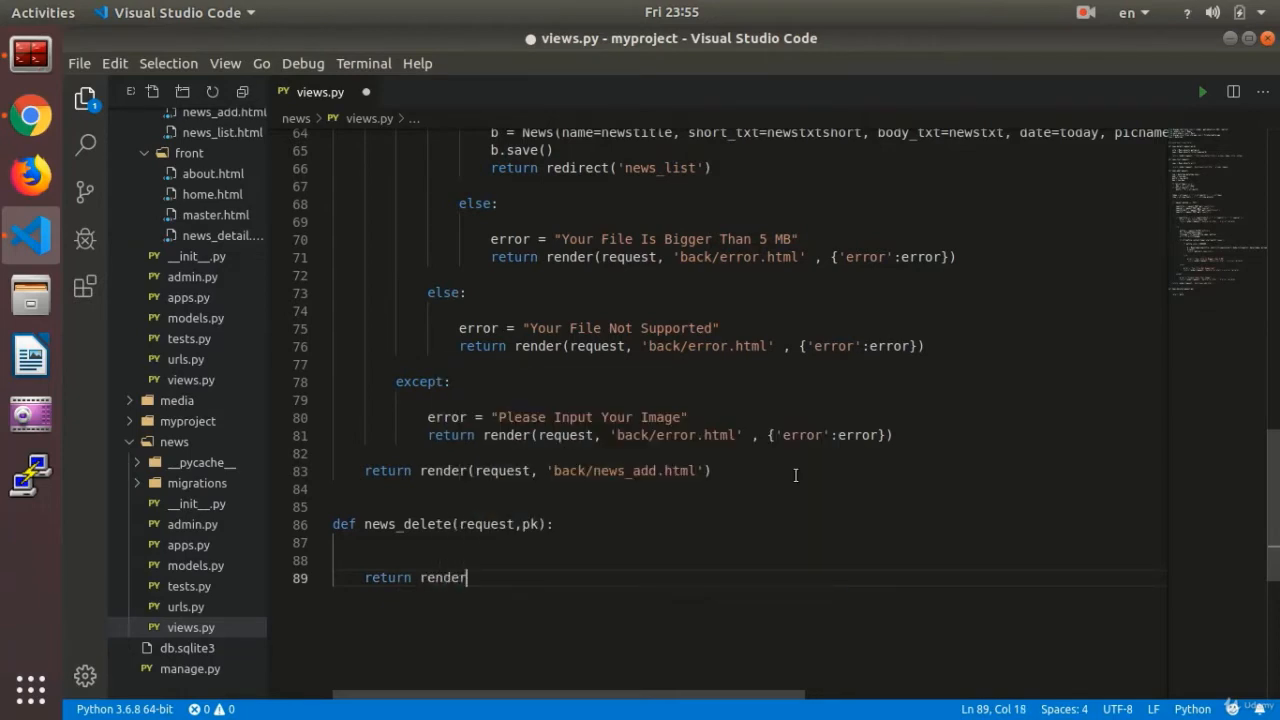
{"action": "type", "text": "(r"}
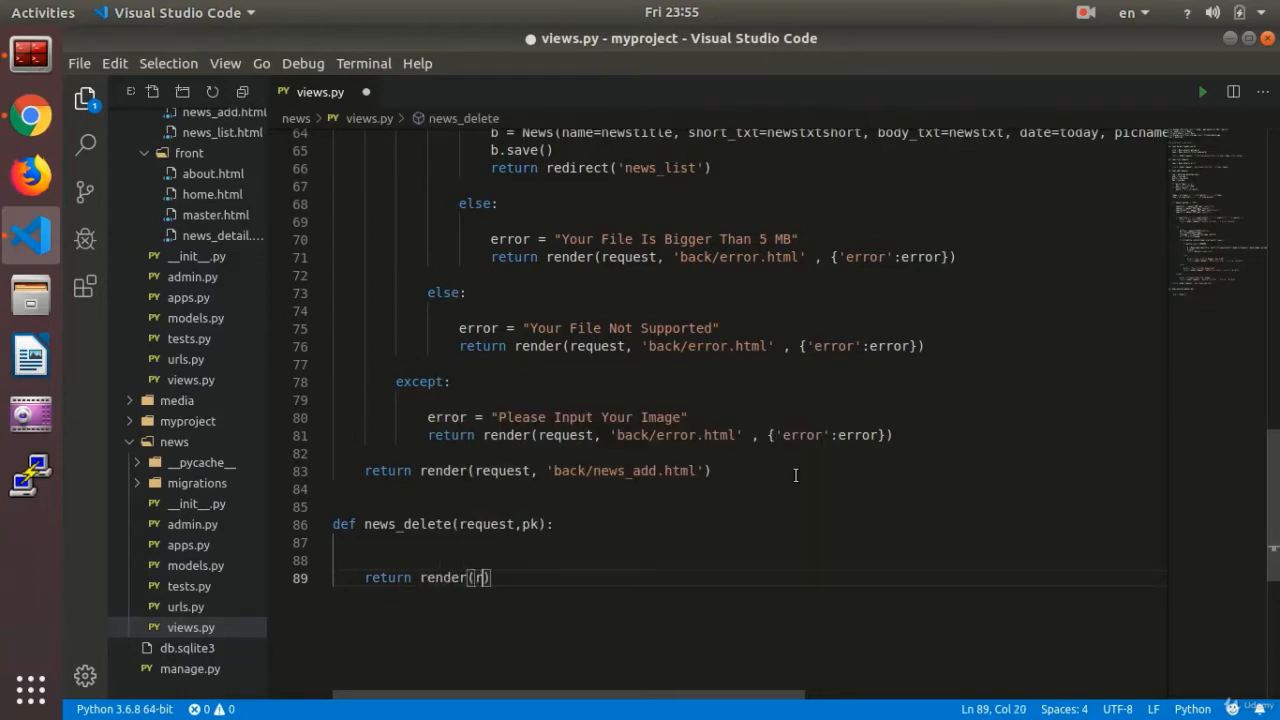
{"action": "type", "text": "equest"}
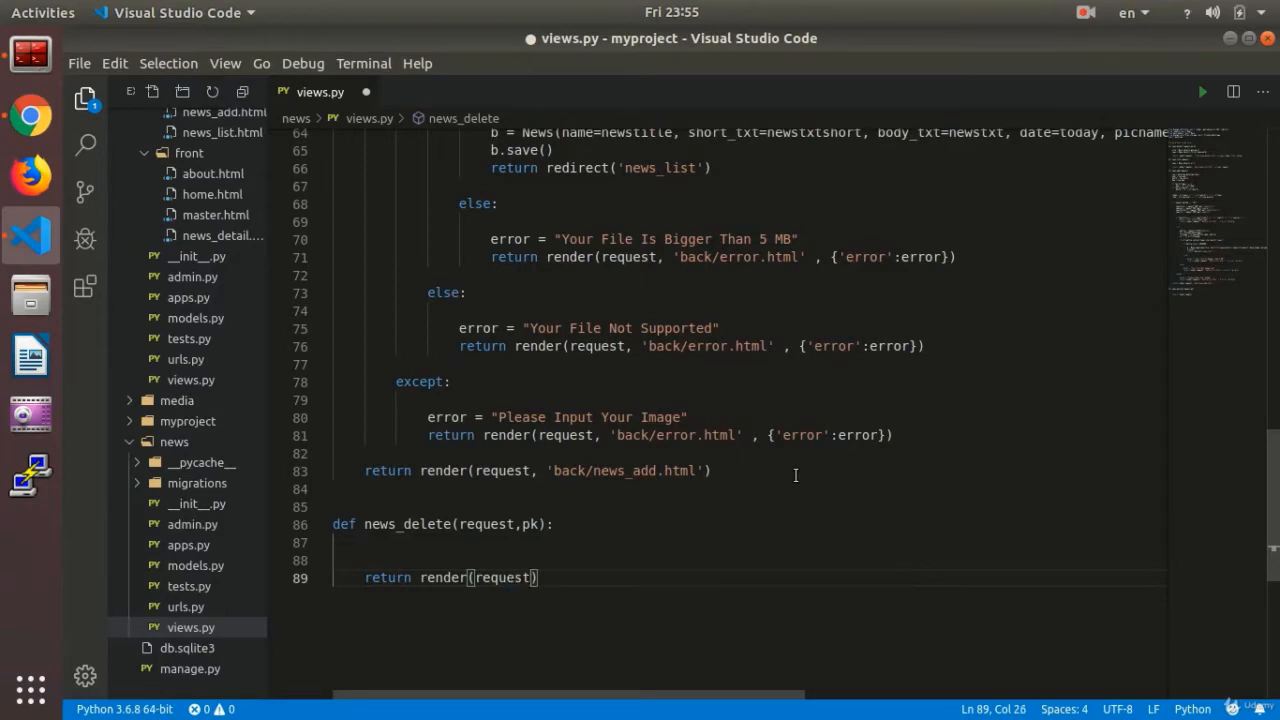
{"action": "type", "text": ","}
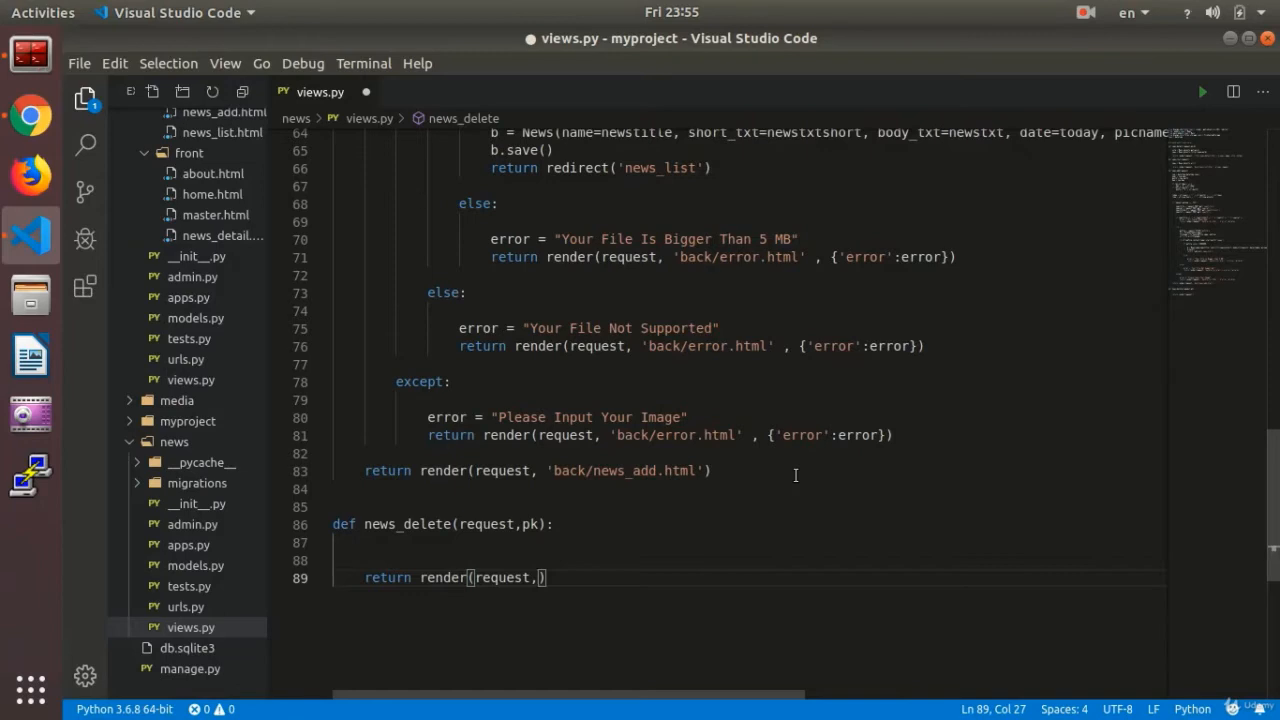
{"action": "key", "text": "BackSpace"}
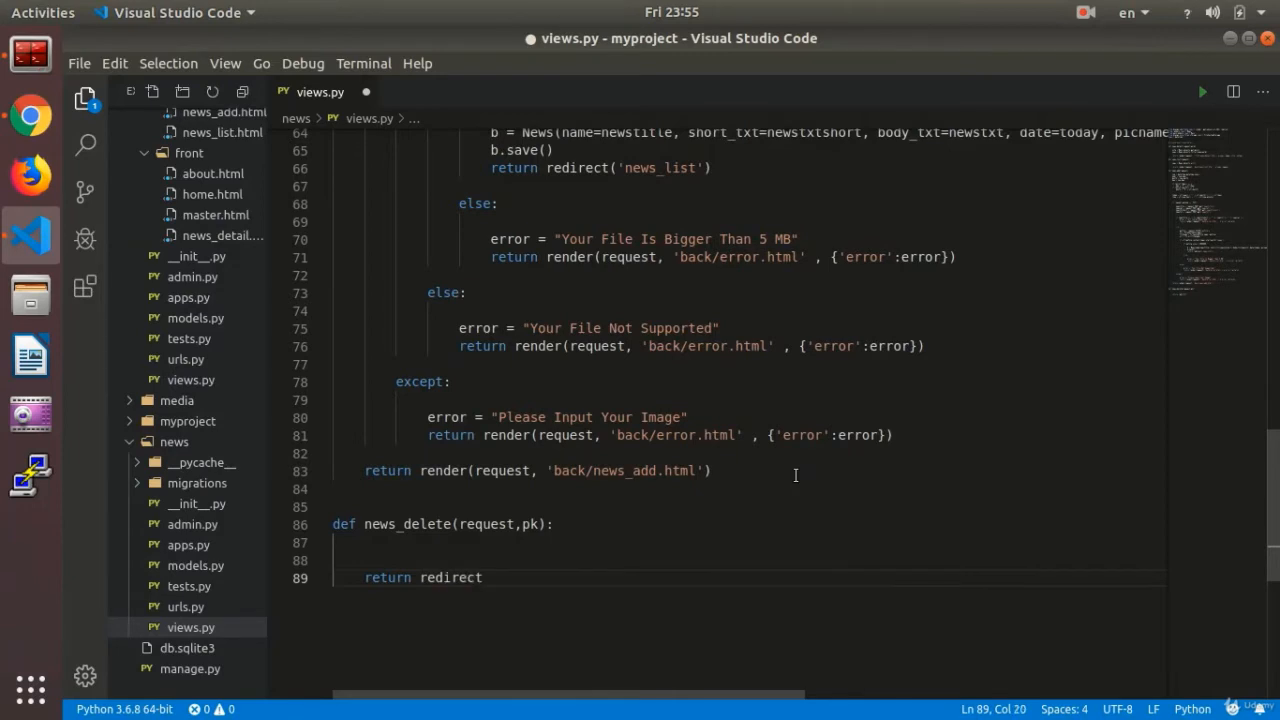
{"action": "type", "text": "('')"}
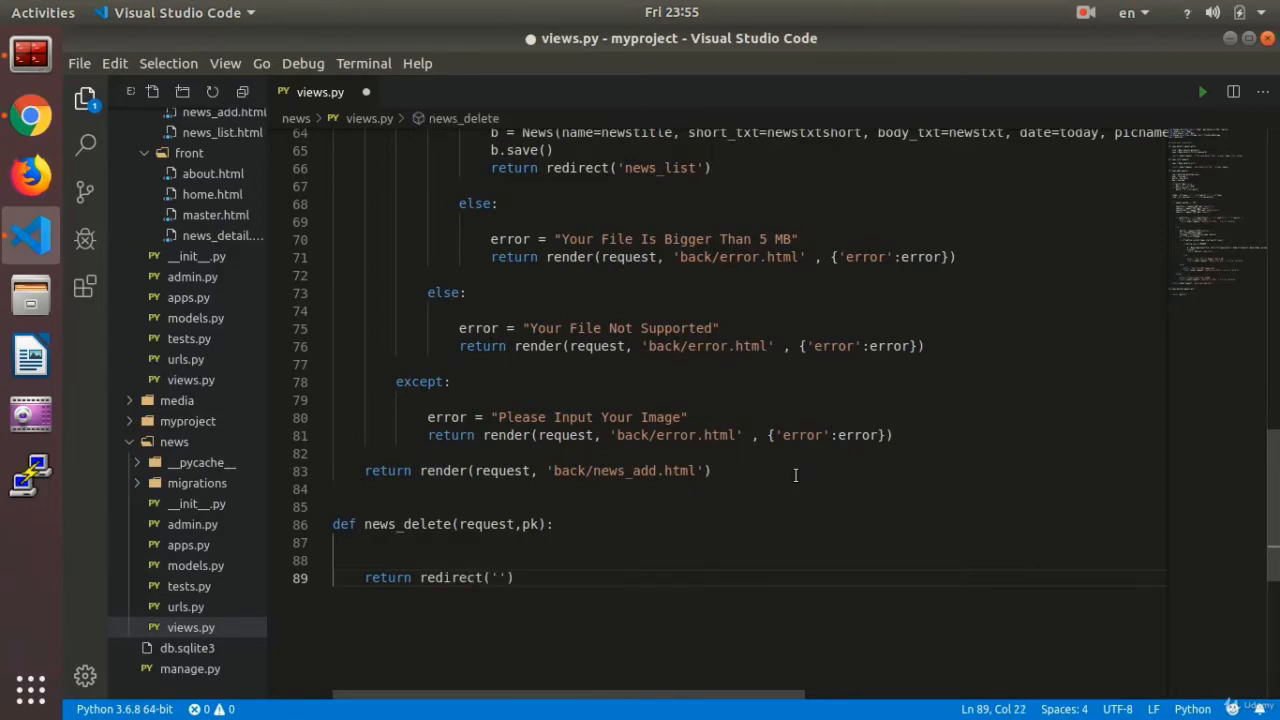
{"action": "type", "text": "news_l"}
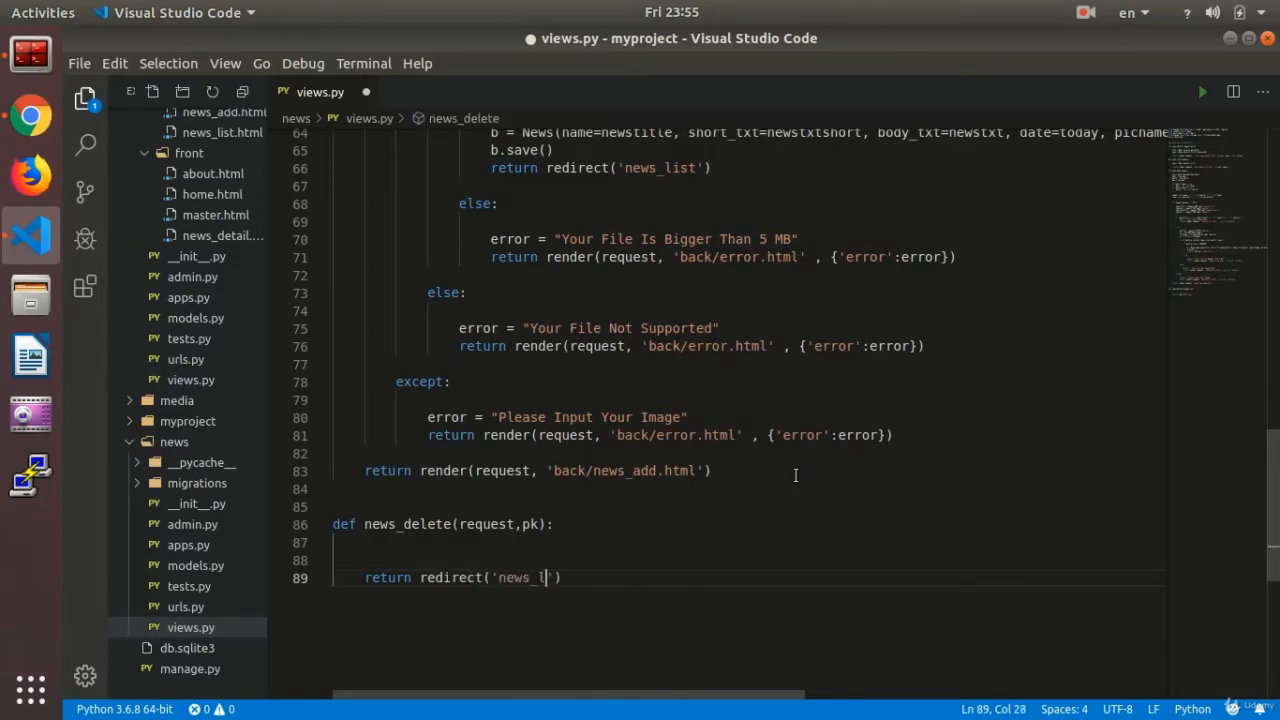
{"action": "type", "text": "ist"}
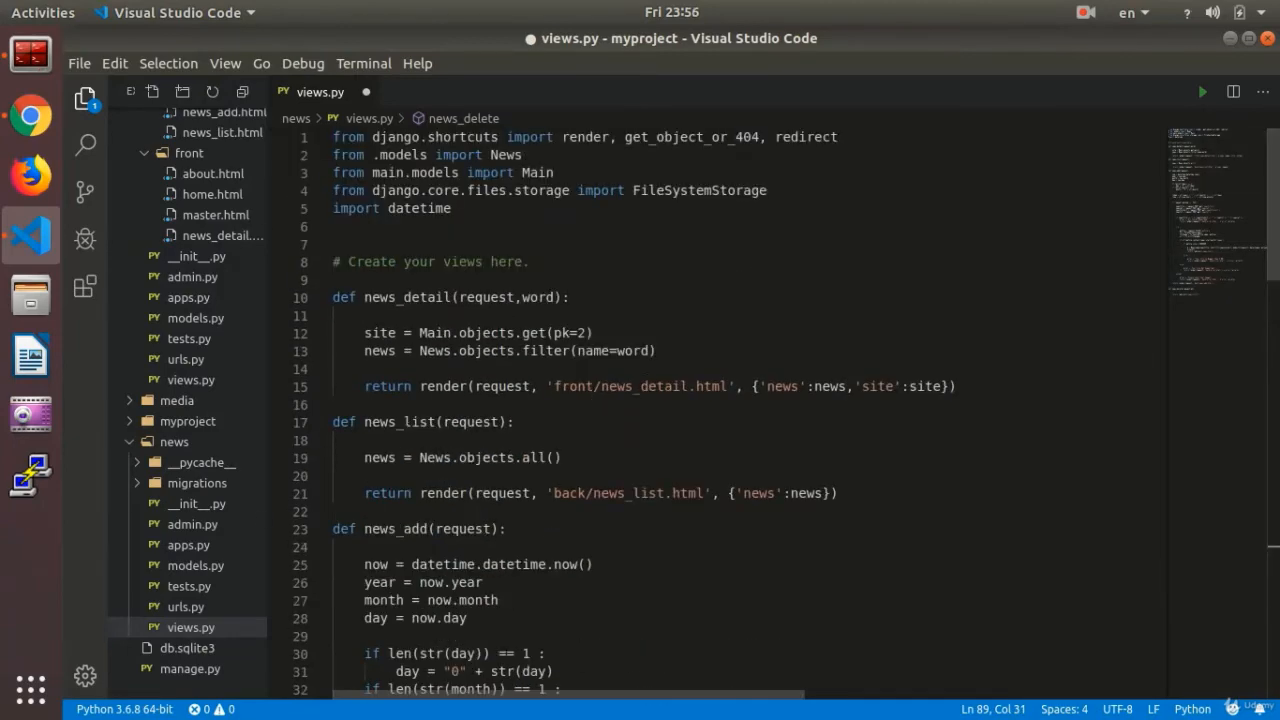
- Save views.py with the completed news_delete view
{"action": "scroll", "scroll_direction": "down", "scroll_amount": 3}
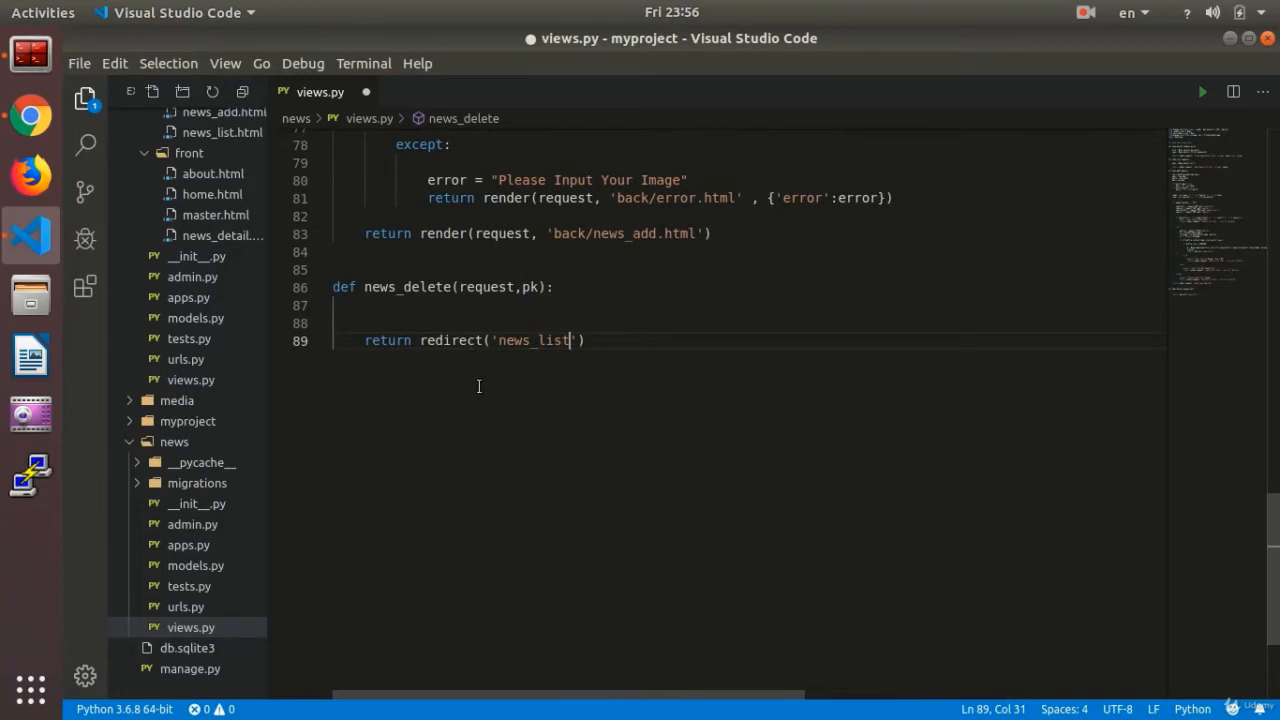
{"action": "key", "text": "ctrl+s"}
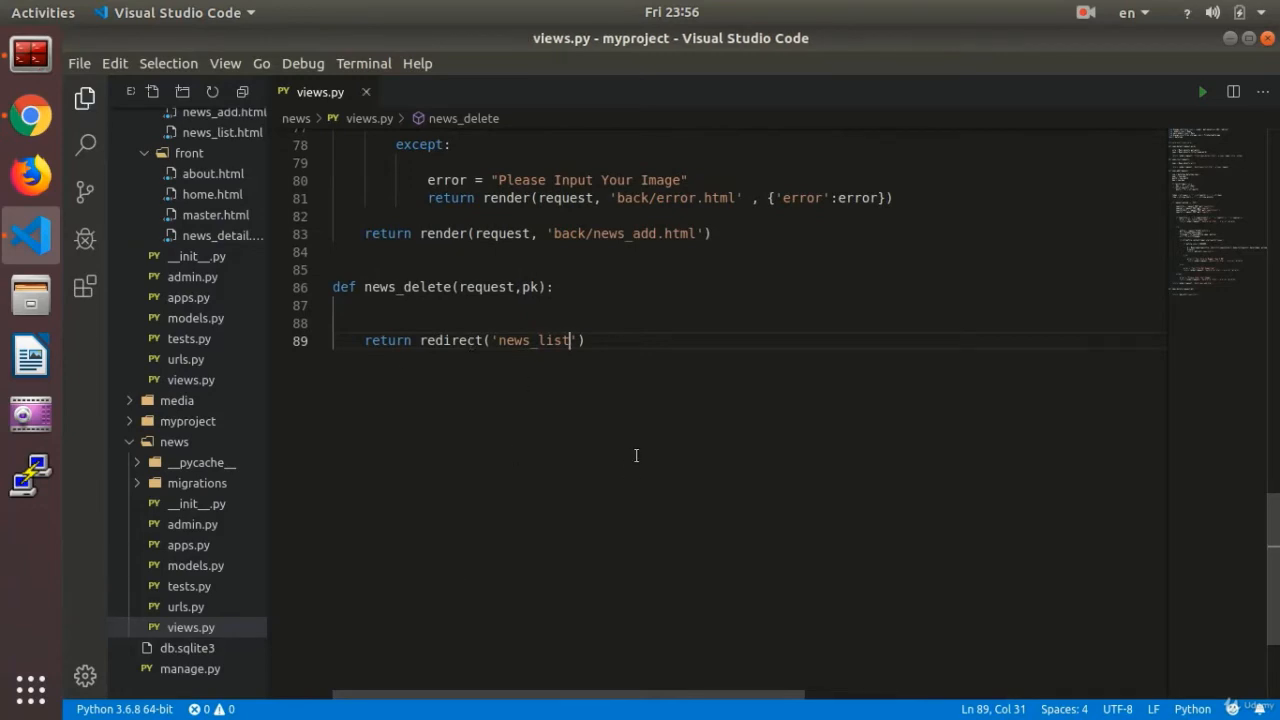
{"action": "mouse_move", "coordinate": [380, 288]}
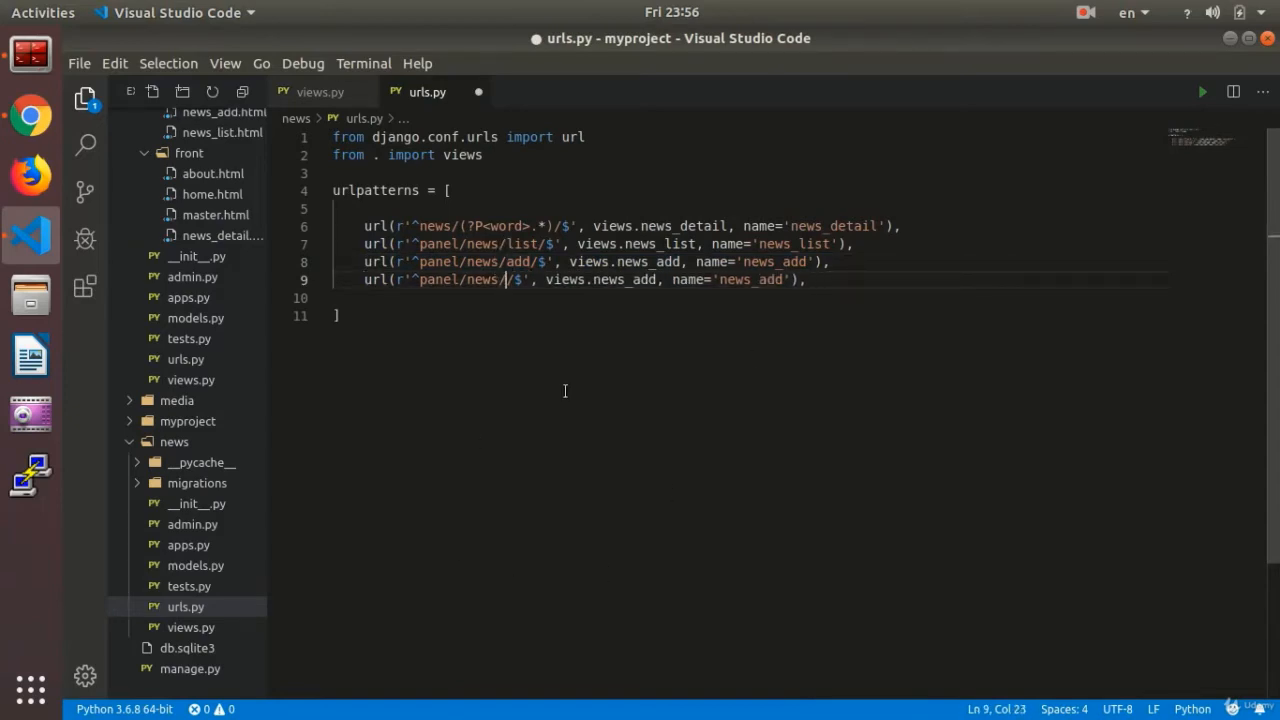
- In urls.py, set the fourth url pattern to r'^panel/news/del/(?P<pk>\d+)/$'
{"action": "type", "text": "del"}
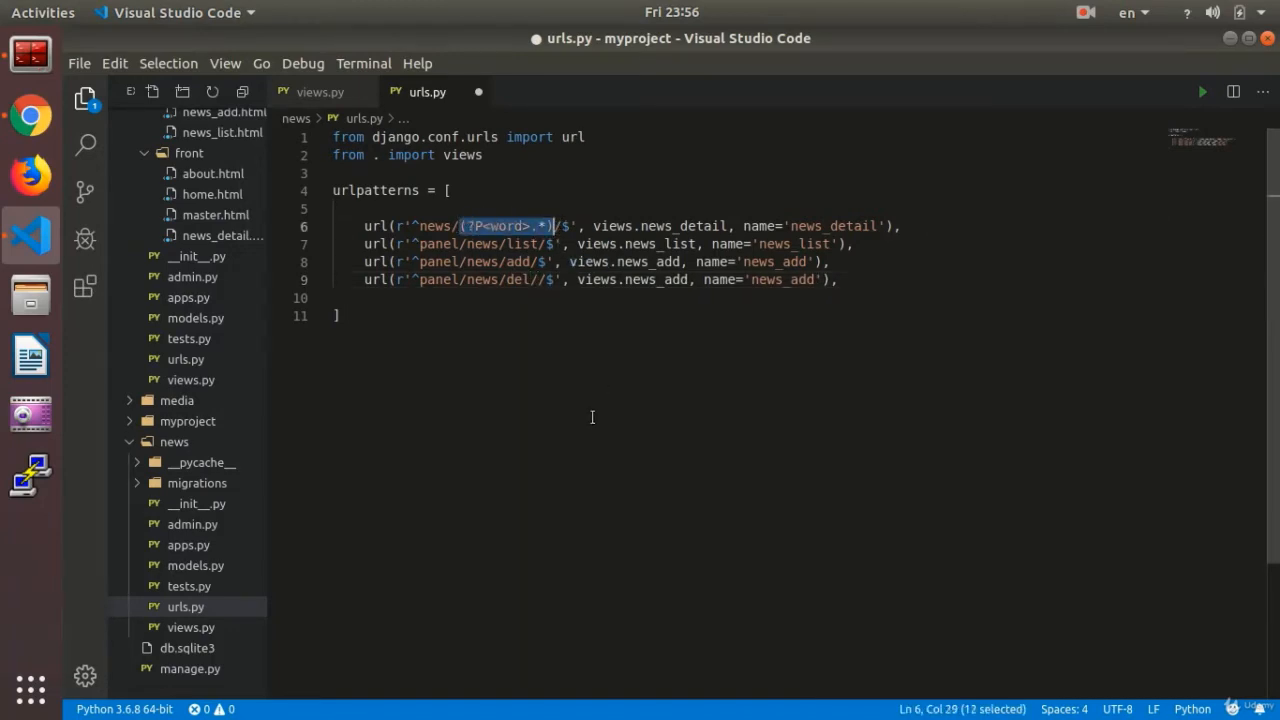
{"action": "type", "text": "(?P<word>.*)"}
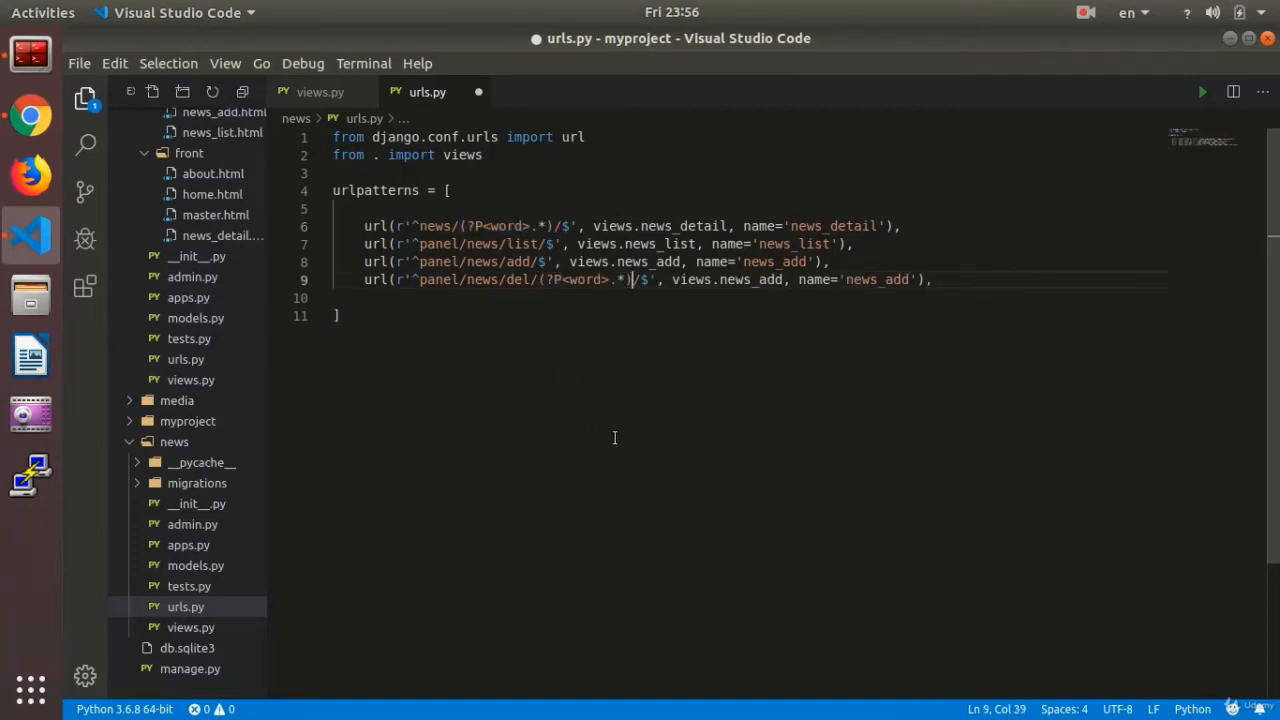
{"action": "double_click", "coordinate": [584, 280]}
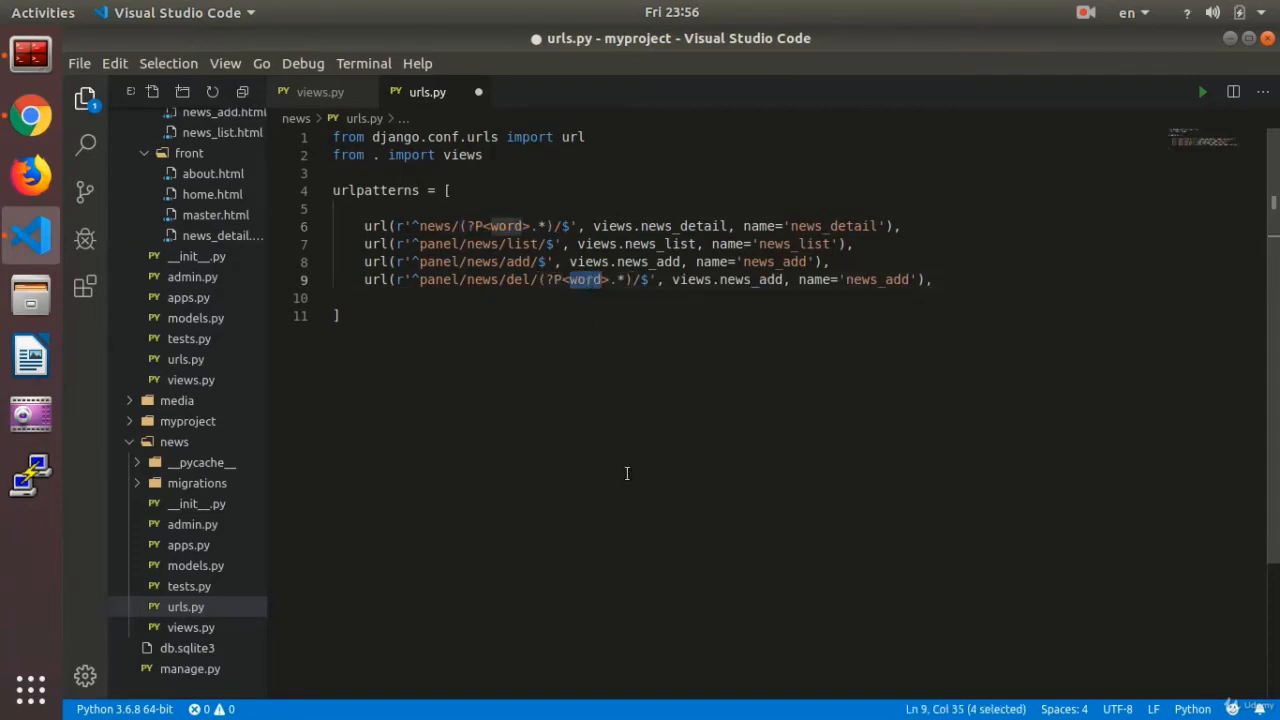
{"action": "type", "text": "pk"}
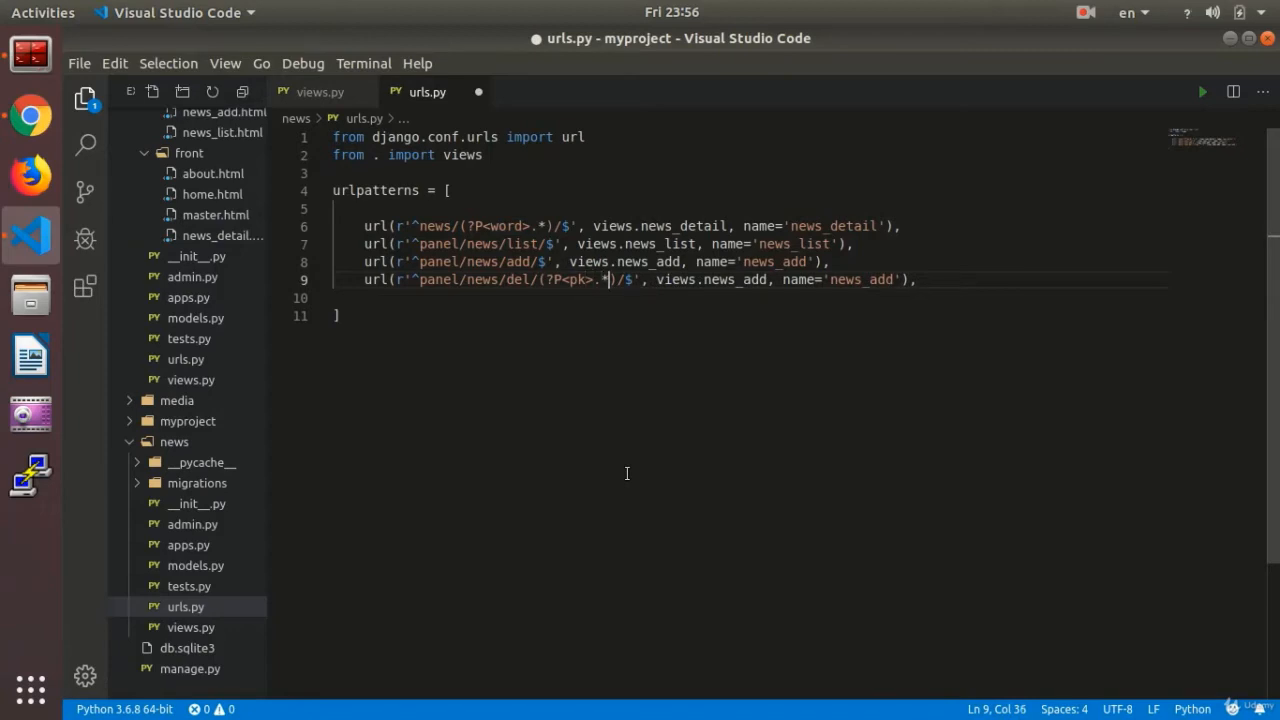
{"action": "key", "text": "BackSpace"}
{"action": "type", "text": "\\"}
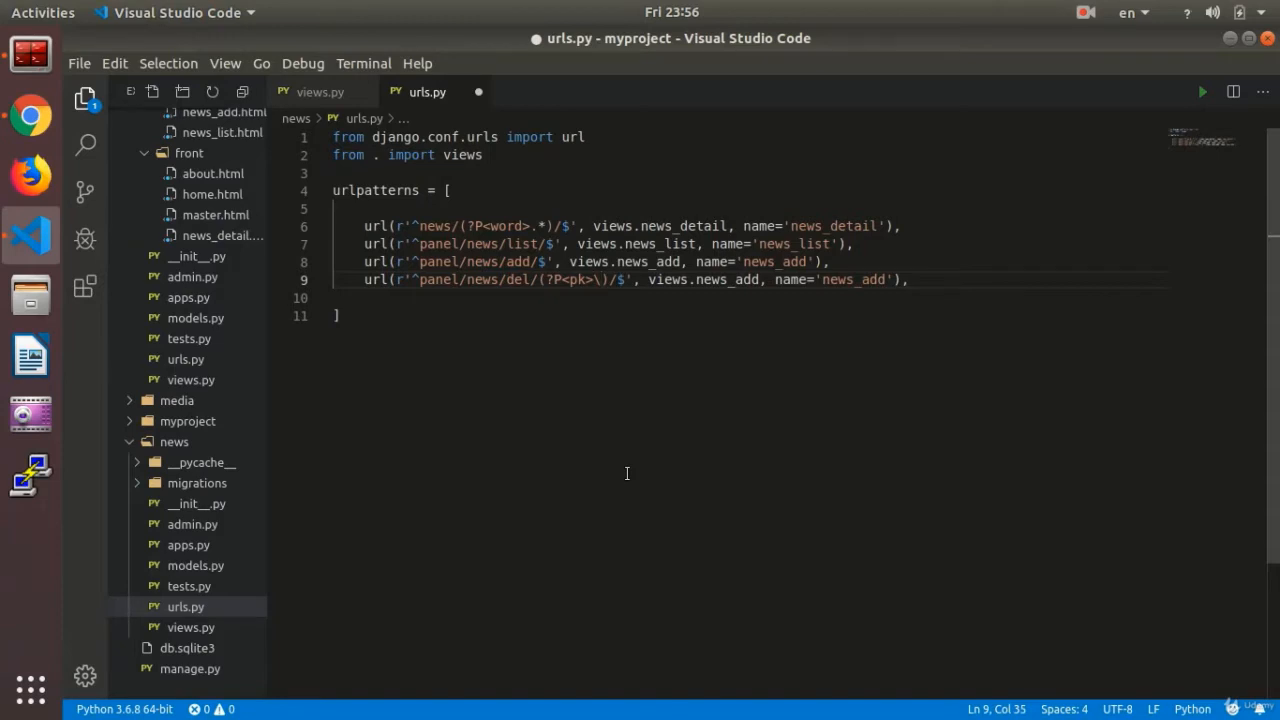
{"action": "type", "text": "d+"}
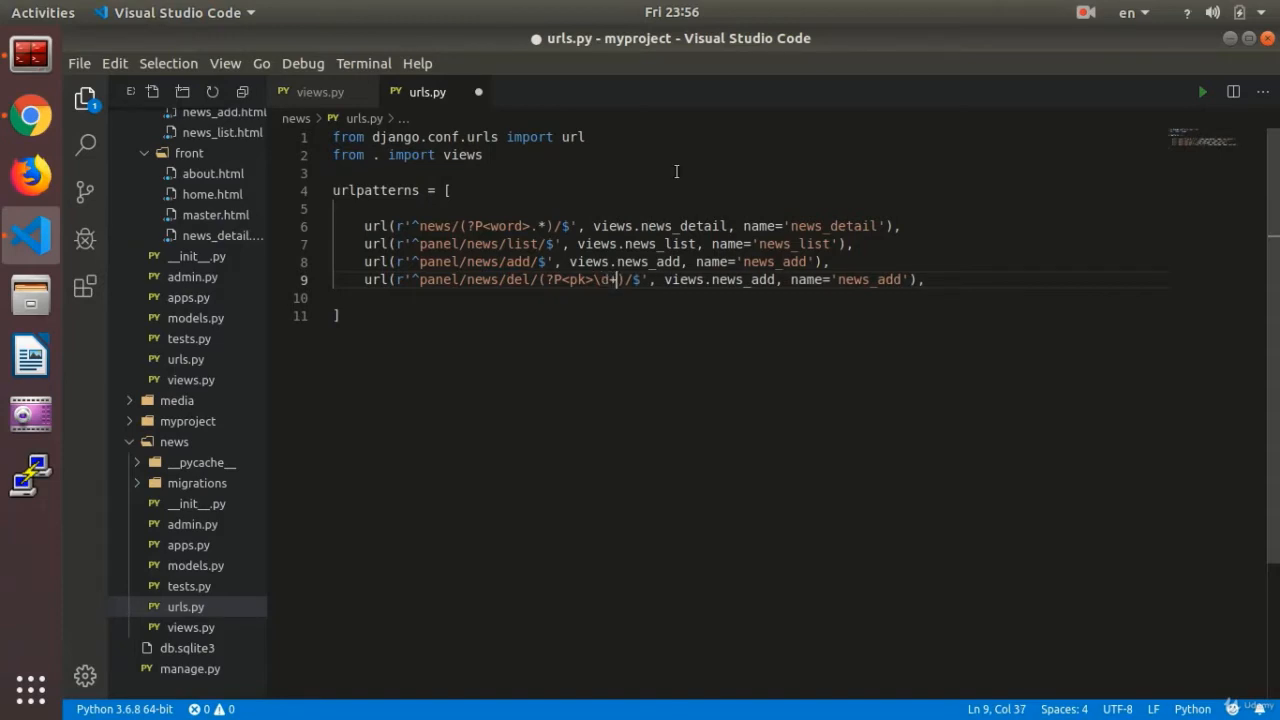
- Point that pattern to views.news_delete with name='news_delete'
{"action": "double_click", "coordinate": [744, 280]}
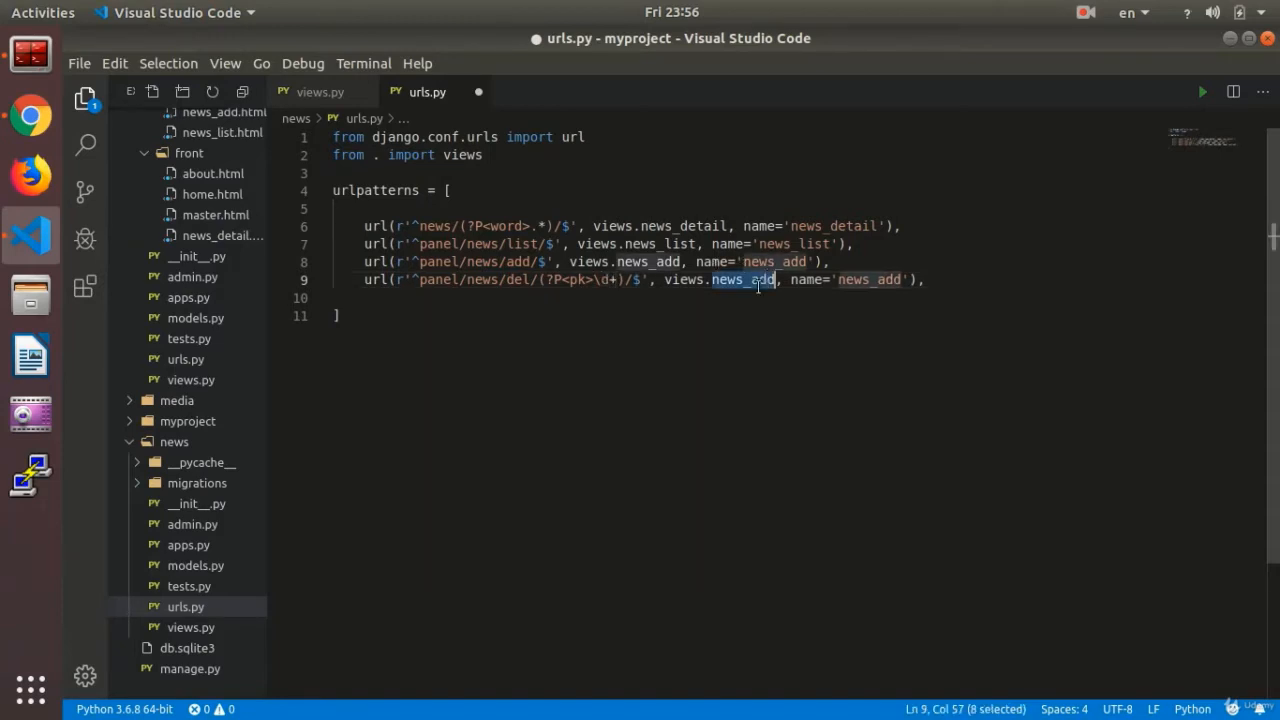
{"action": "type", "text": "news_delete"}
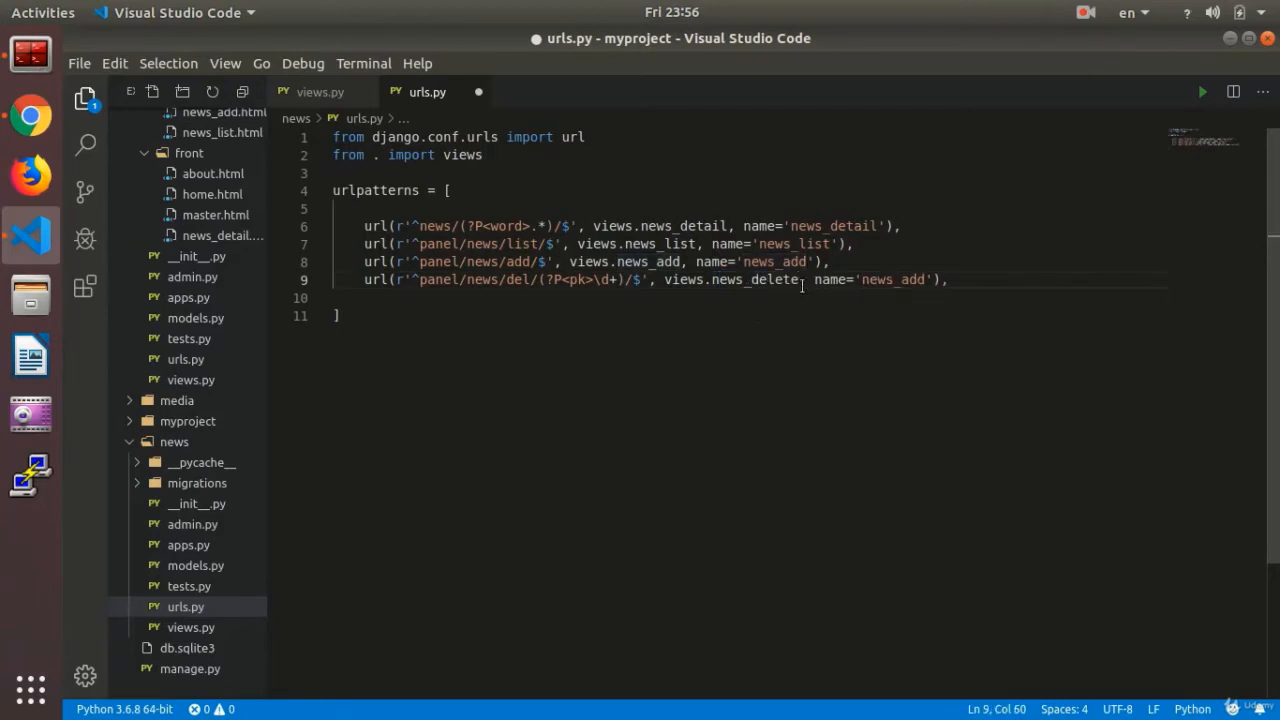
{"action": "double_click", "coordinate": [756, 280]}
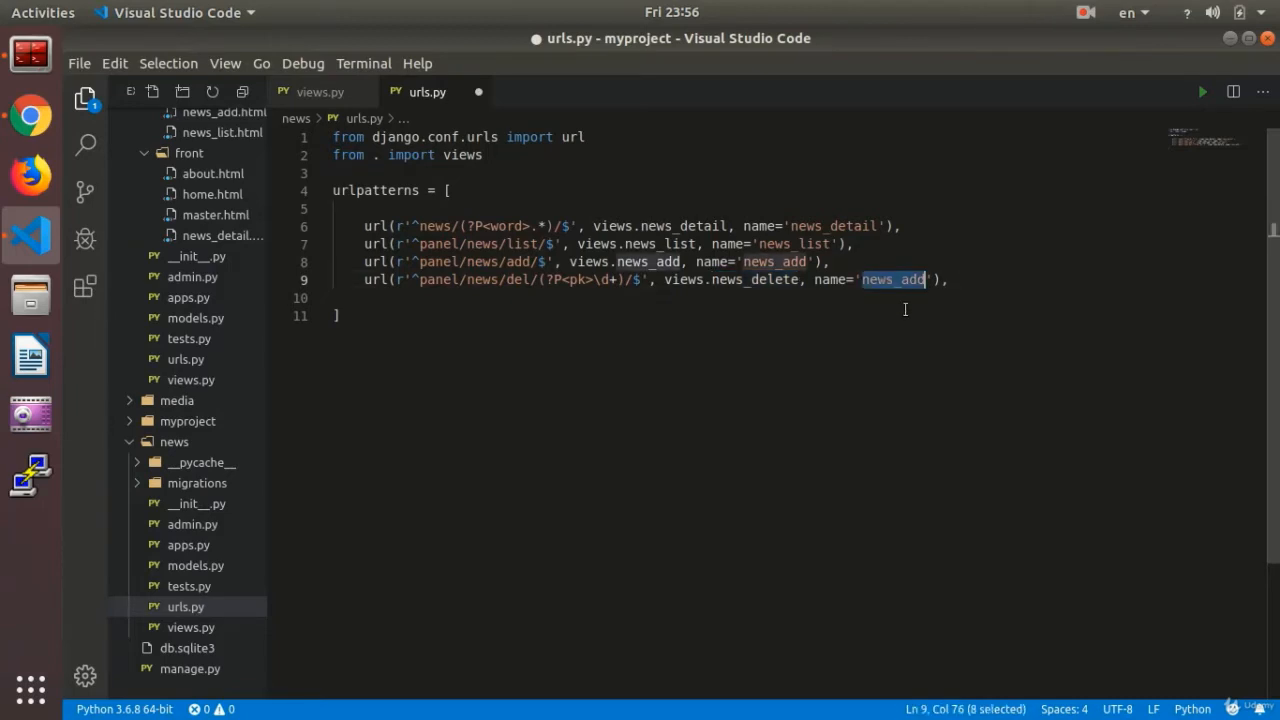
{"action": "type", "text": "news_delete"}
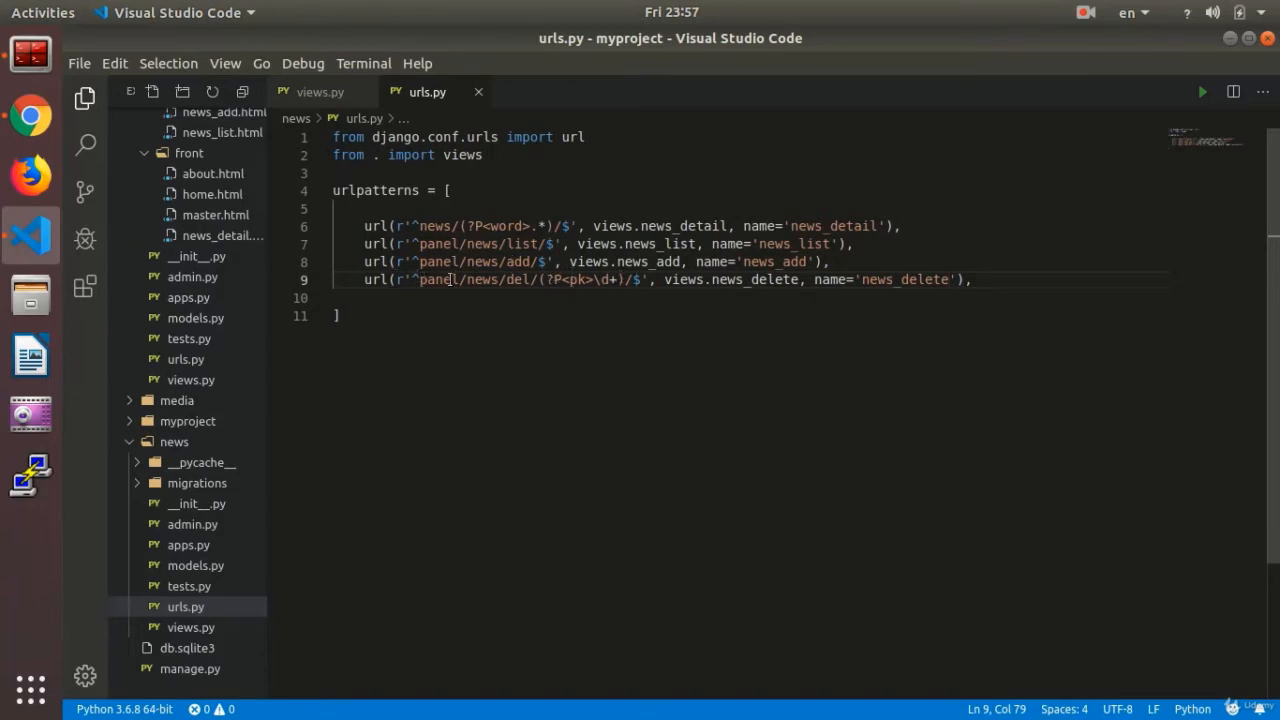
{"action": "left_click", "coordinate": [320, 92]}
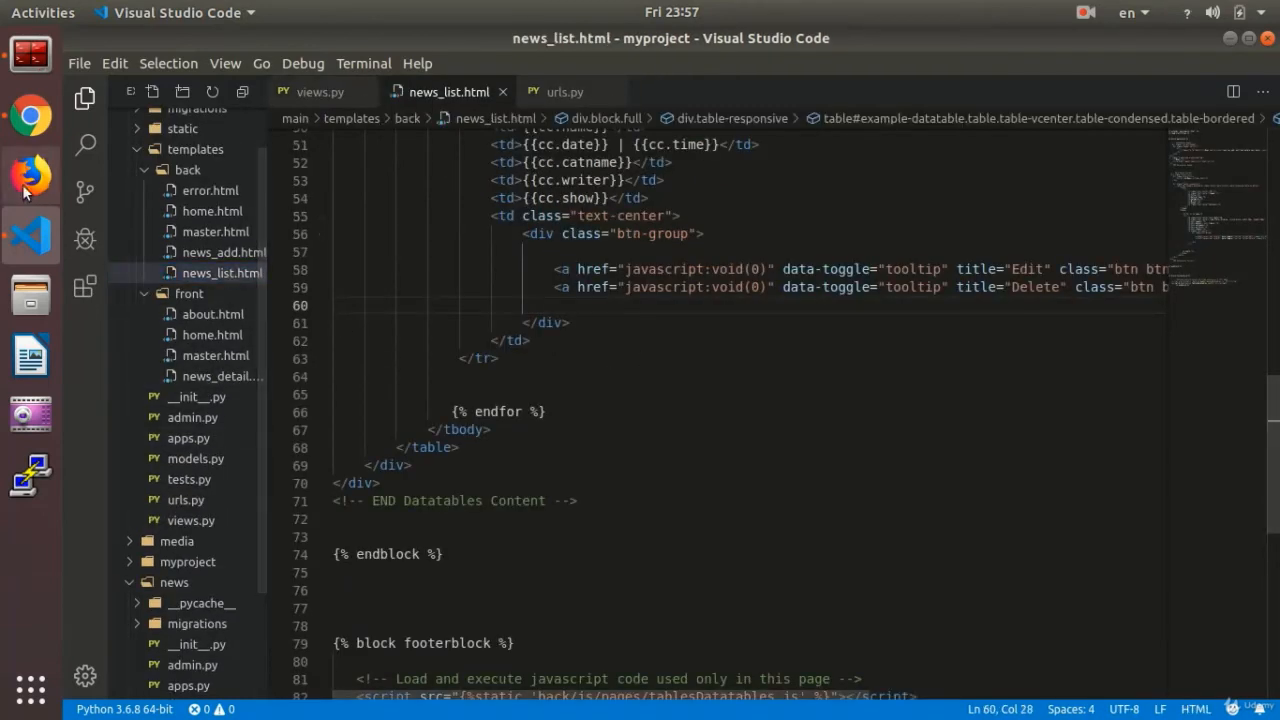
- Set the Delete anchor href in news_list.html to {% url 'news_delete' pk=cc.pk %} and check it in Chrome
{"action": "left_click", "coordinate": [30, 190]}
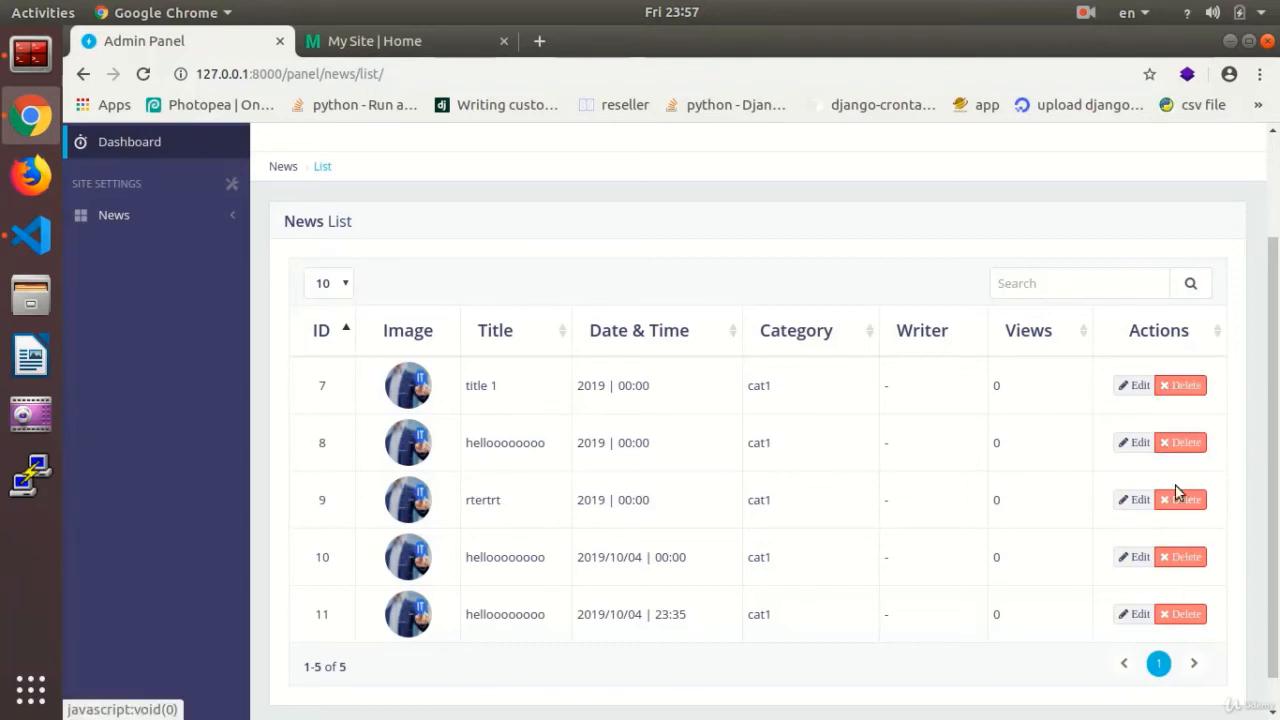
{"action": "left_click", "coordinate": [30, 236]}
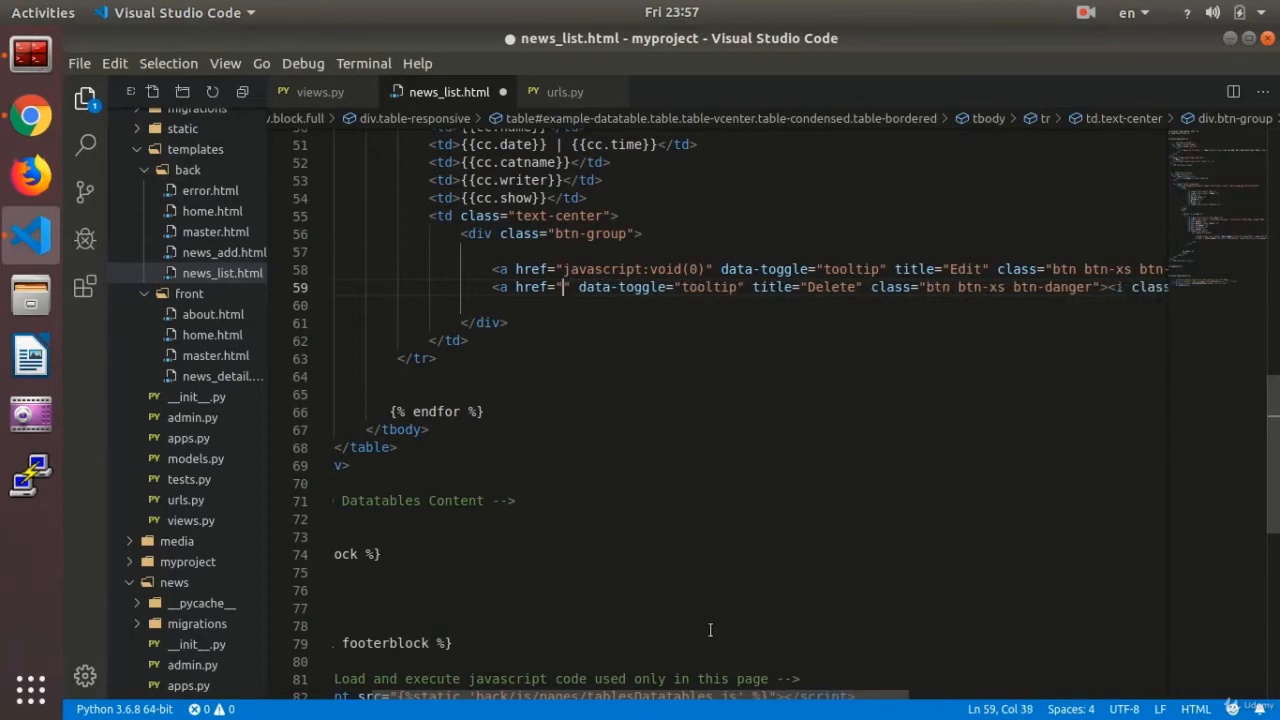
{"action": "type", "text": "{%url '' %"}
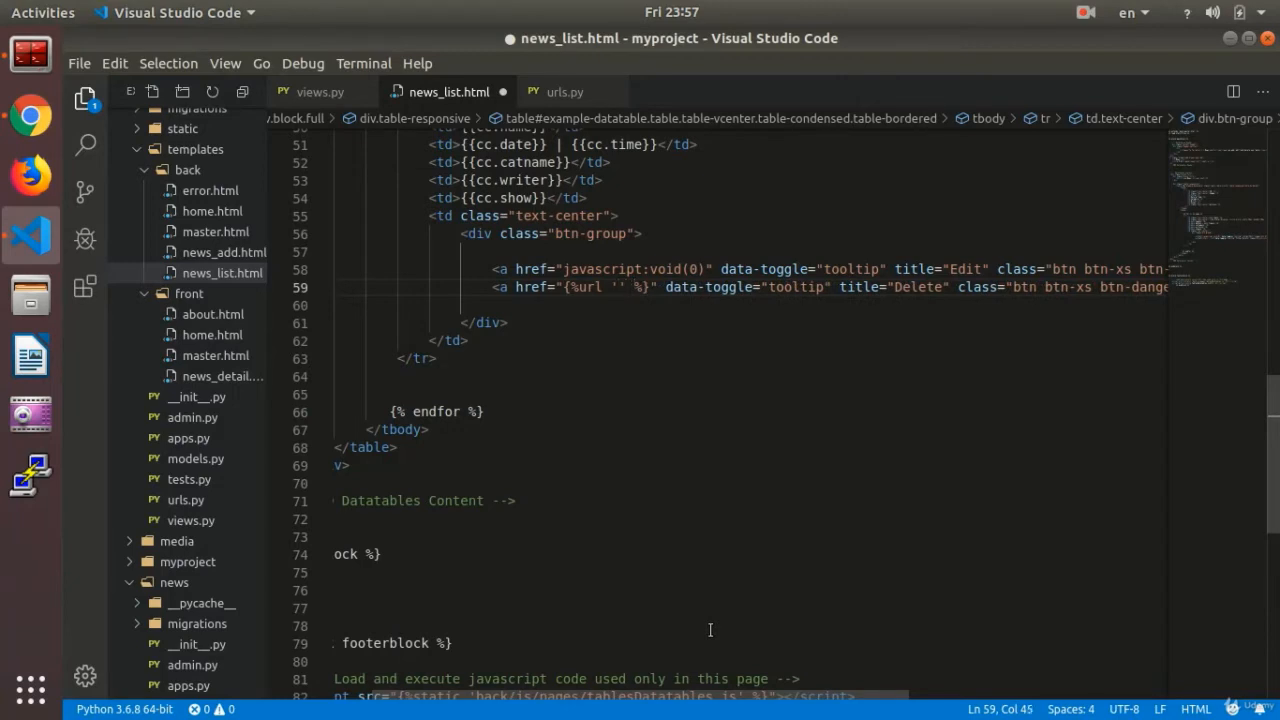
{"action": "type", "text": "news_delete"}
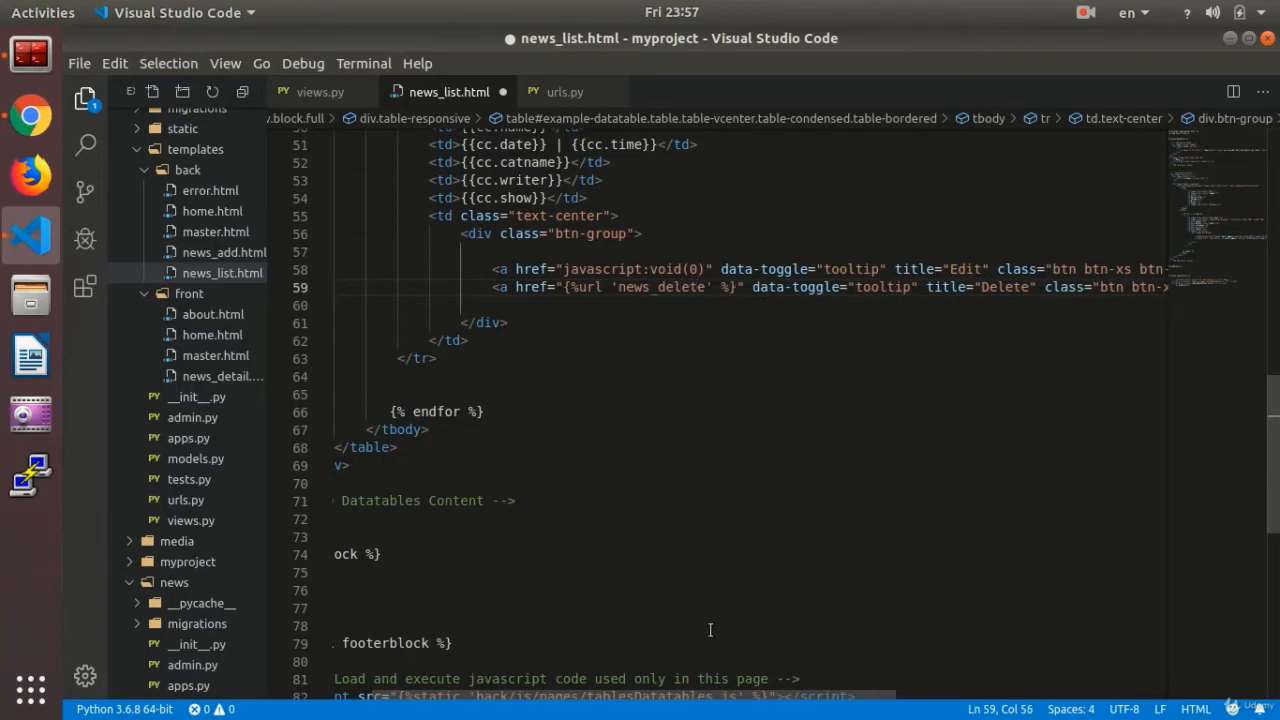
{"action": "type", "text": "pk"}
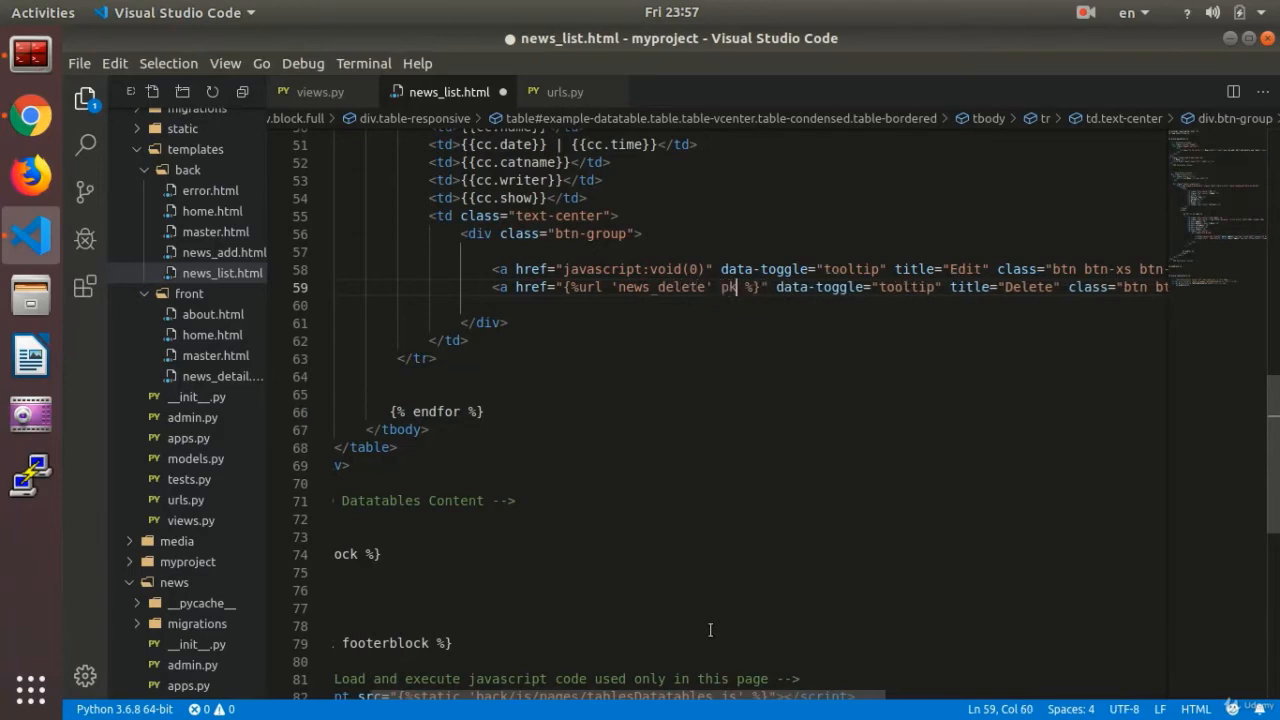
{"action": "type", "text": "="}
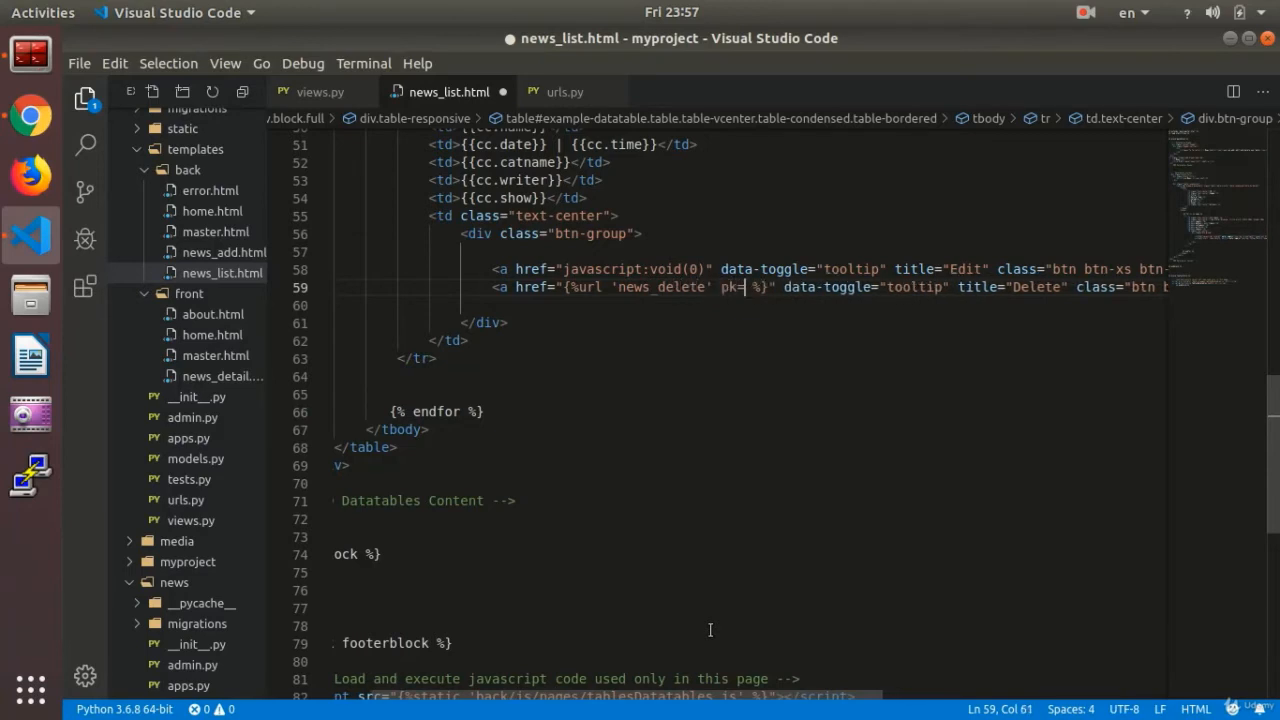
{"action": "type", "text": "cc."}
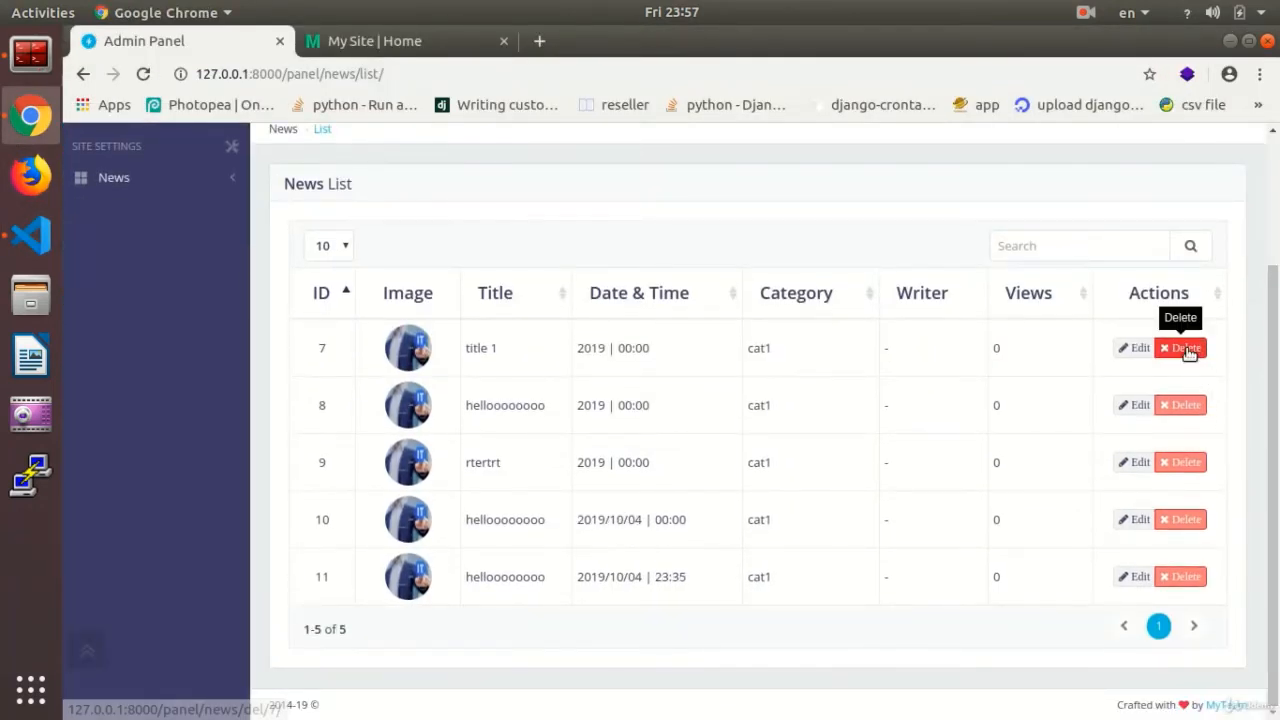
{"action": "mouse_move", "coordinate": [1180, 404]}
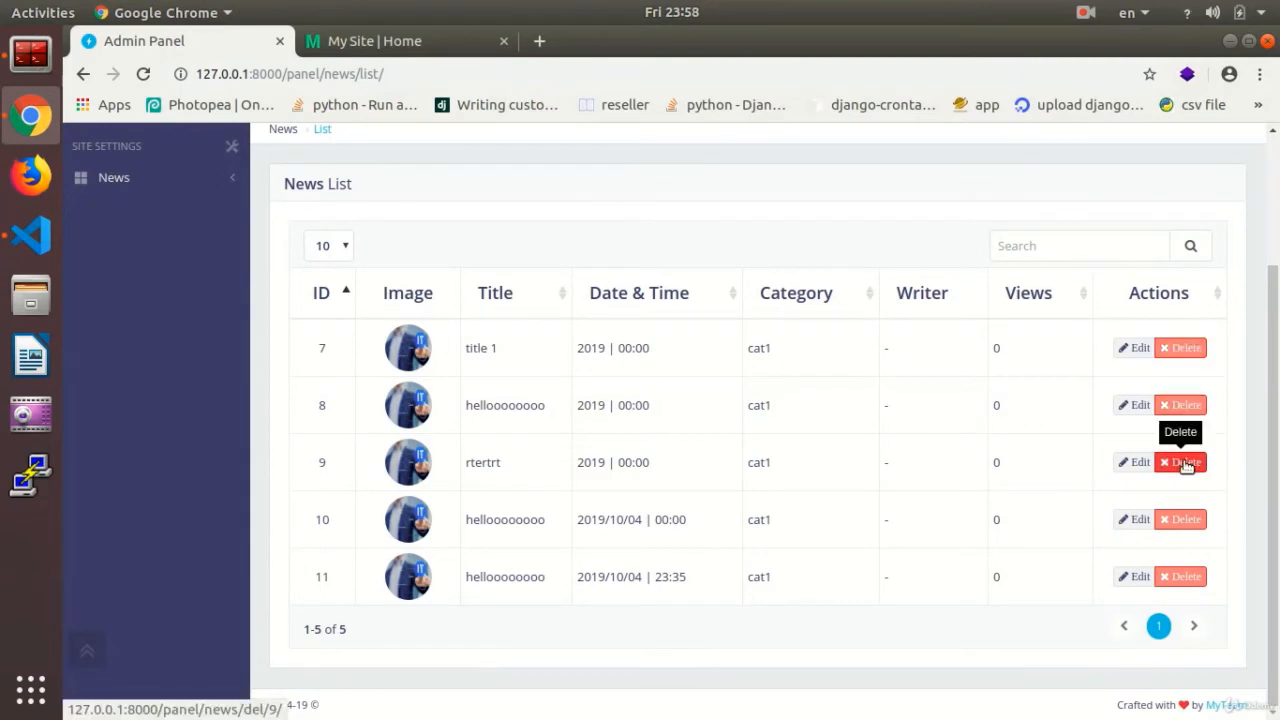
{"action": "mouse_move", "coordinate": [348, 270]}
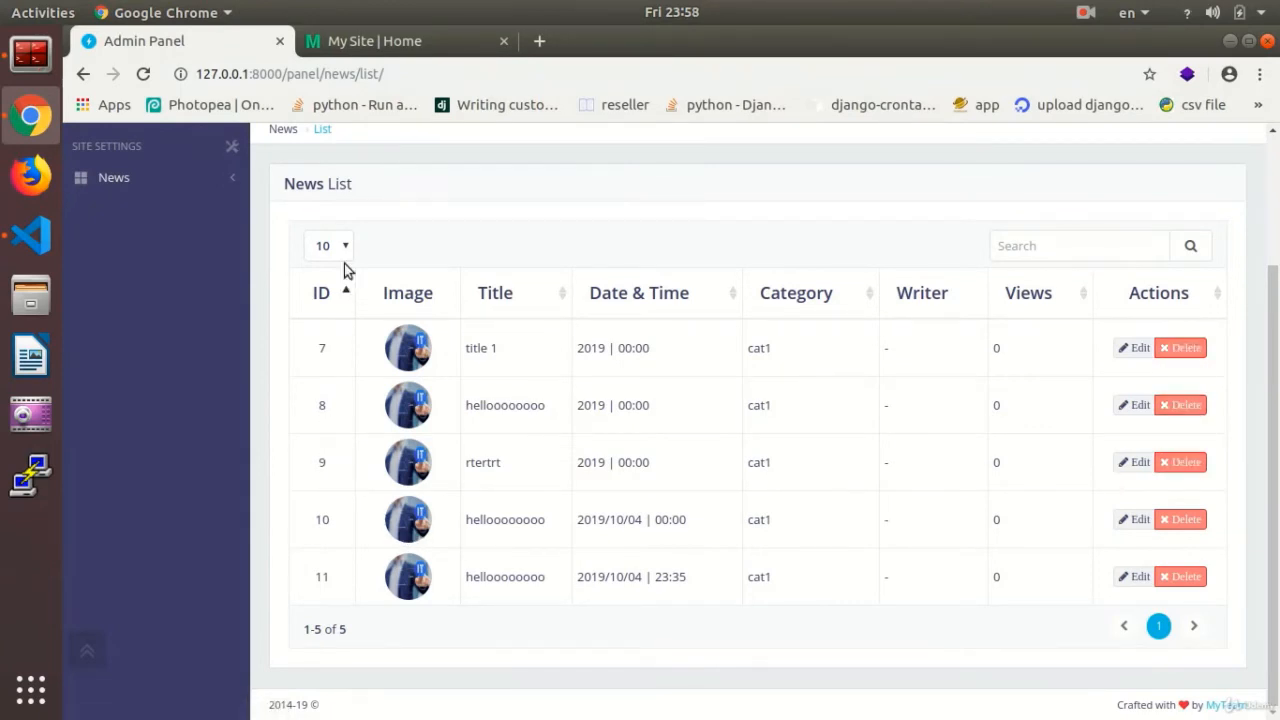
{"action": "mouse_move", "coordinate": [1184, 460]}
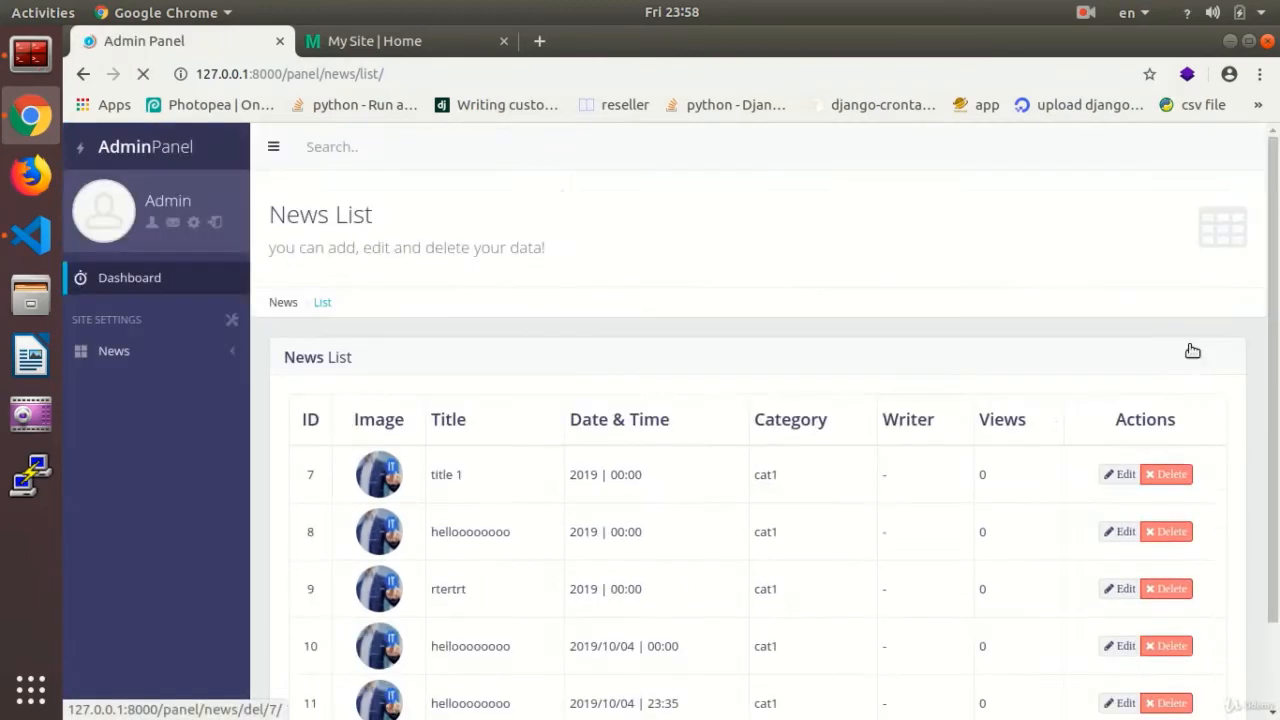
{"action": "left_click", "coordinate": [30, 236]}
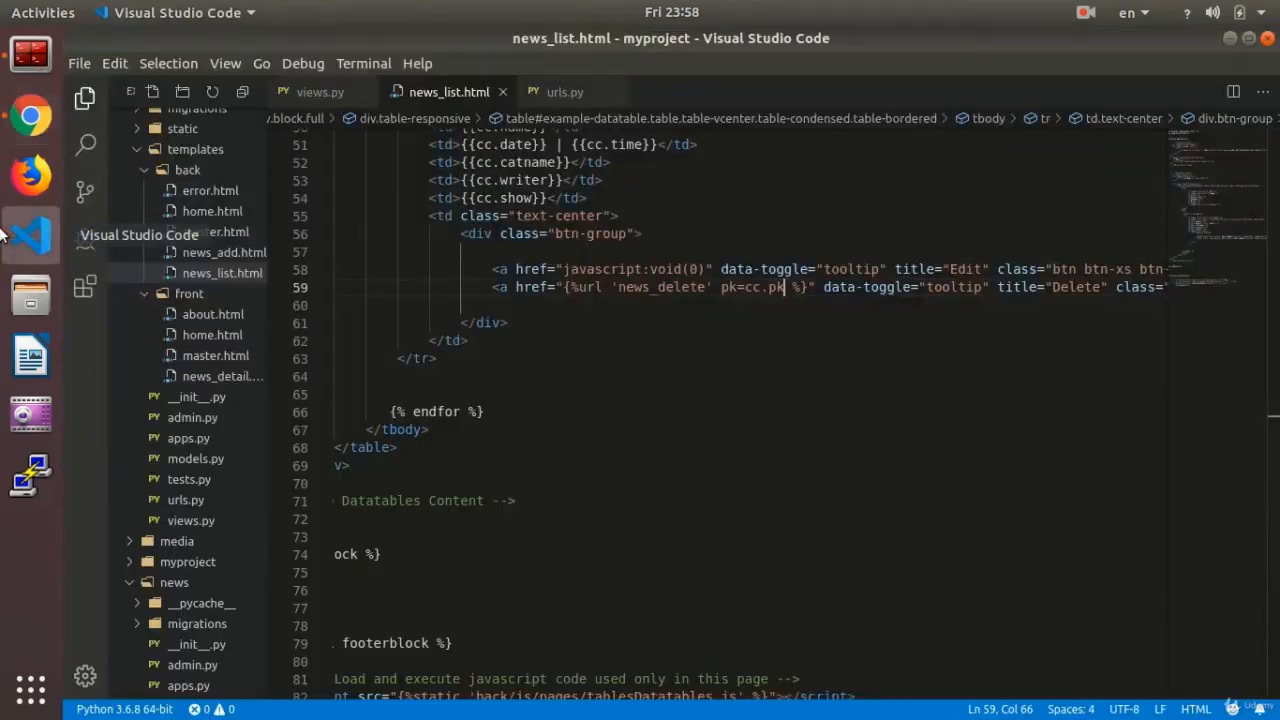
{"action": "left_click", "coordinate": [320, 92]}
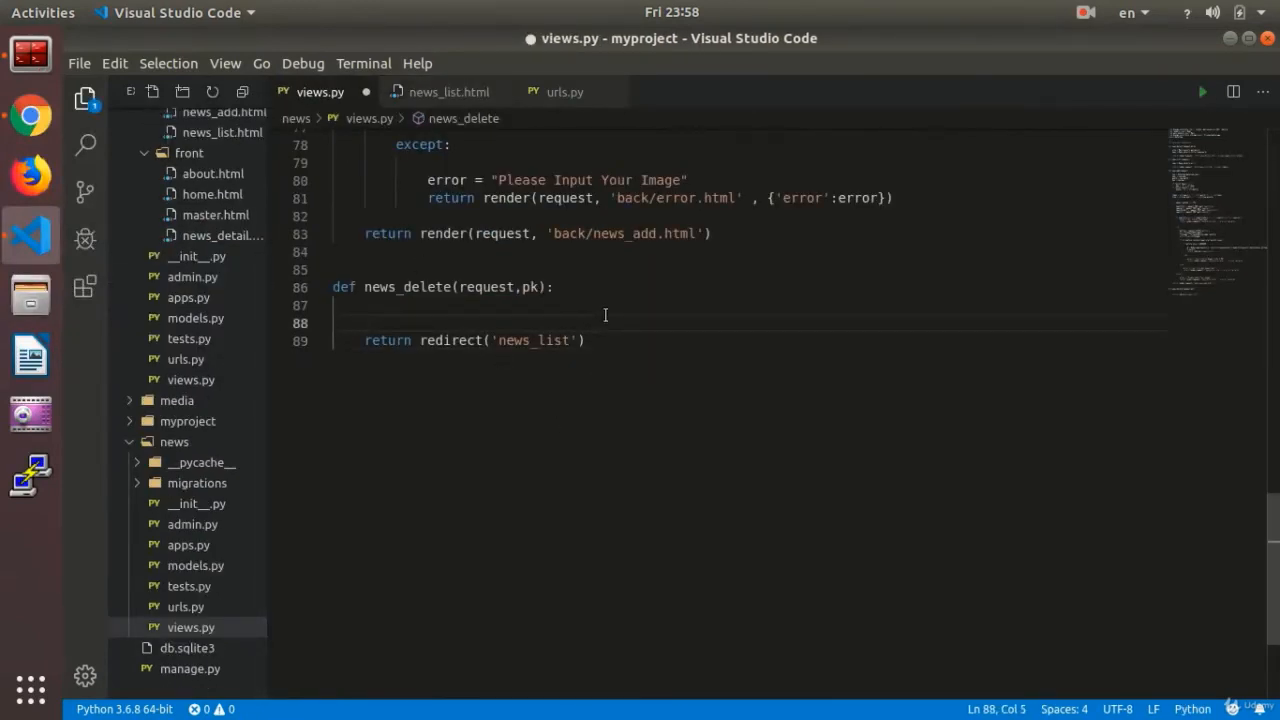
- In news_delete write b = News.objects.filter(pk=pk) and b.delete(), then save views.py
{"action": "type", "text": "Ne"}
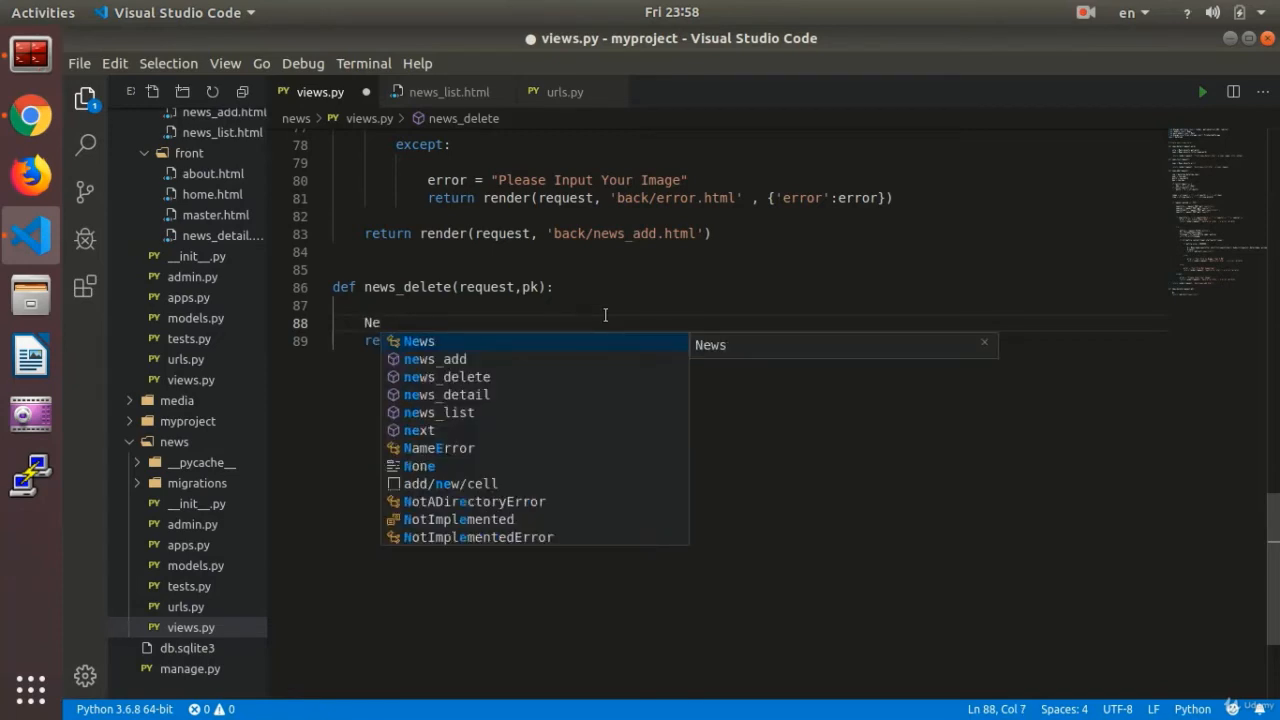
{"action": "type", "text": "b"}
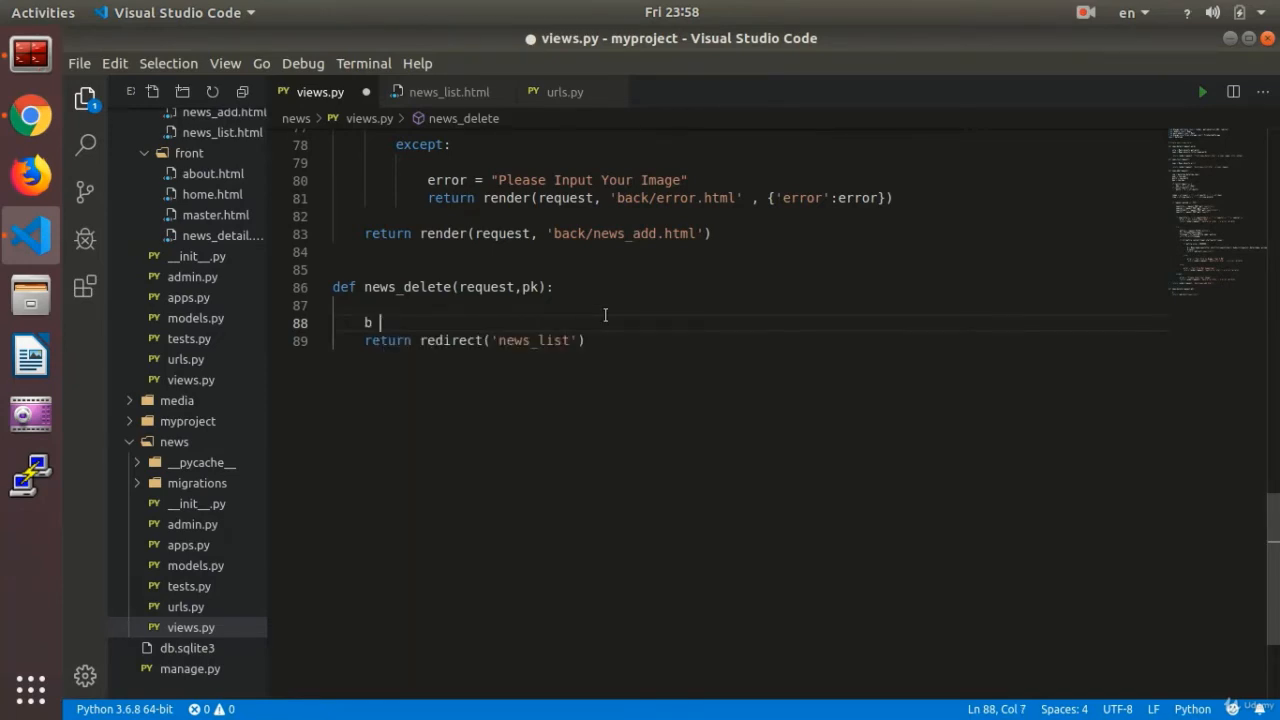
{"action": "type", "text": "= News.objects.ge"}
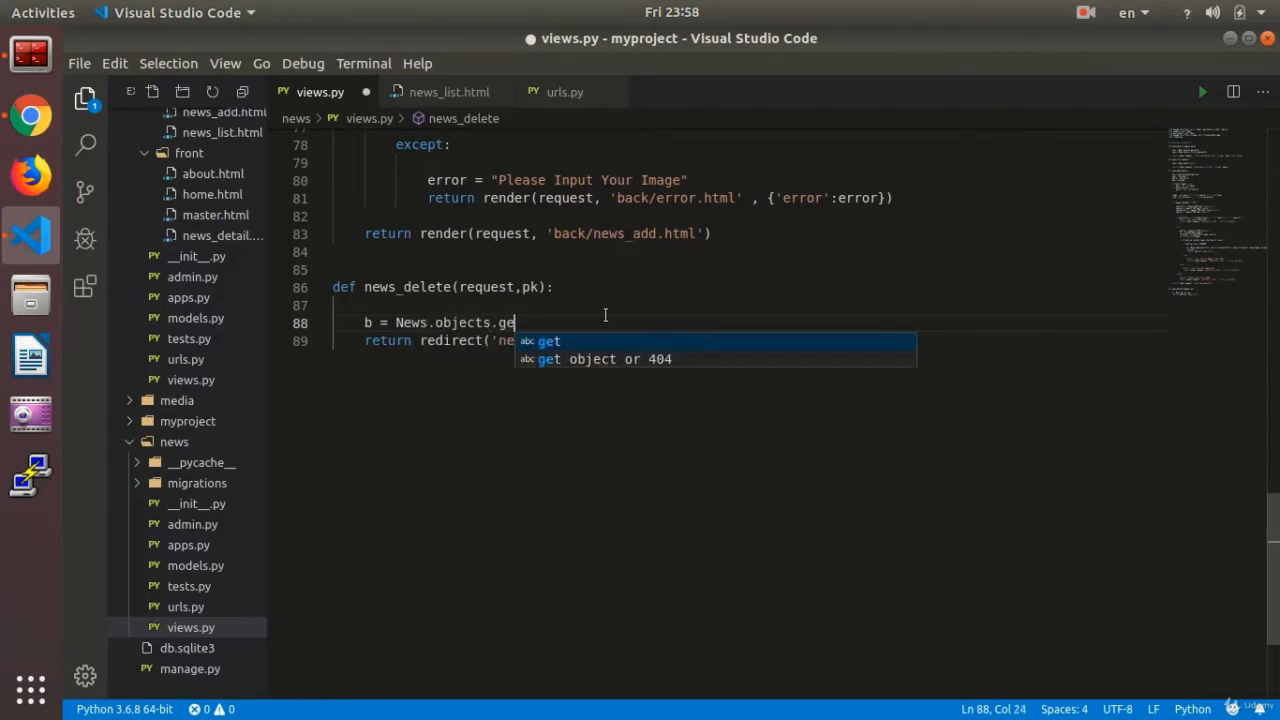
{"action": "type", "text": "t"}
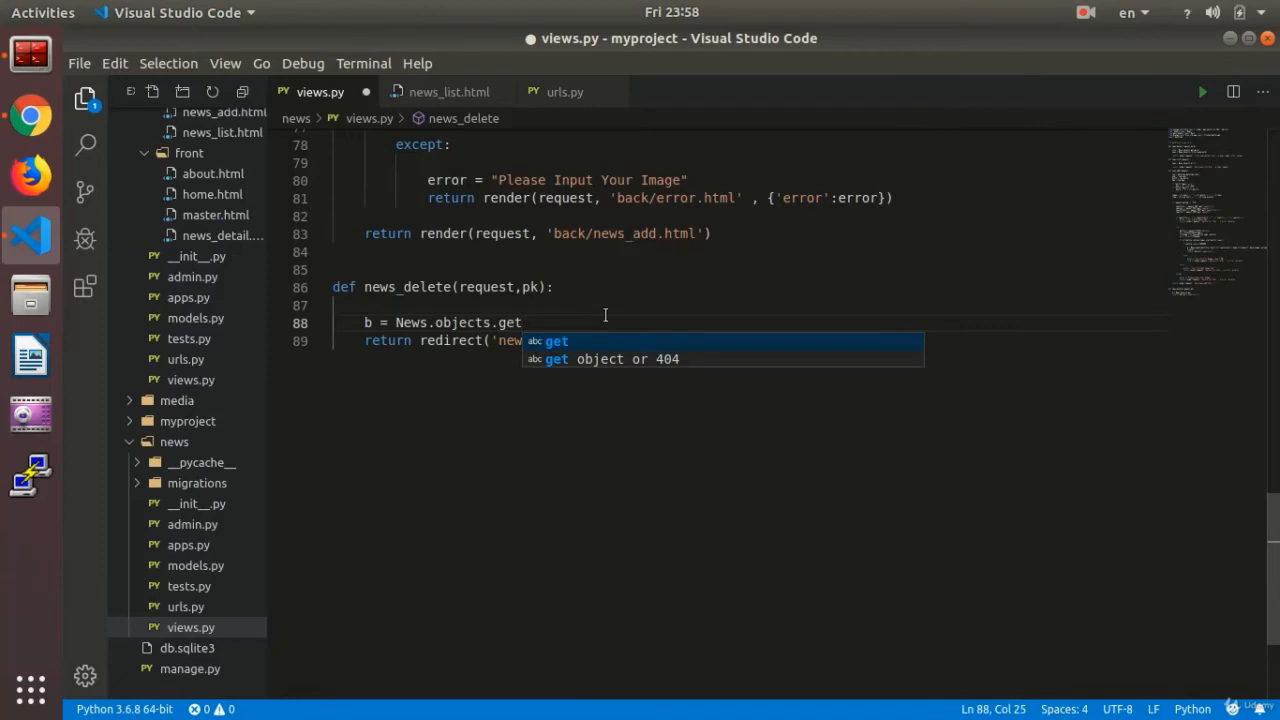
{"action": "type", "text": "(pk=pk)"}
{"action": "type", "text": "b"}
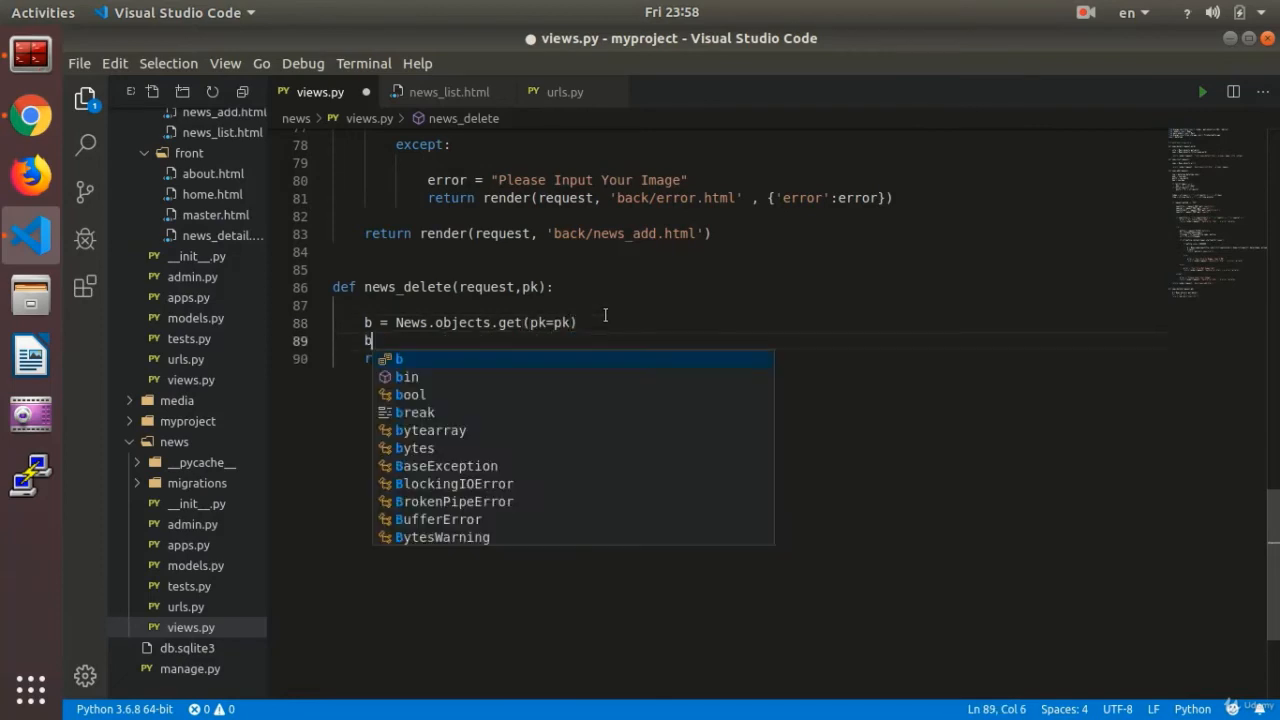
{"action": "type", "text": ".delete("}
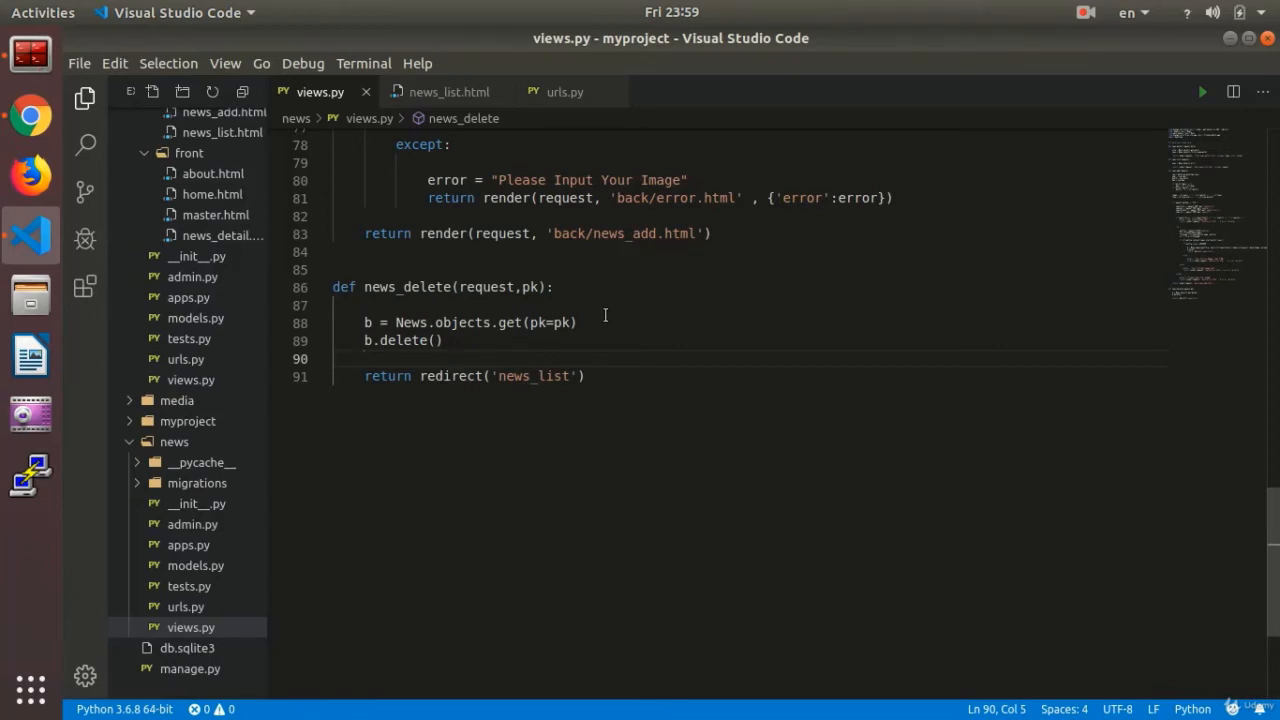
{"action": "mouse_move", "coordinate": [528, 330]}
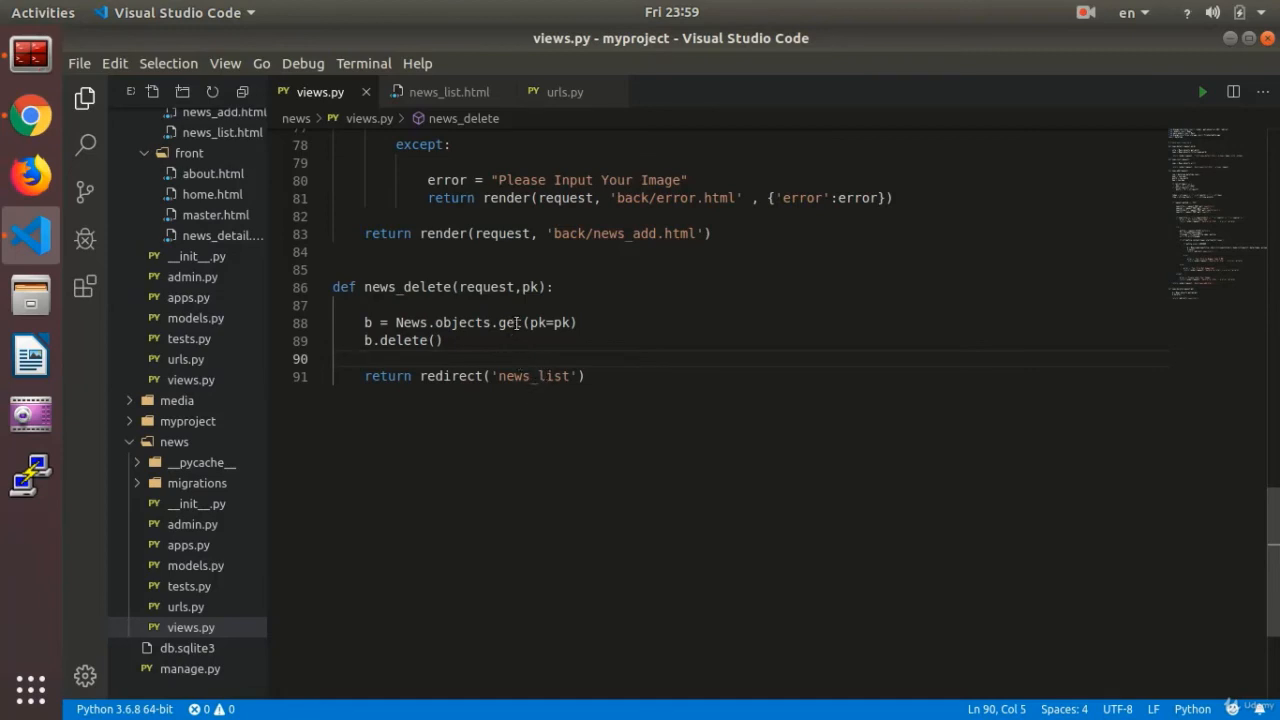
{"action": "type", "text": "filter"}
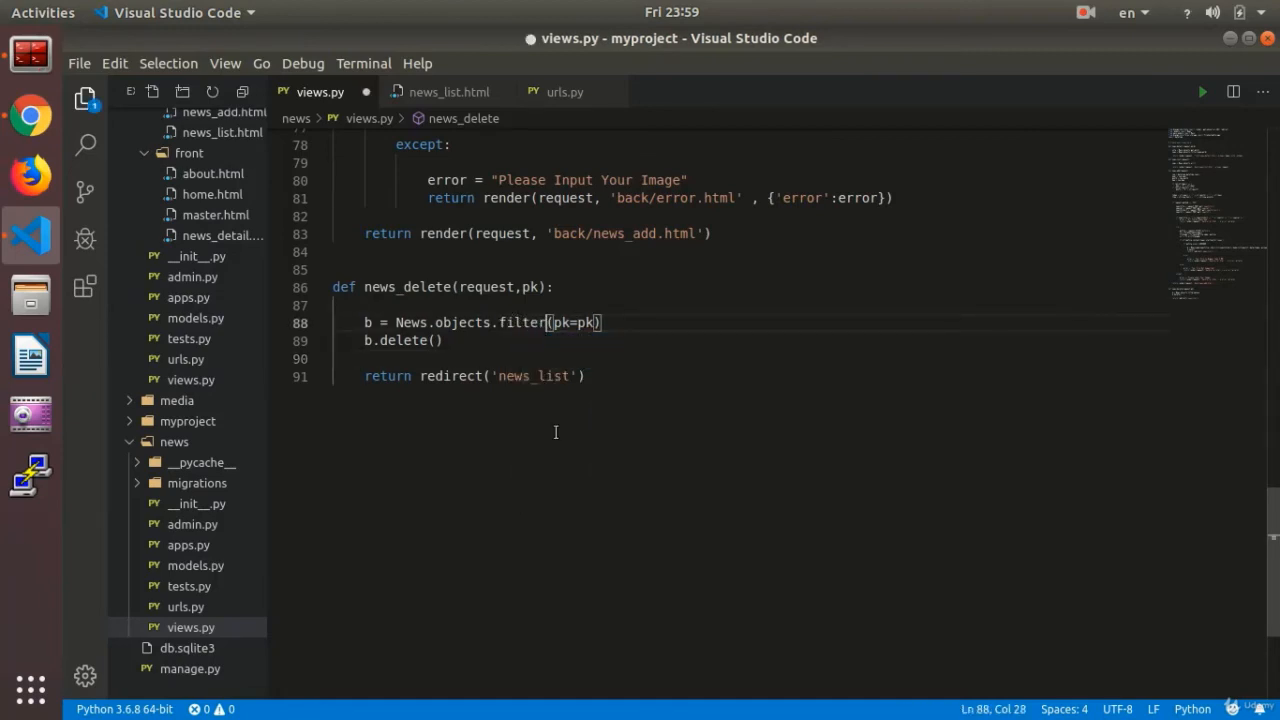
{"action": "key", "text": "ctrl+s"}
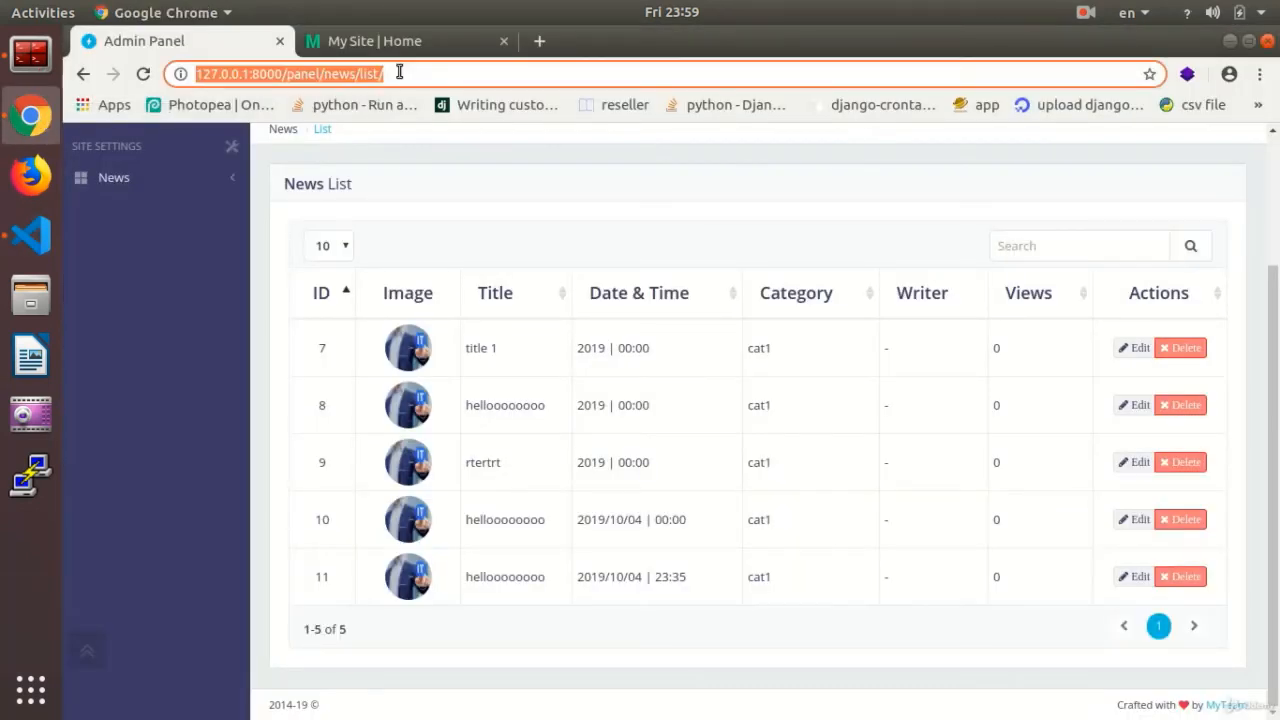
{"action": "mouse_move", "coordinate": [1180, 348]}
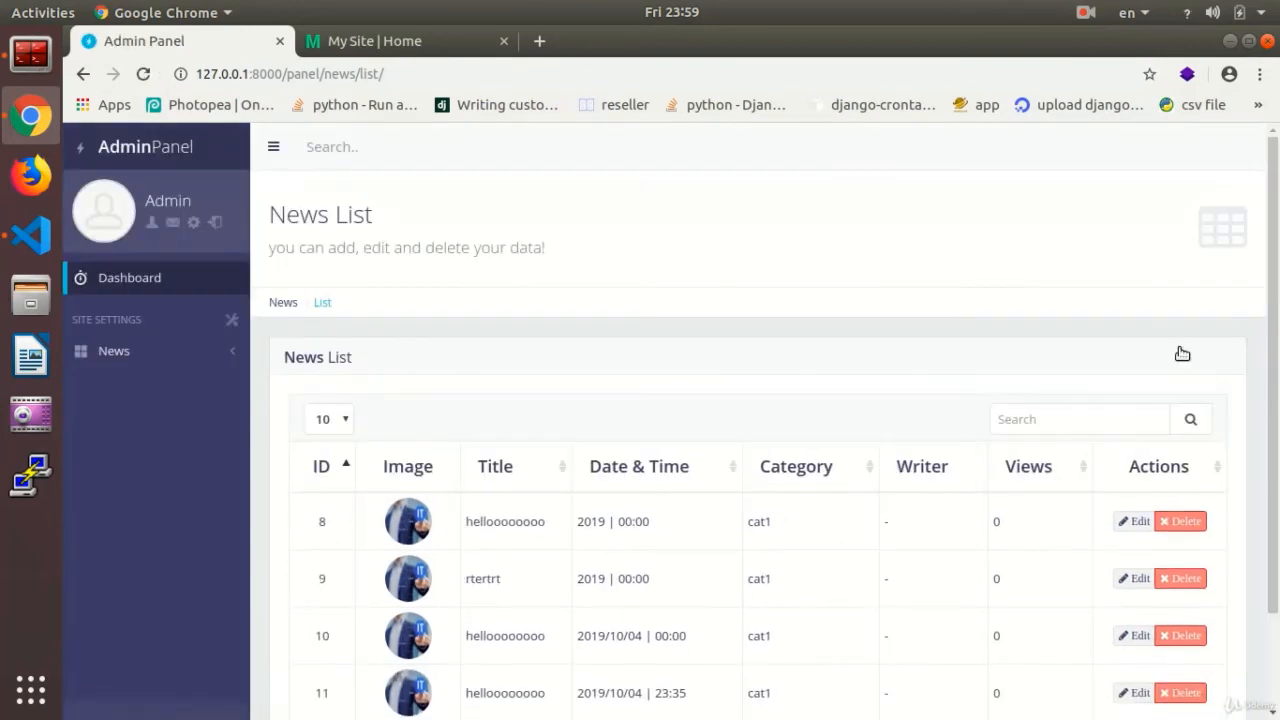
- Delete entries 7 and 9 from the admin News List, leaving 8, 10 and 11
{"action": "scroll", "scroll_direction": "down", "scroll_amount": 3}
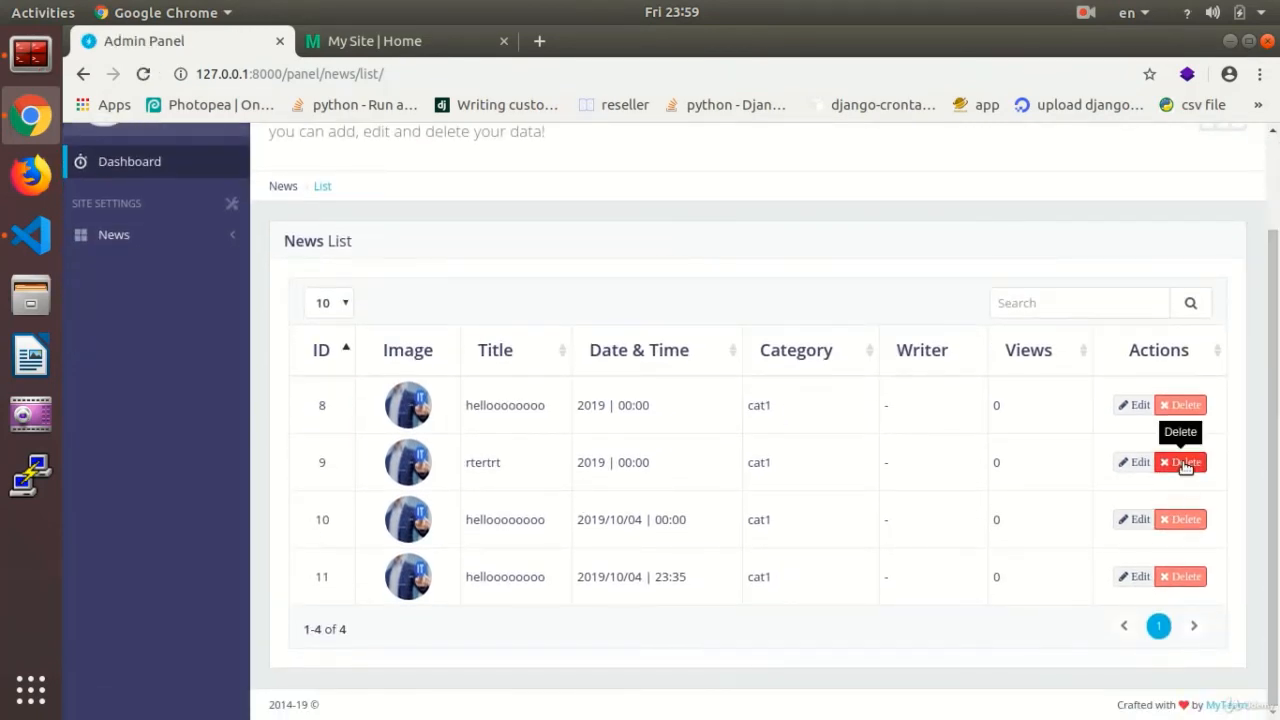
{"action": "left_click", "coordinate": [1180, 462]}
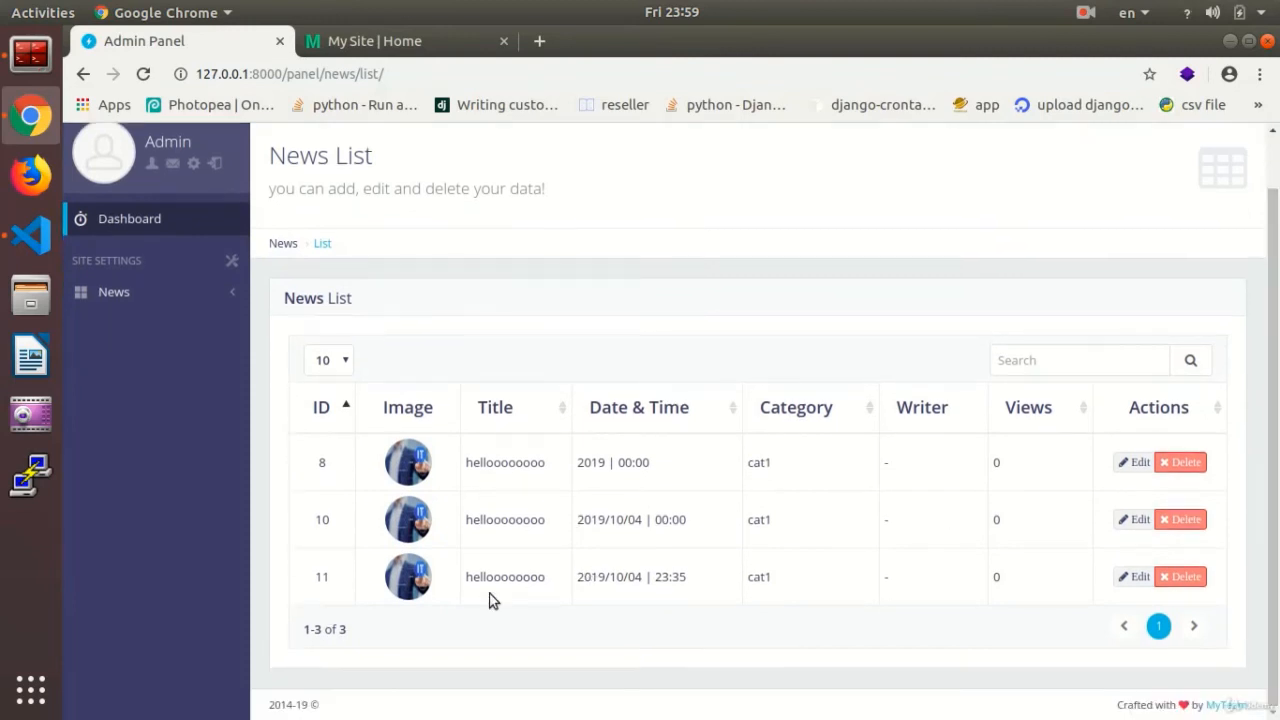
{"action": "mouse_move", "coordinate": [420, 68]}
{"action": "type", "text": "de"}
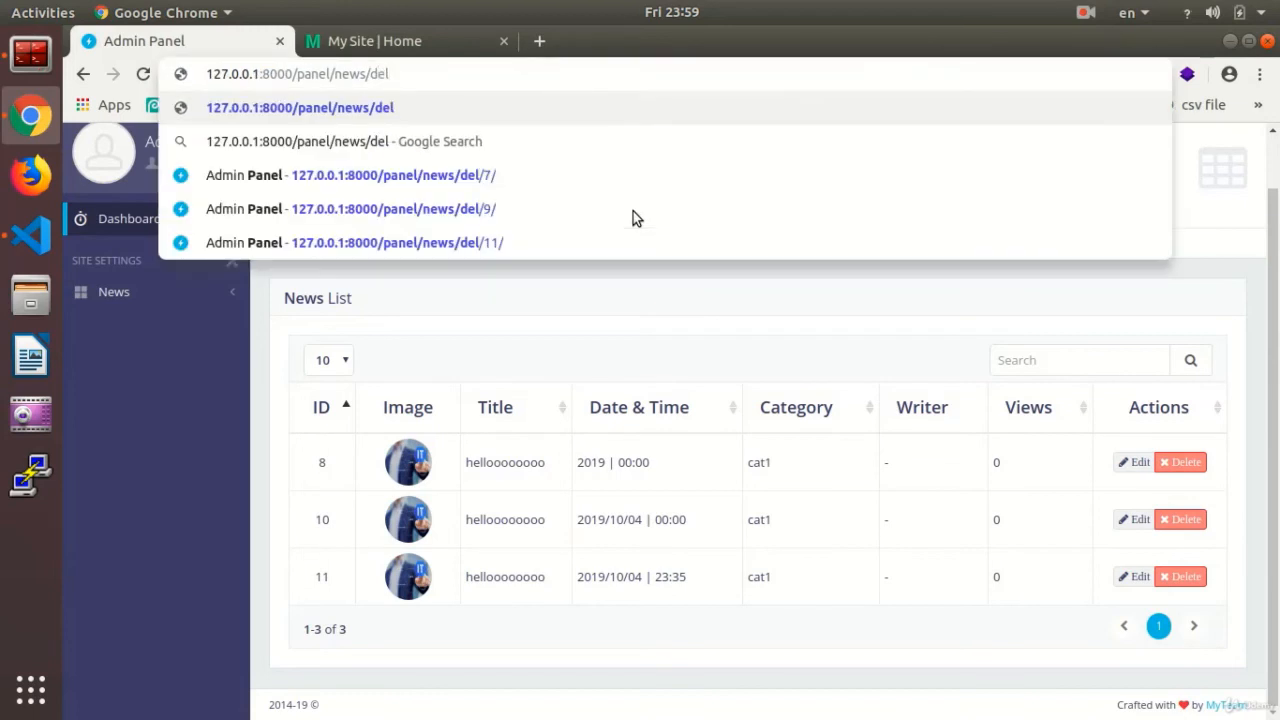
{"action": "type", "text": "55"}
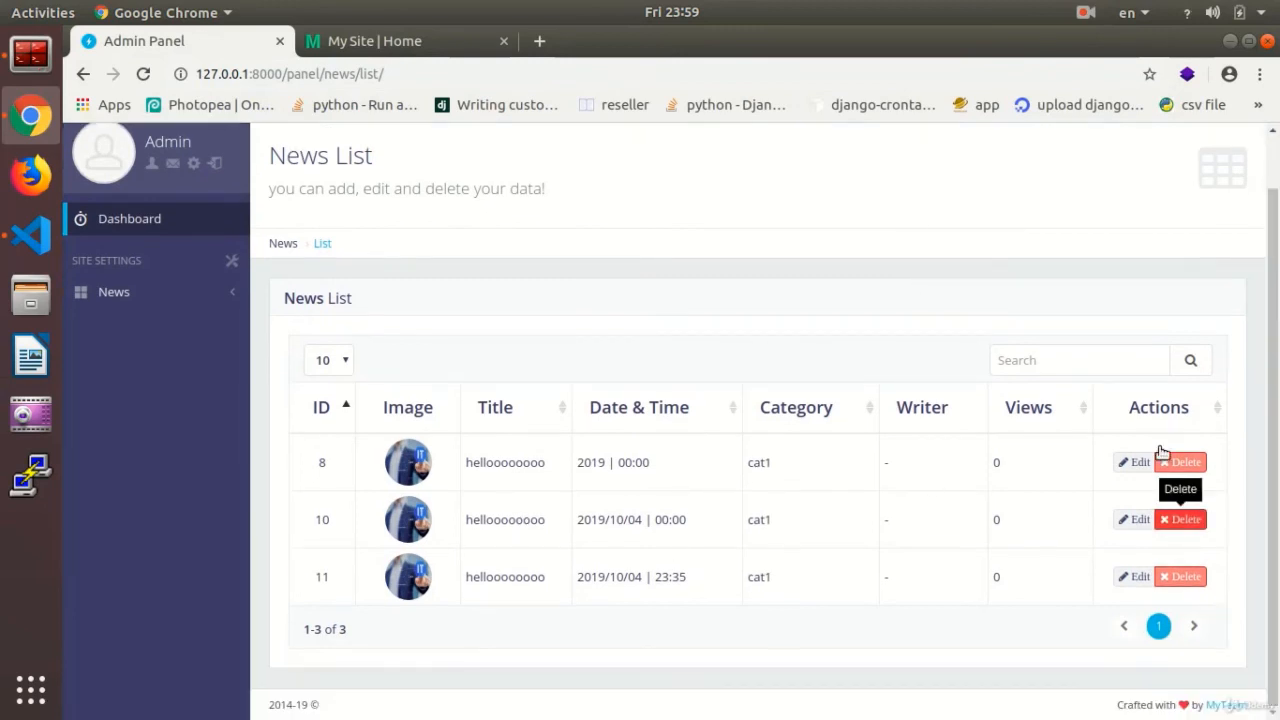
{"action": "mouse_move", "coordinate": [1098, 428]}
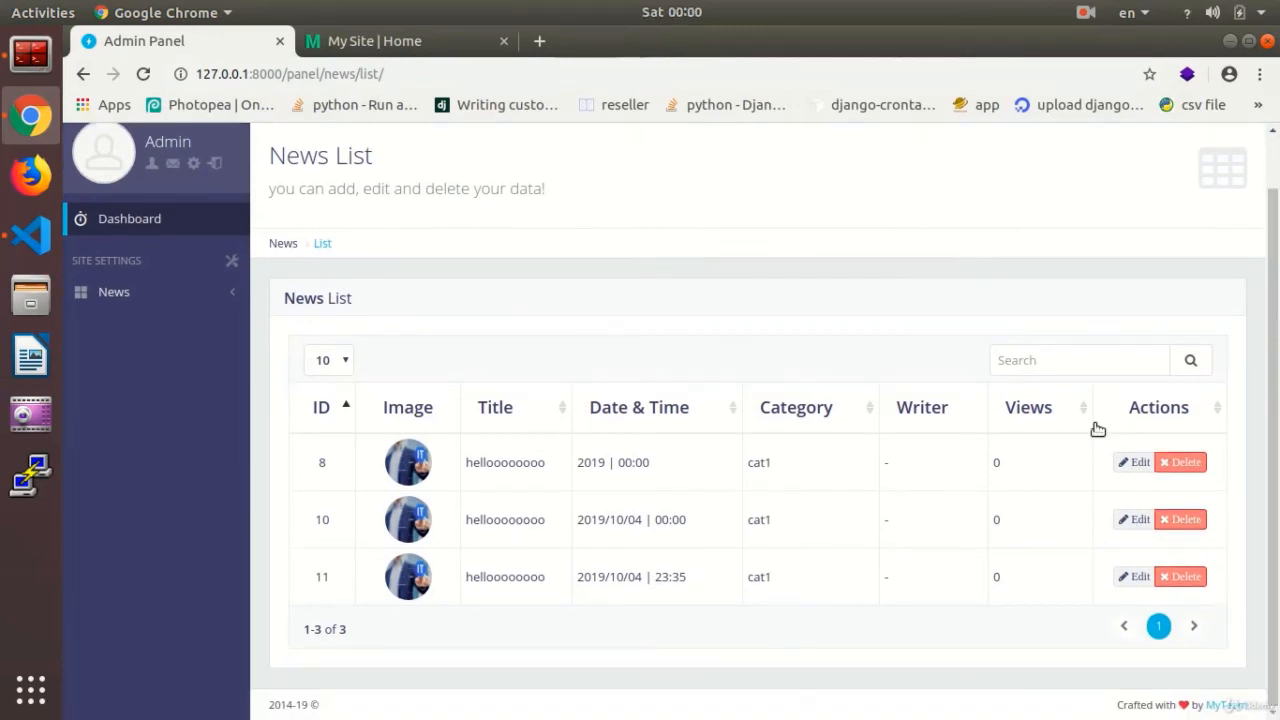
{"action": "left_click", "coordinate": [30, 236]}
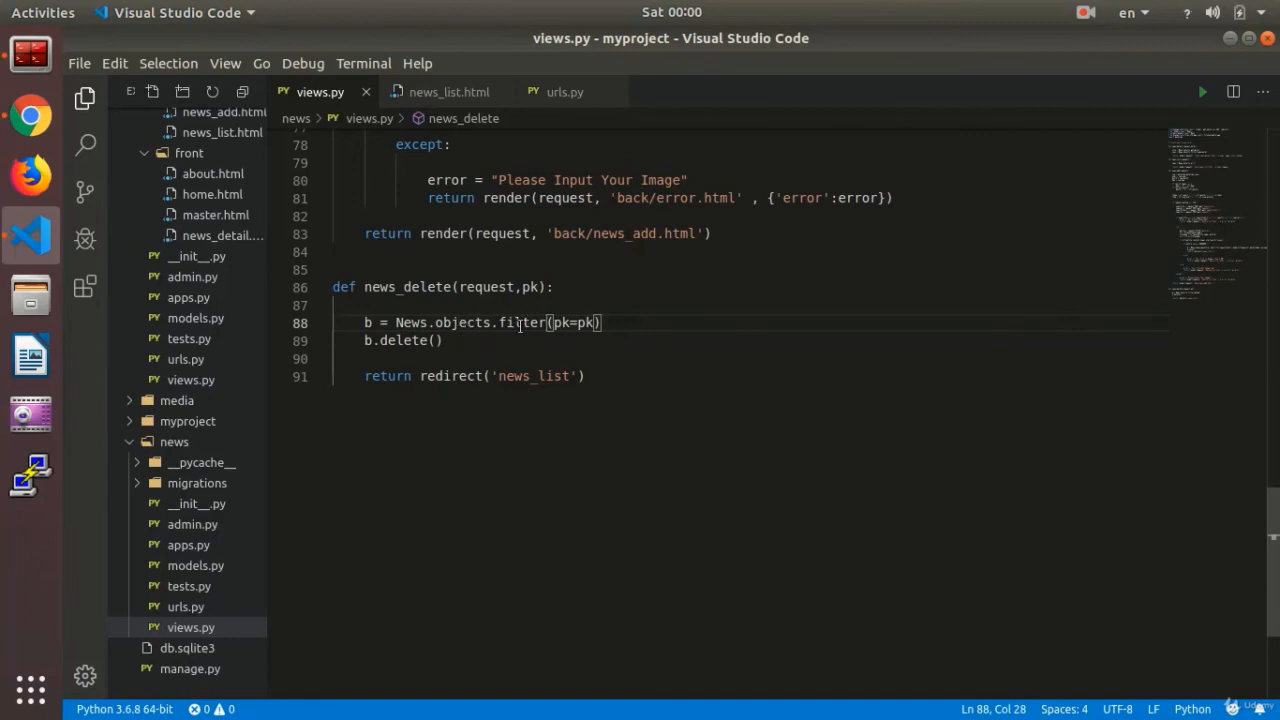
- Inspect the filter lookup in news_delete and return to the admin News List
{"action": "double_click", "coordinate": [520, 322]}
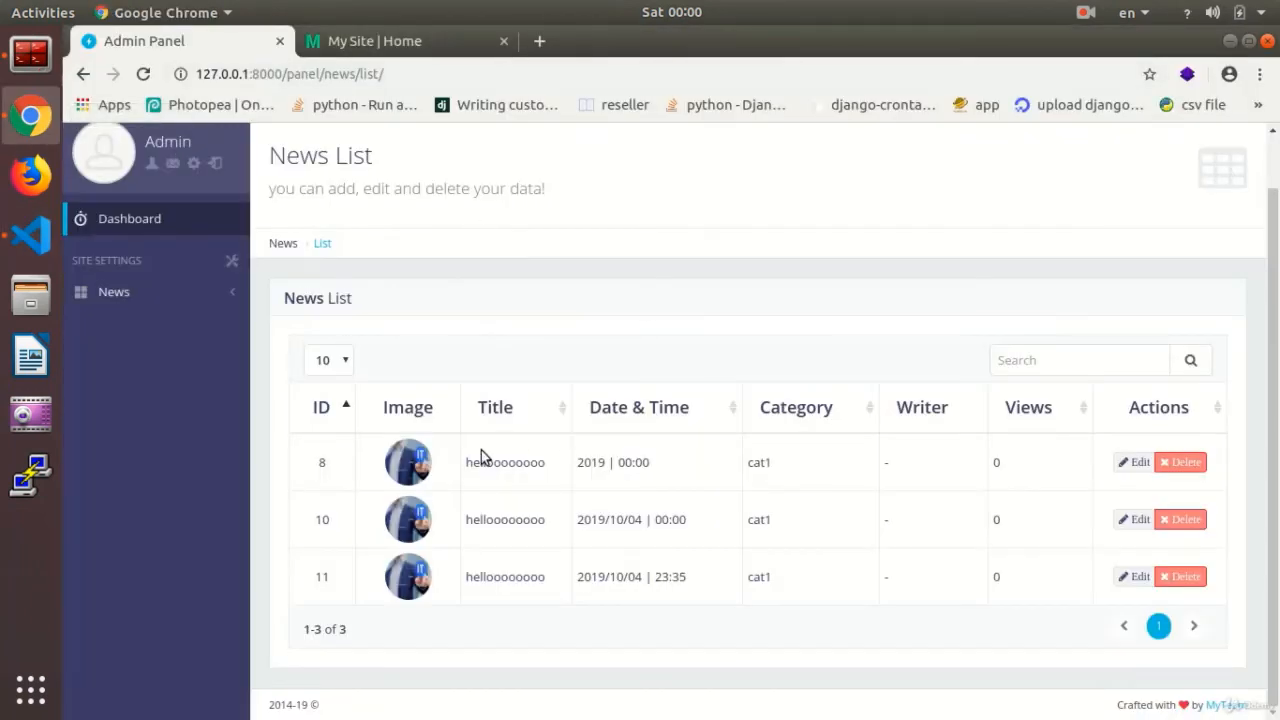
{"action": "left_click", "coordinate": [30, 236]}
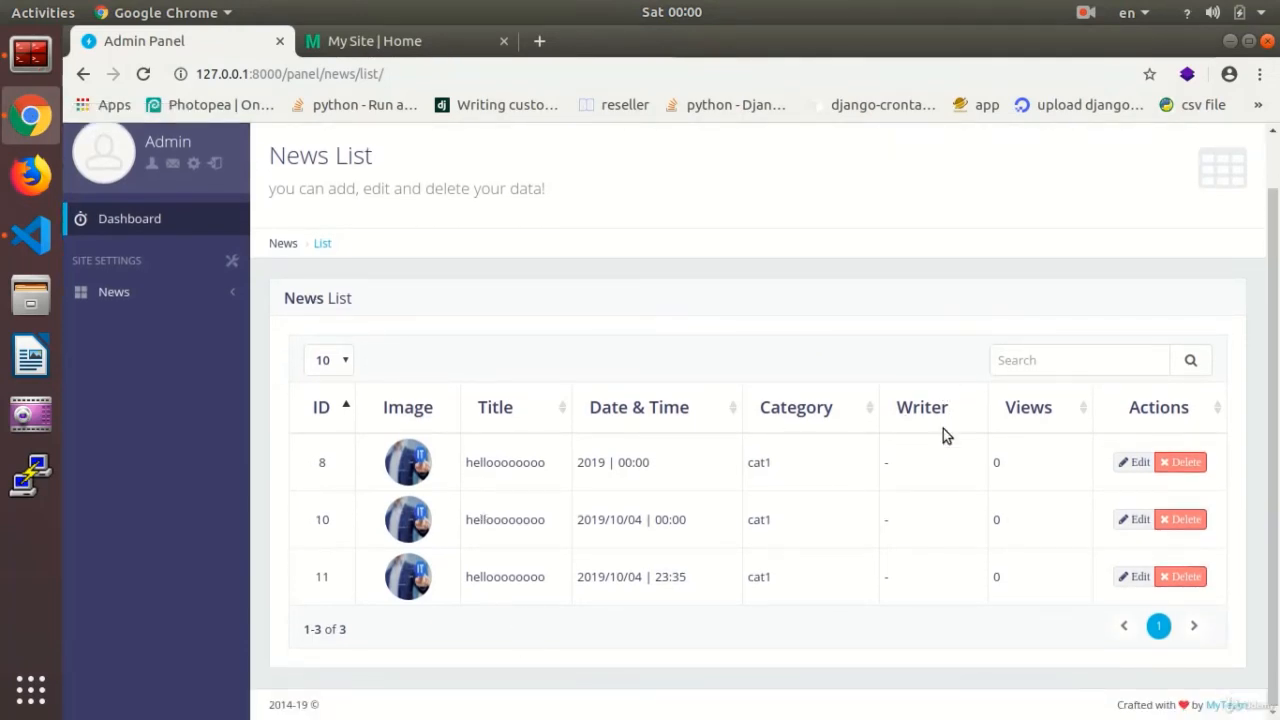
{"action": "left_click", "coordinate": [30, 236]}
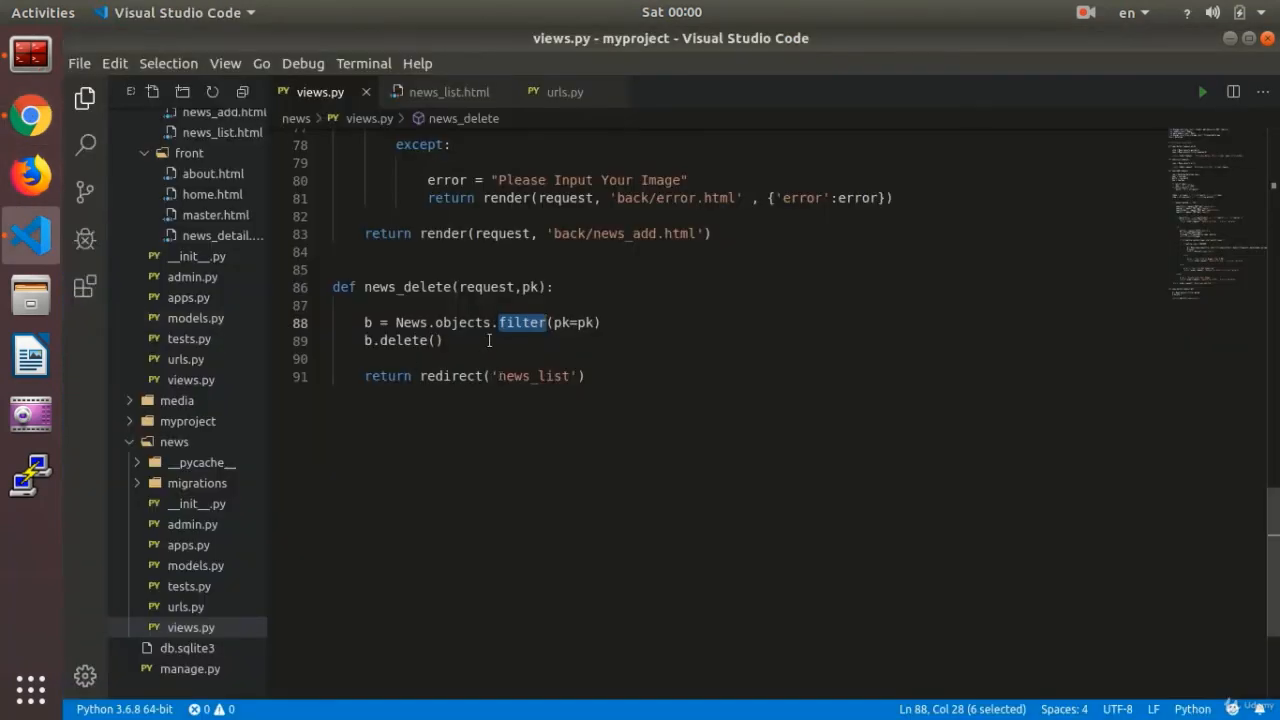
{"action": "mouse_move", "coordinate": [30, 116]}
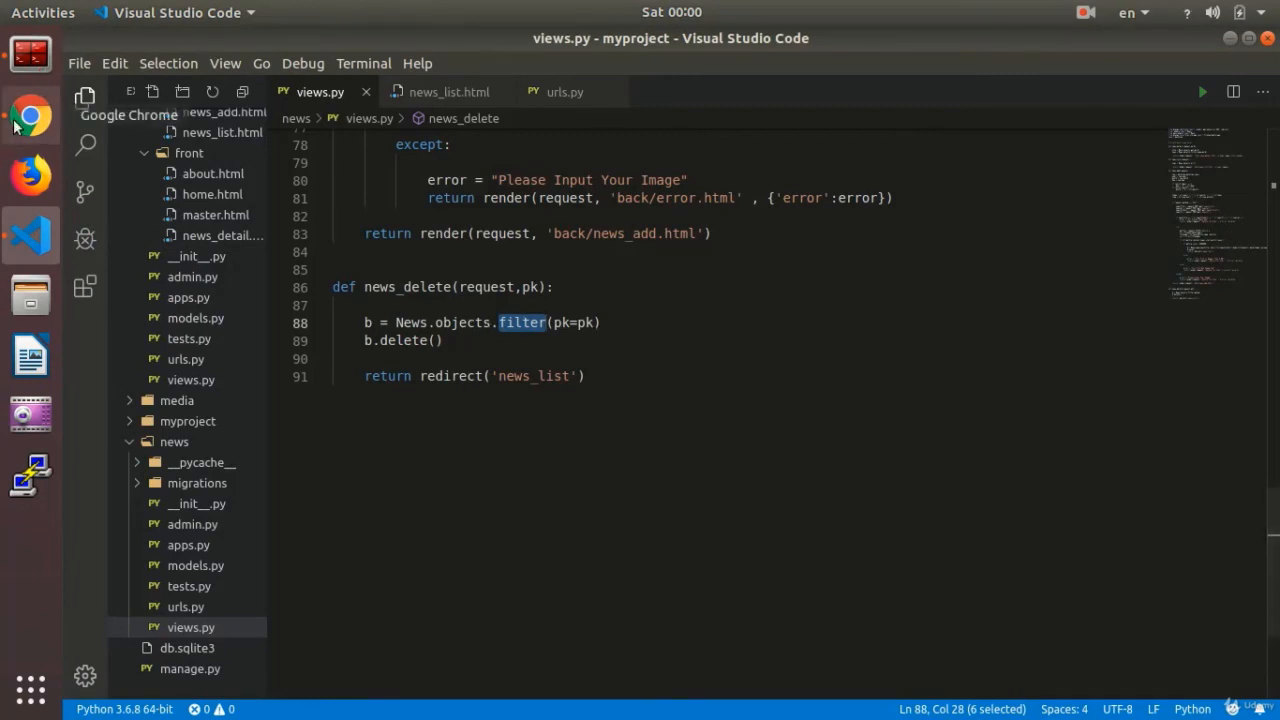
{"action": "mouse_move", "coordinate": [668, 380]}
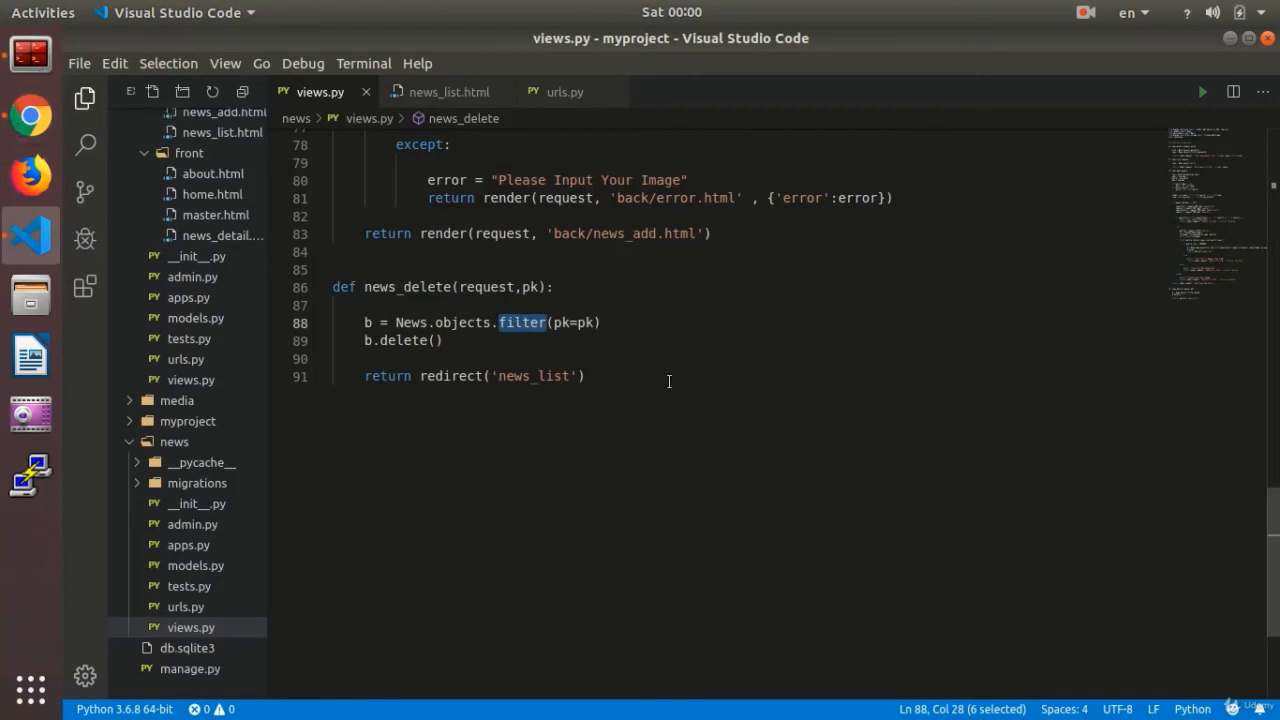
{"action": "mouse_move", "coordinate": [386, 256]}
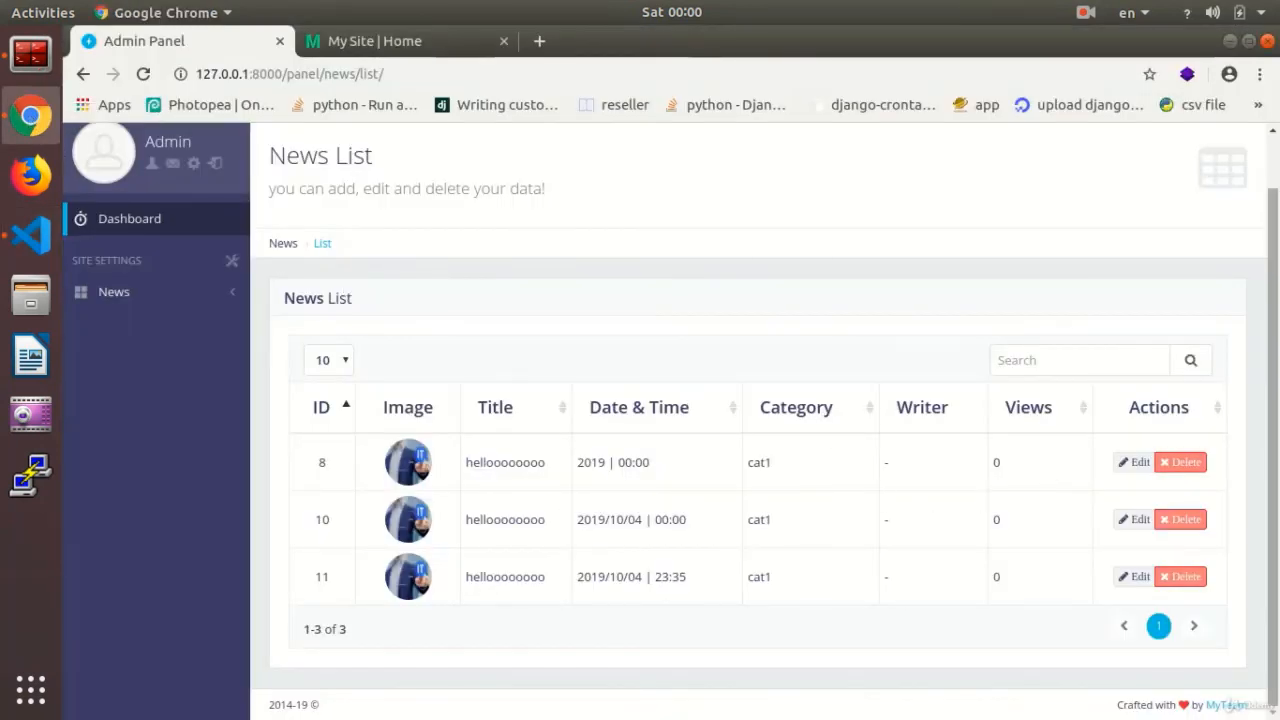
{"action": "mouse_move", "coordinate": [868, 406]}
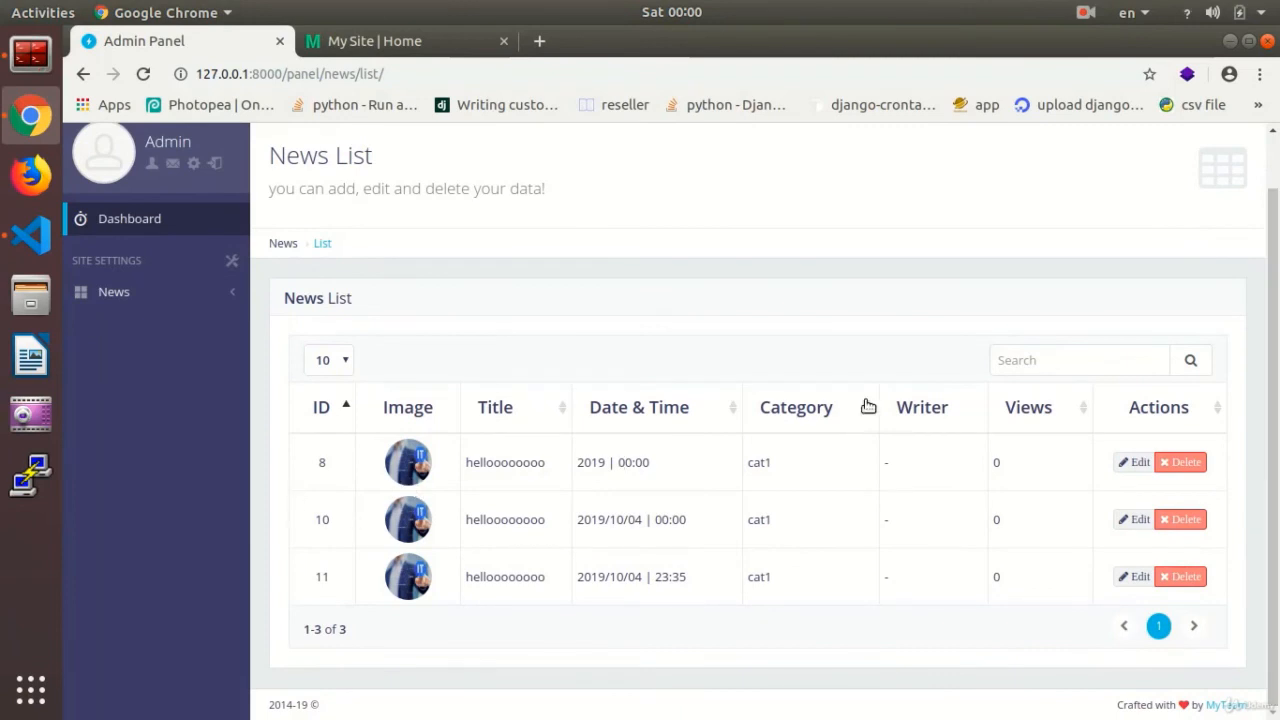
{"action": "mouse_move", "coordinate": [828, 574]}
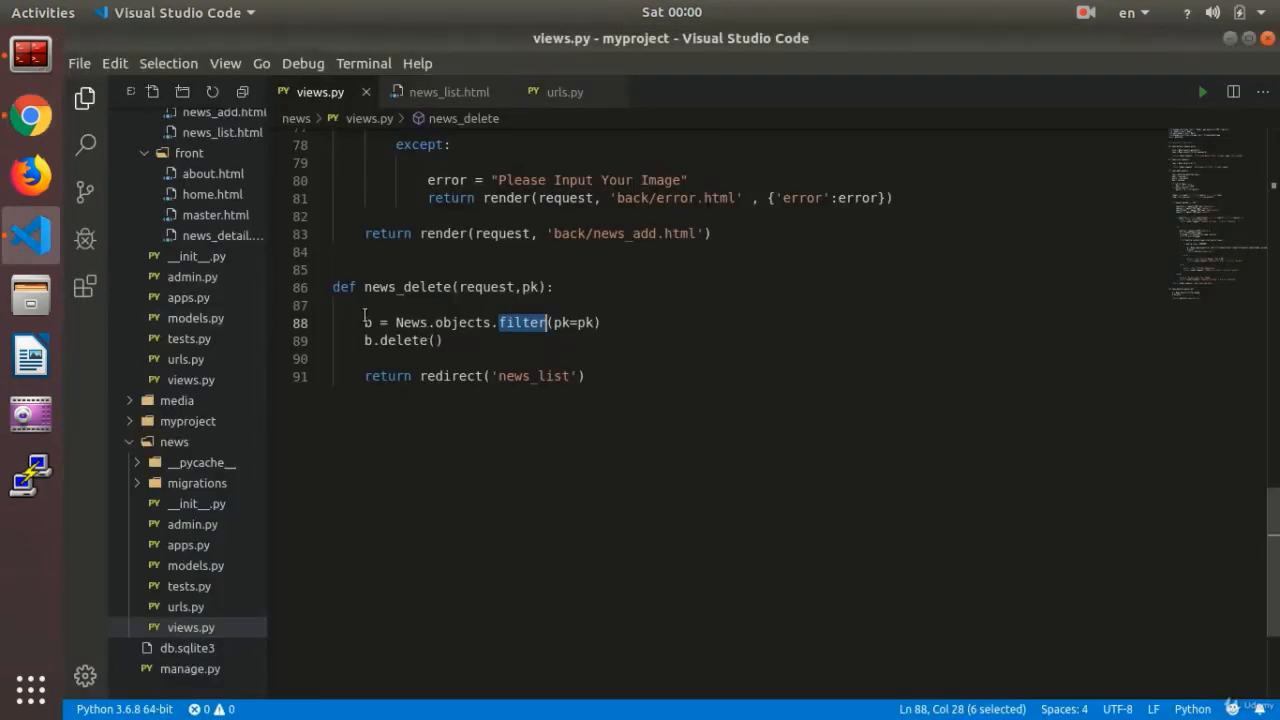
{"action": "left_click", "coordinate": [30, 114]}
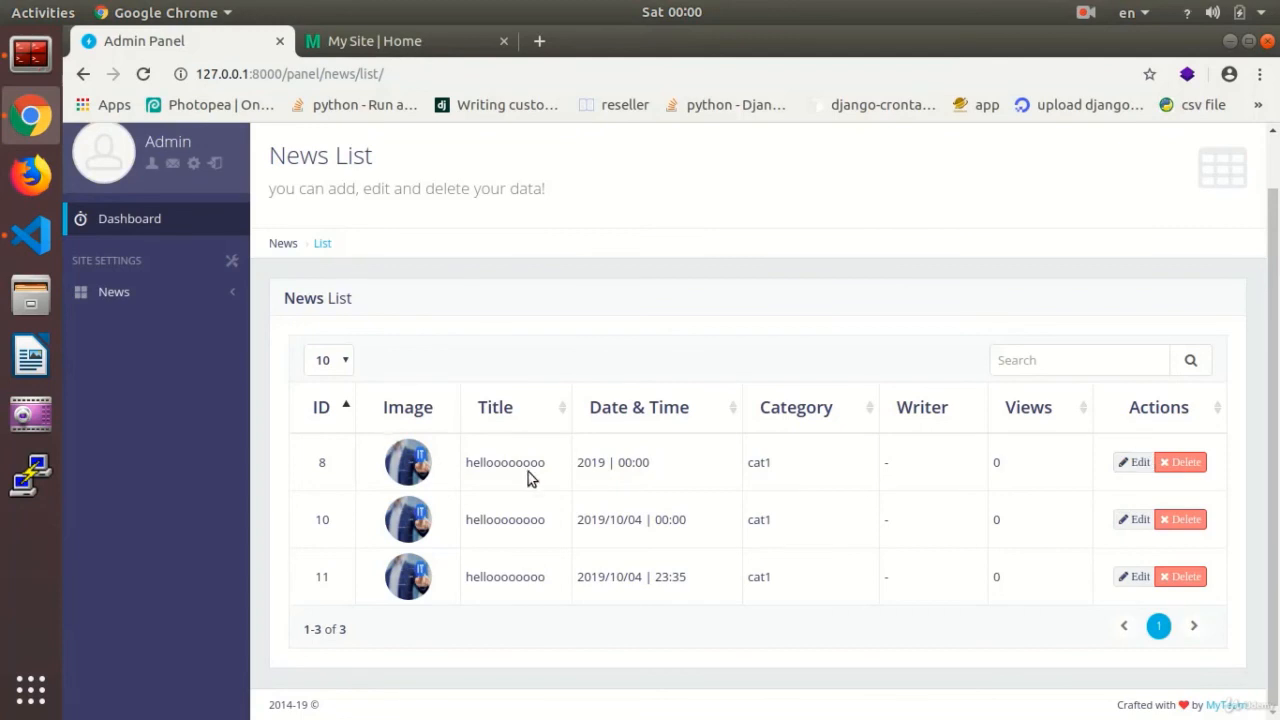
{"action": "mouse_move", "coordinate": [548, 486]}
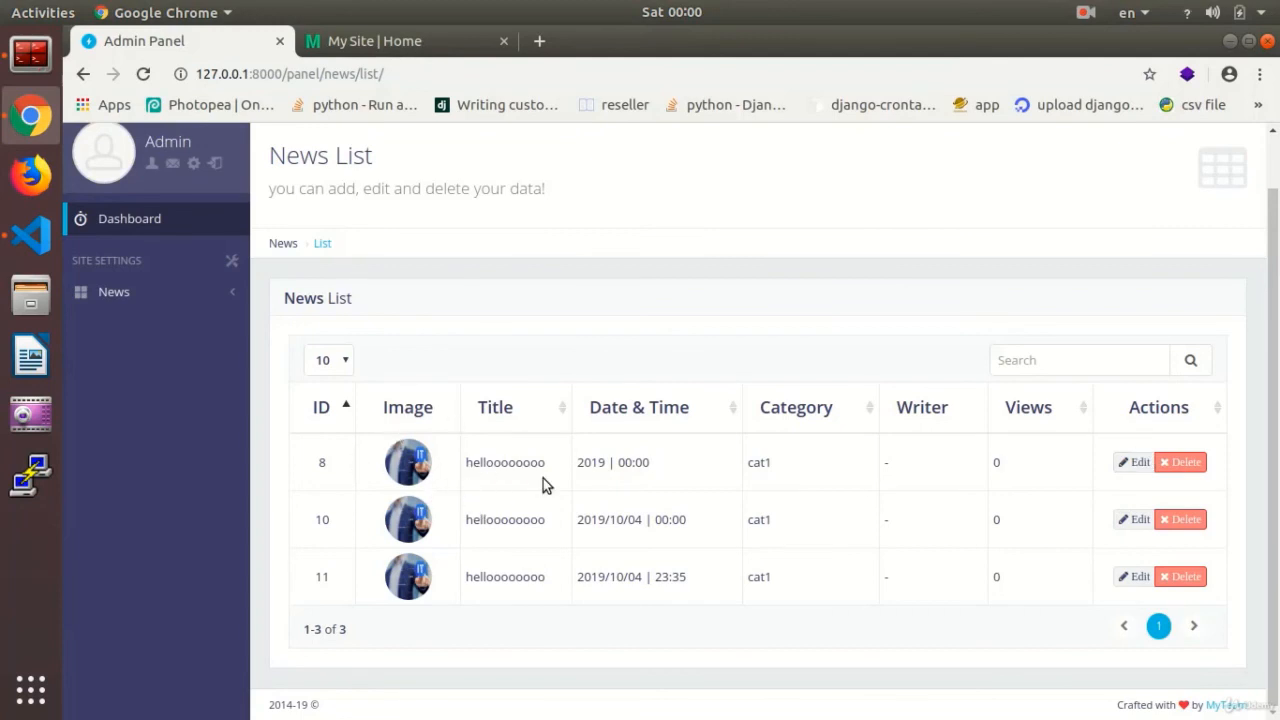
{"action": "mouse_move", "coordinate": [1080, 56]}
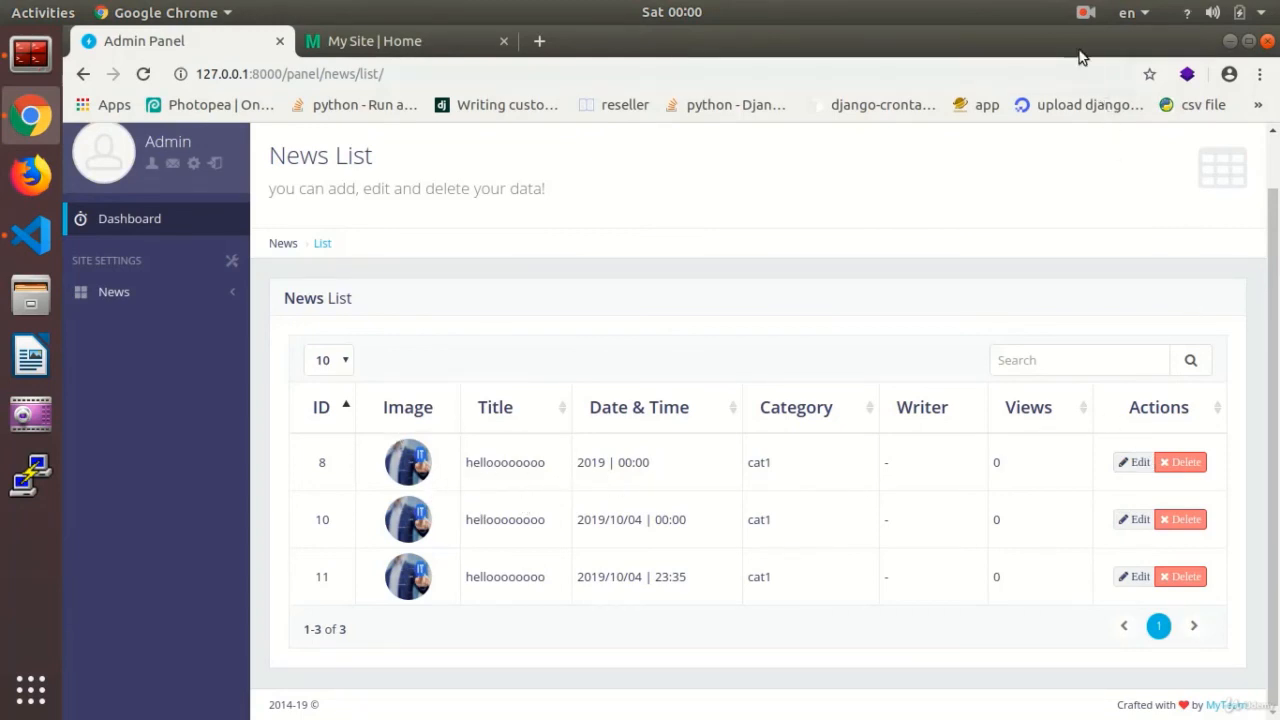